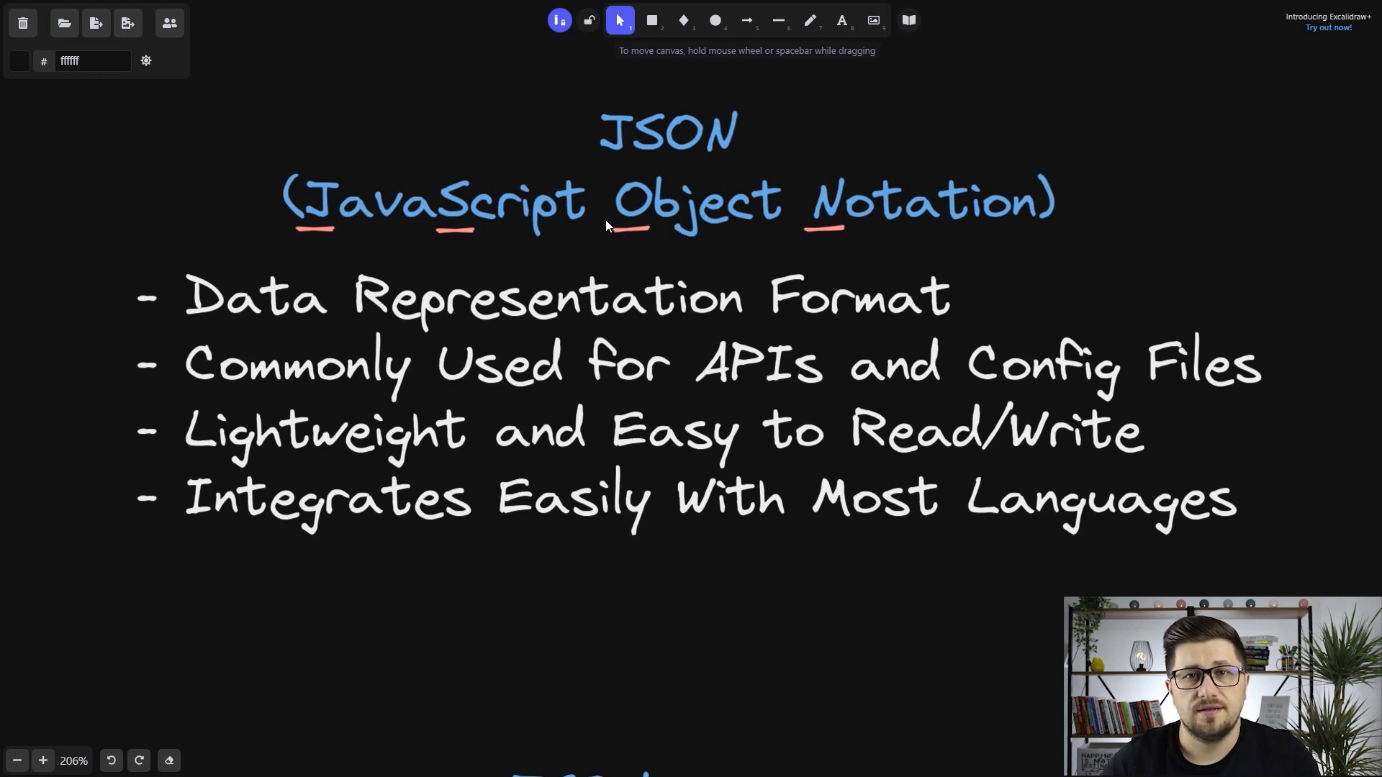
- Scroll down to the JSON Types list and pick the Text tool
scroll("down", 3)
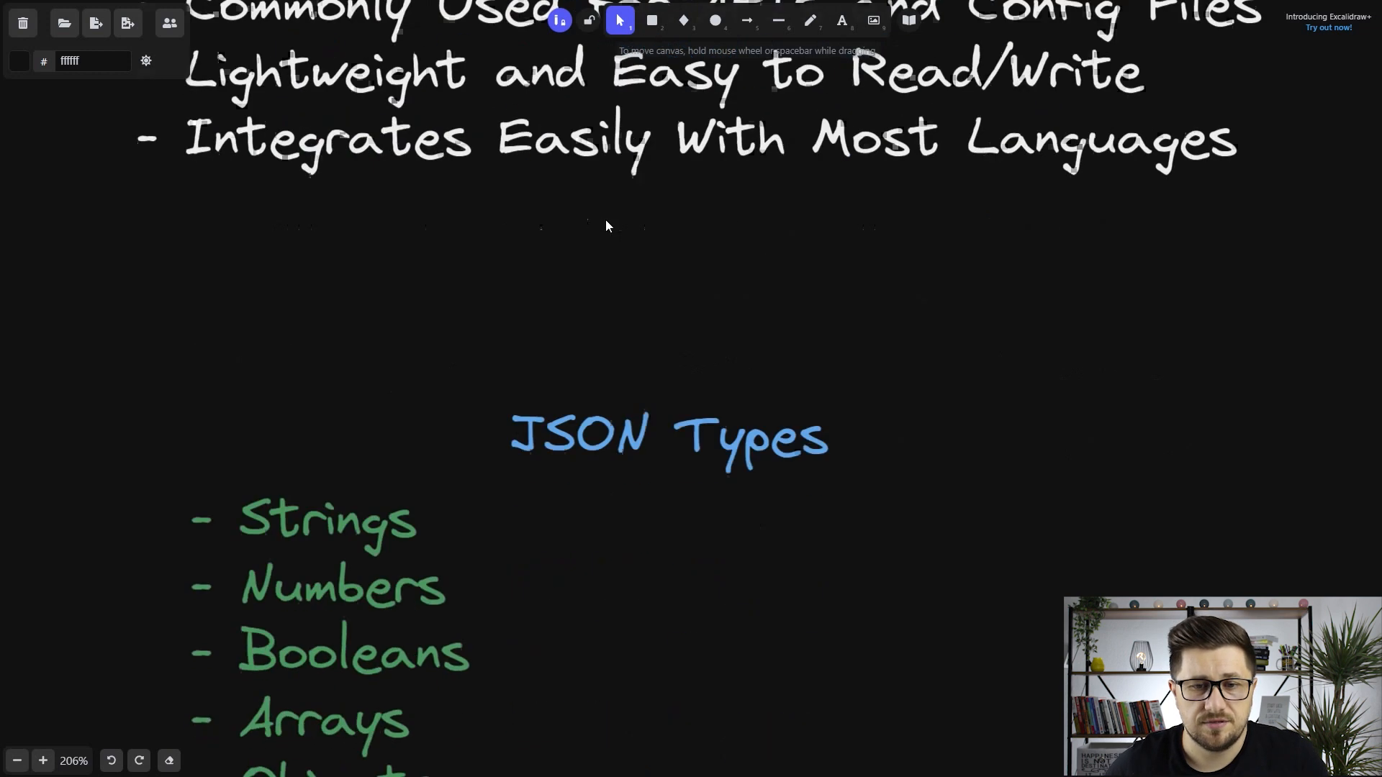
scroll("down", 3)
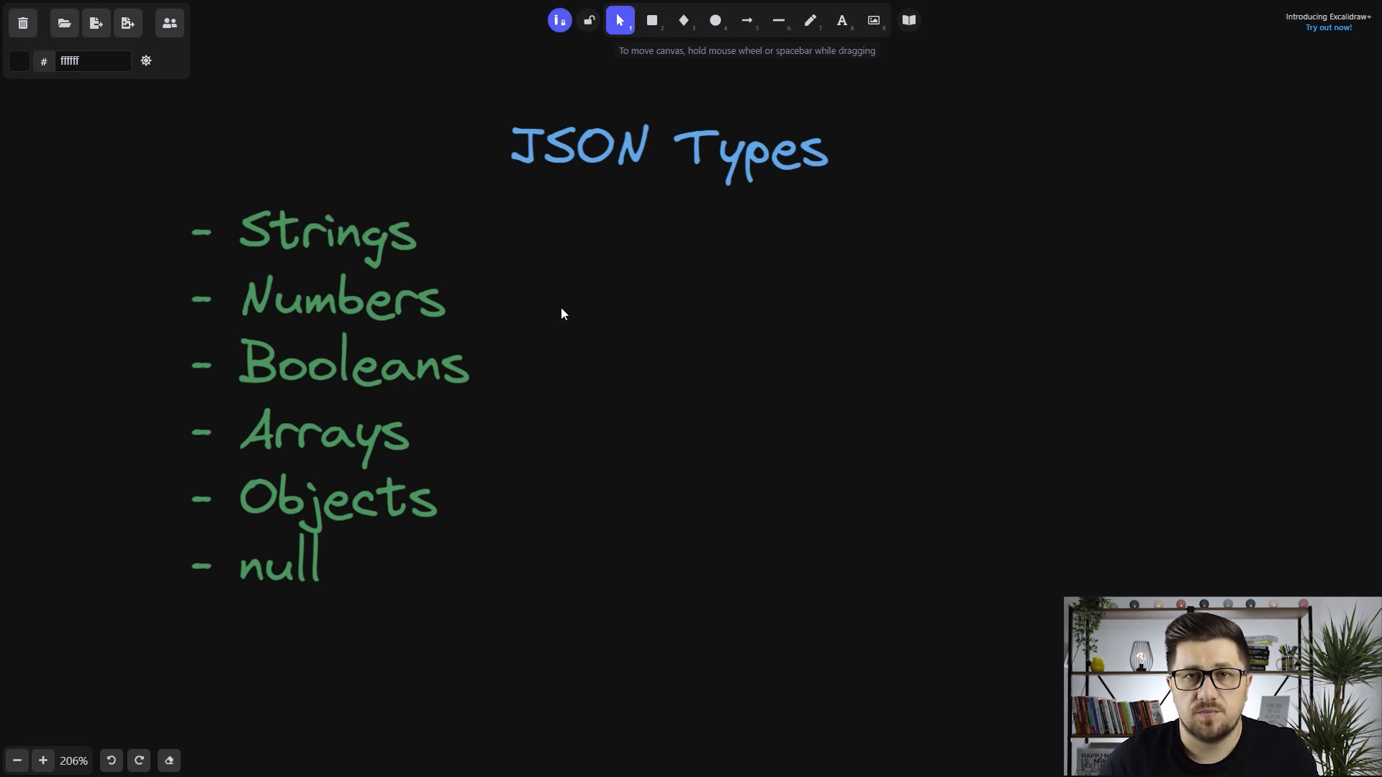
mouse_move(483, 282)
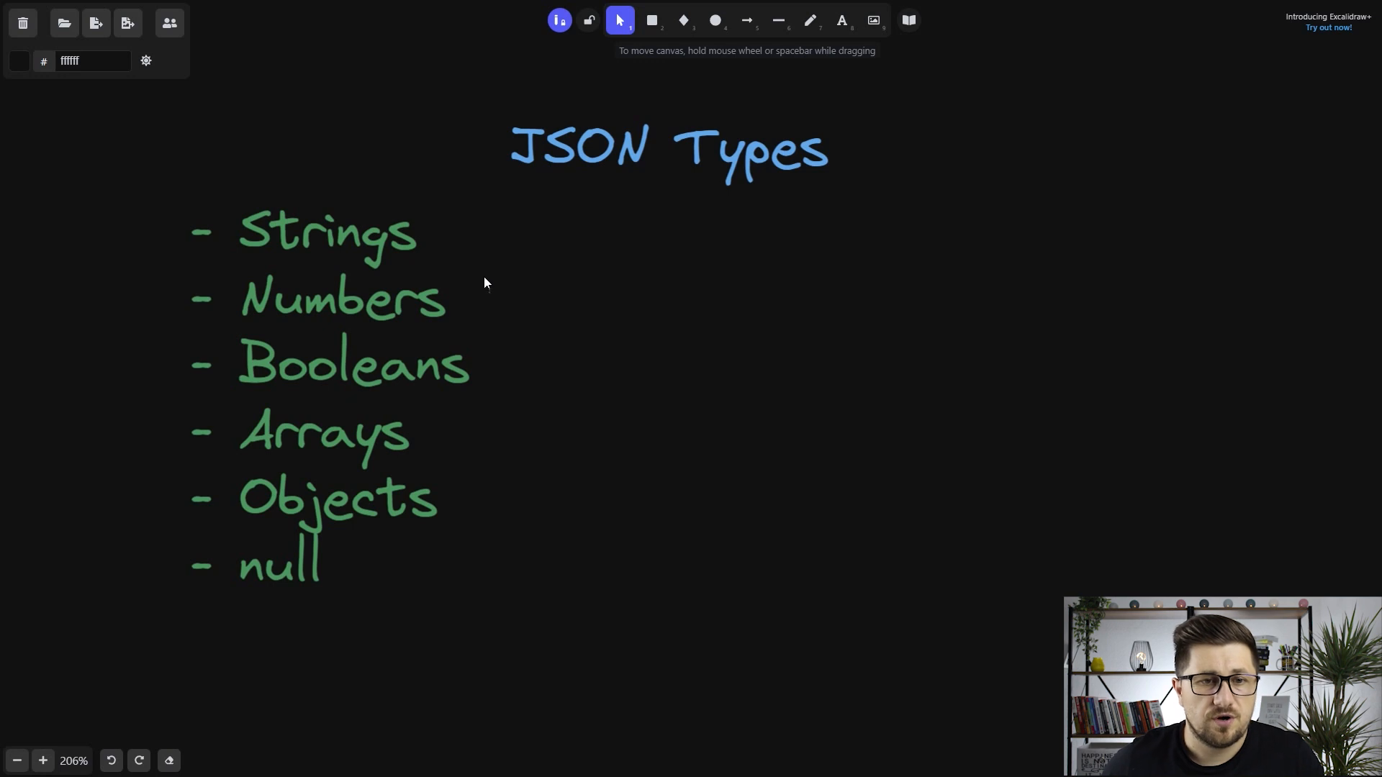
left_click(841, 21)
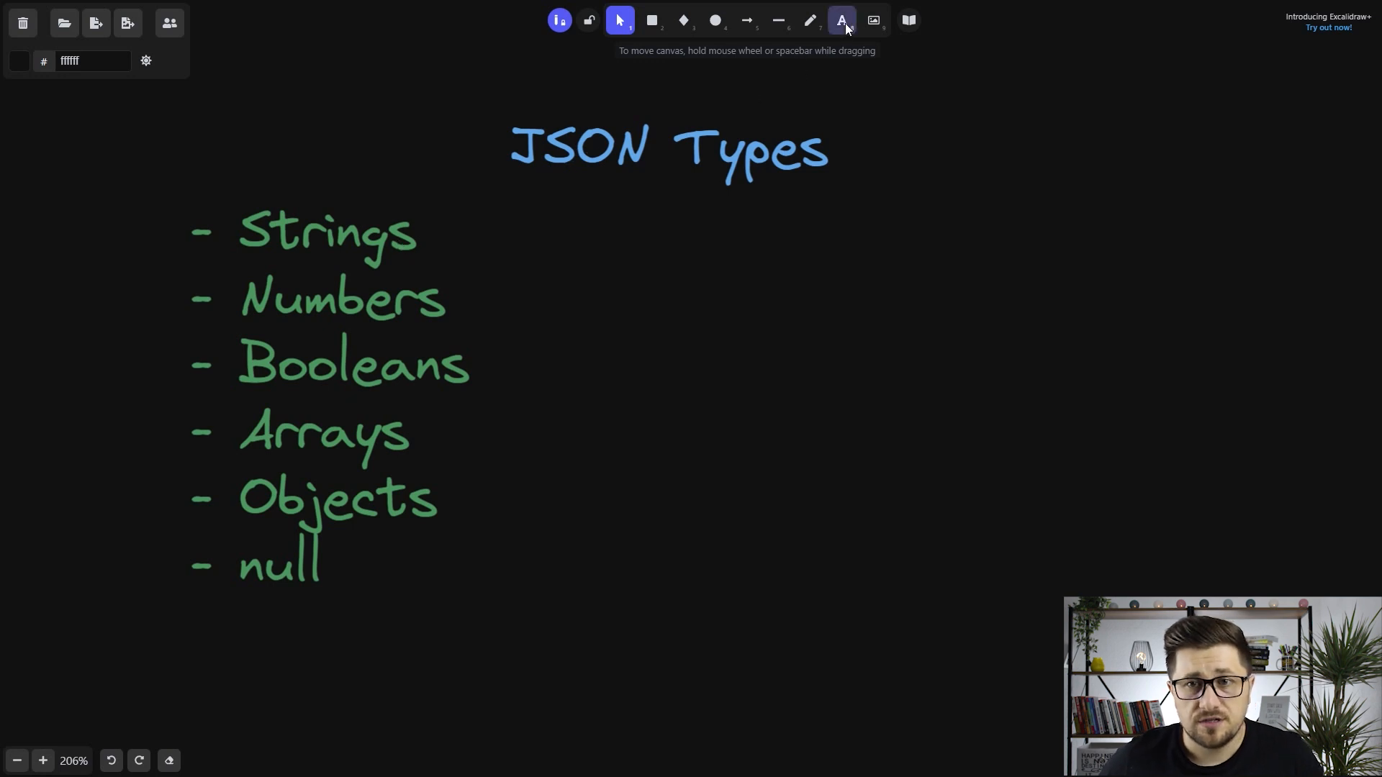
- Write string examples ("anything", etc), numbers 10, -10, 4-5, and booleans true/false beside the list
left_click(839, 20)
type("\"")
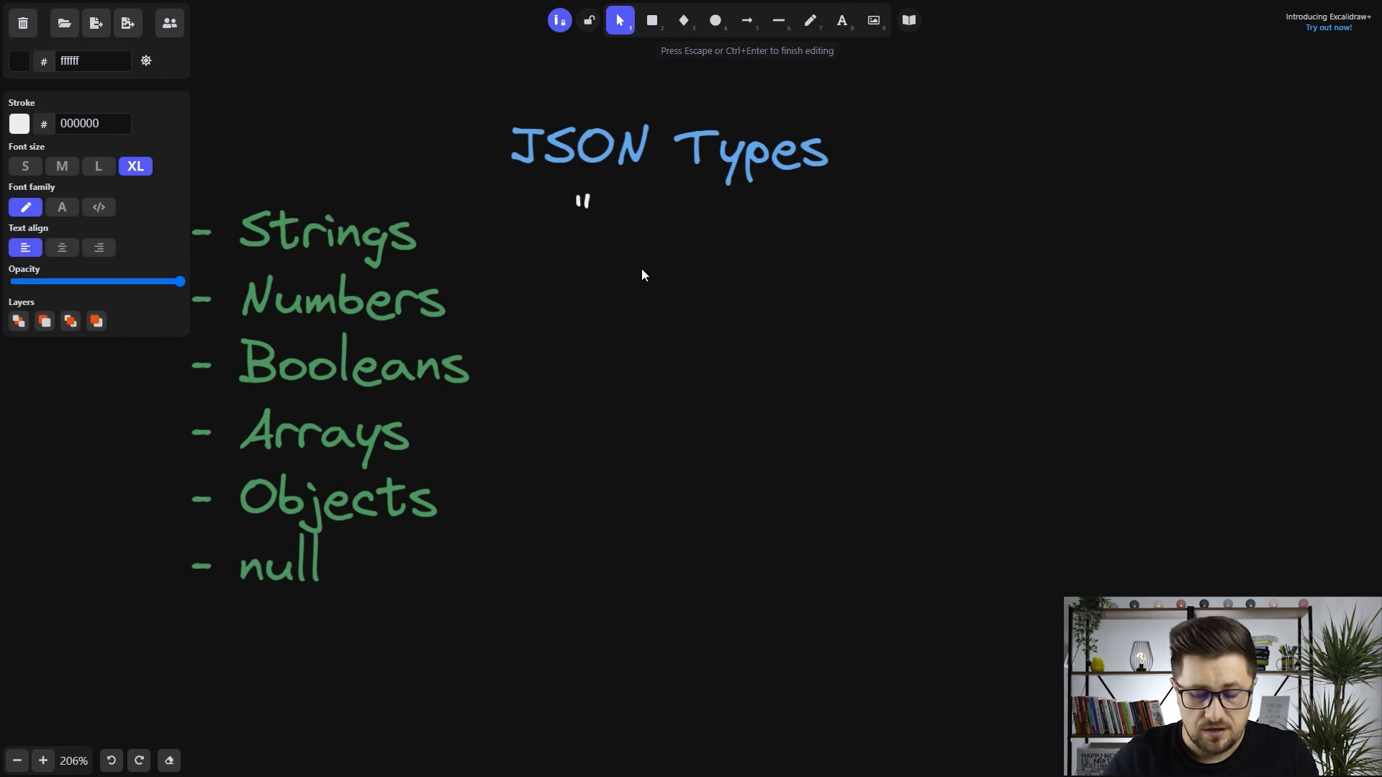
type("anything\" \"hello\"")
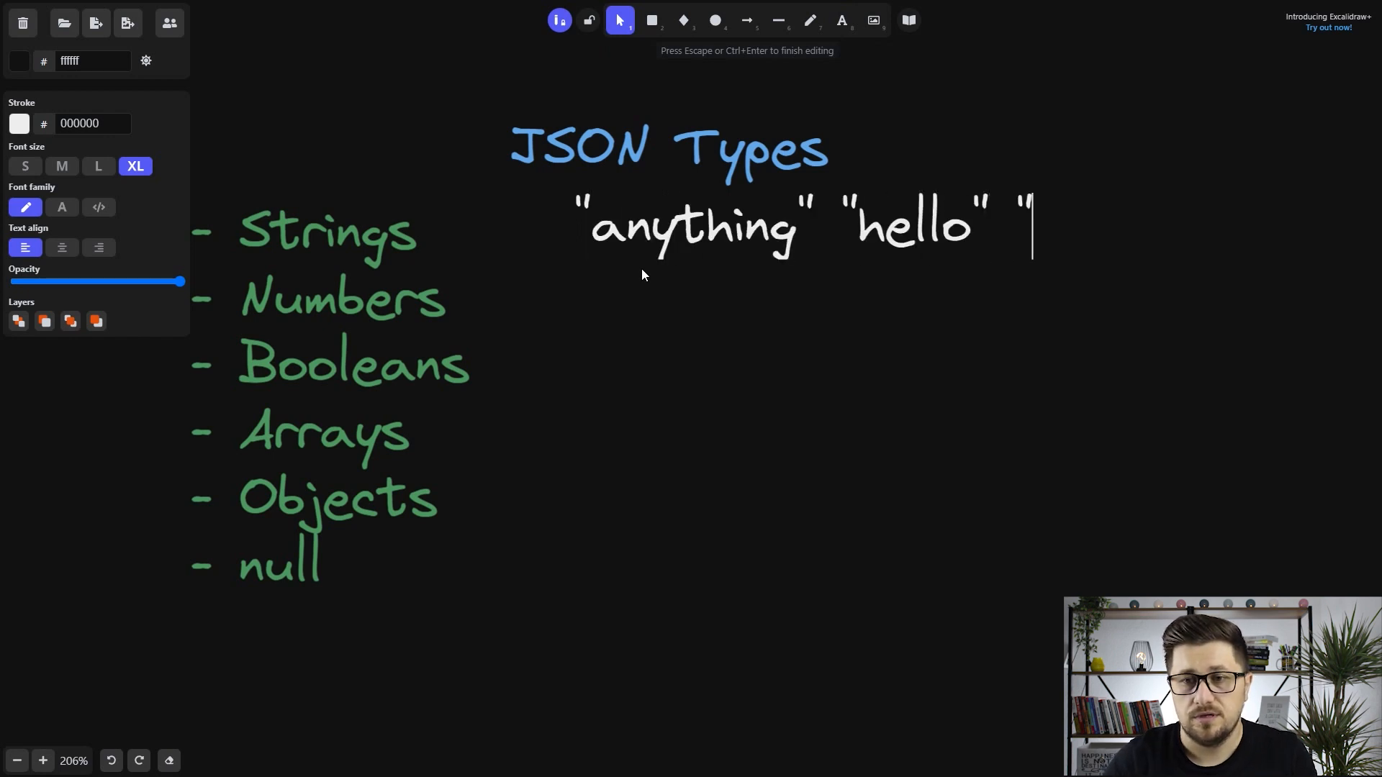
type("etc\"")
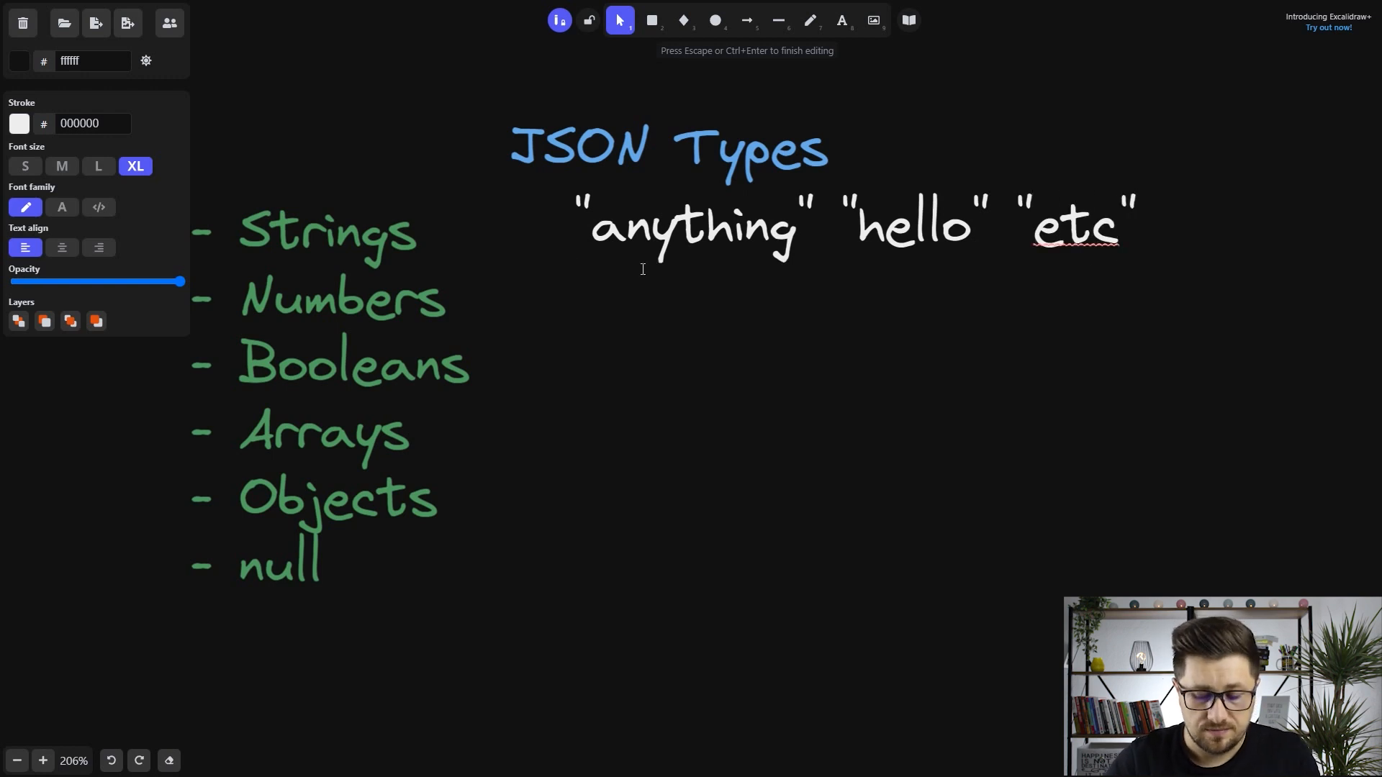
type("10  -10")
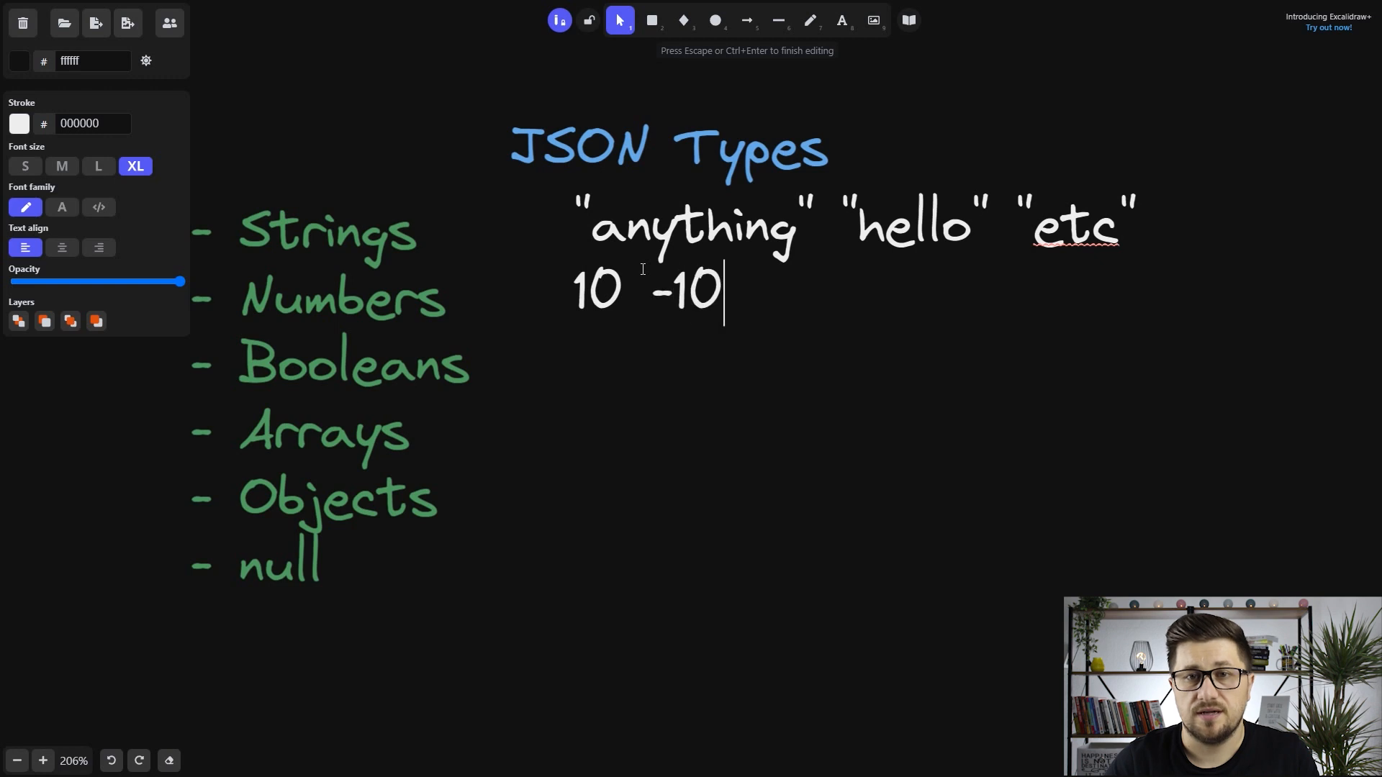
type("4-5")
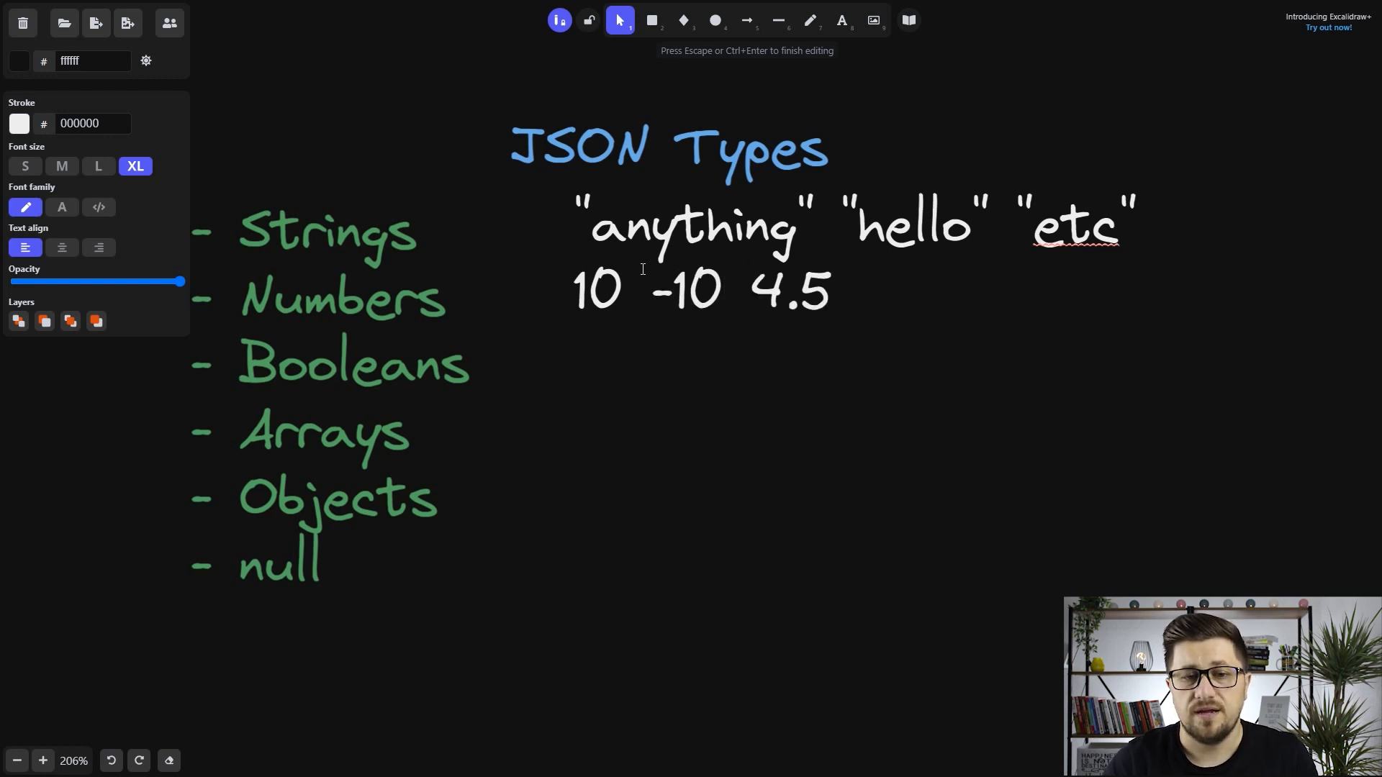
type("t")
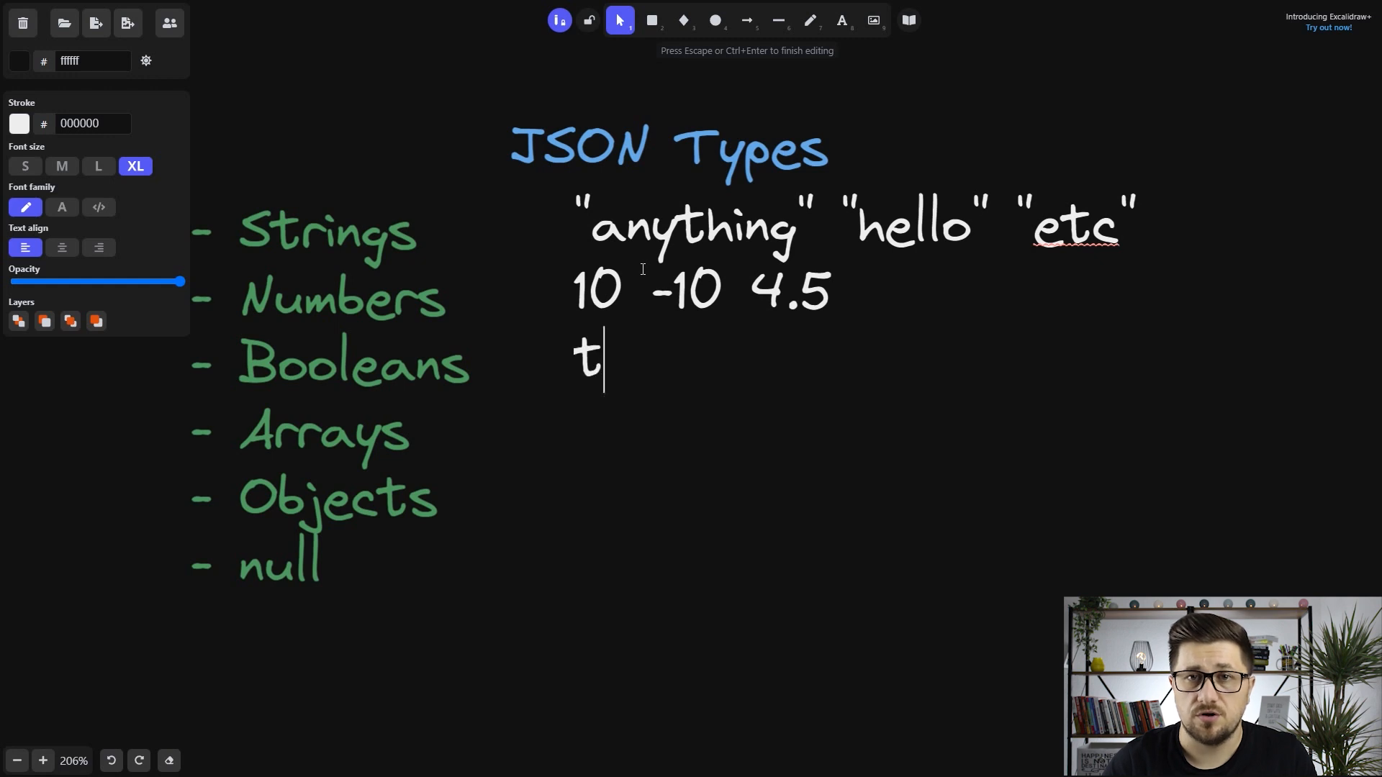
type("rue")
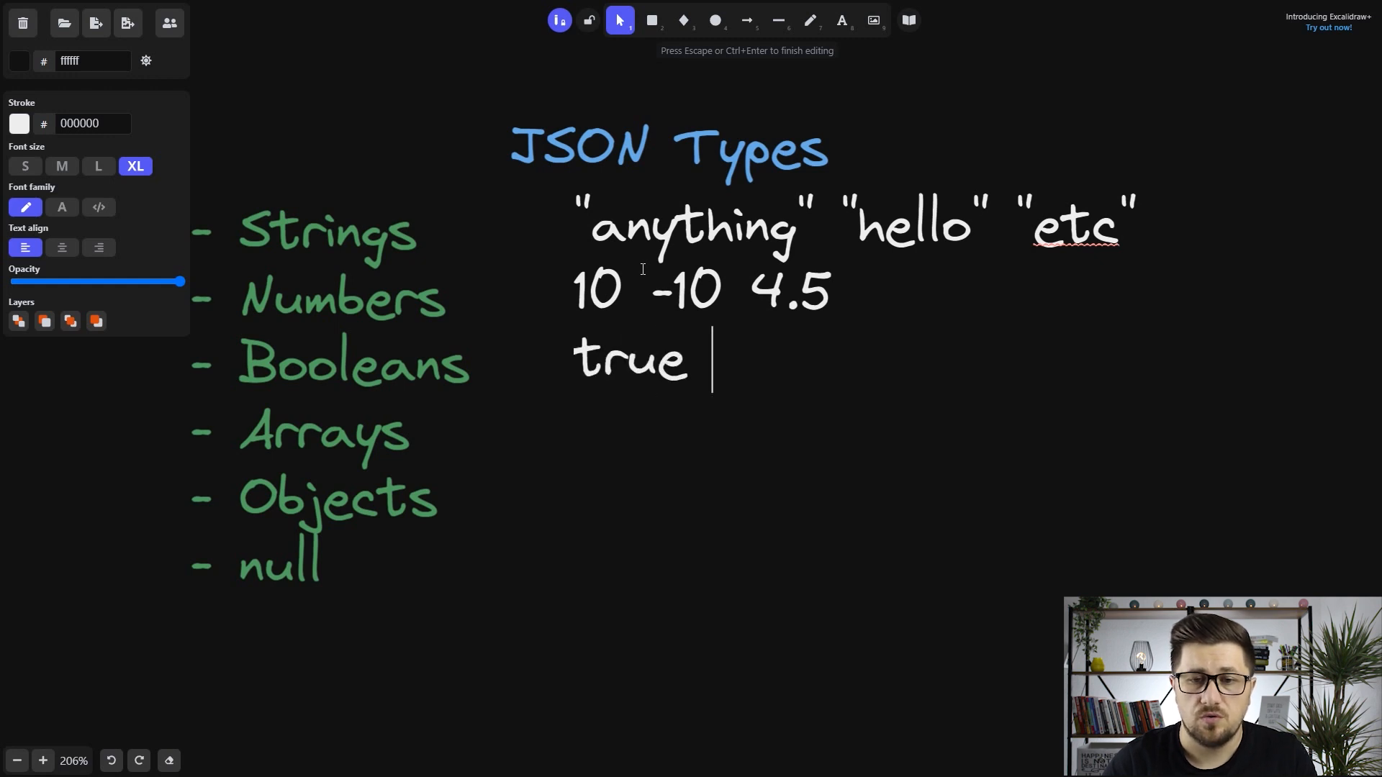
type("false")
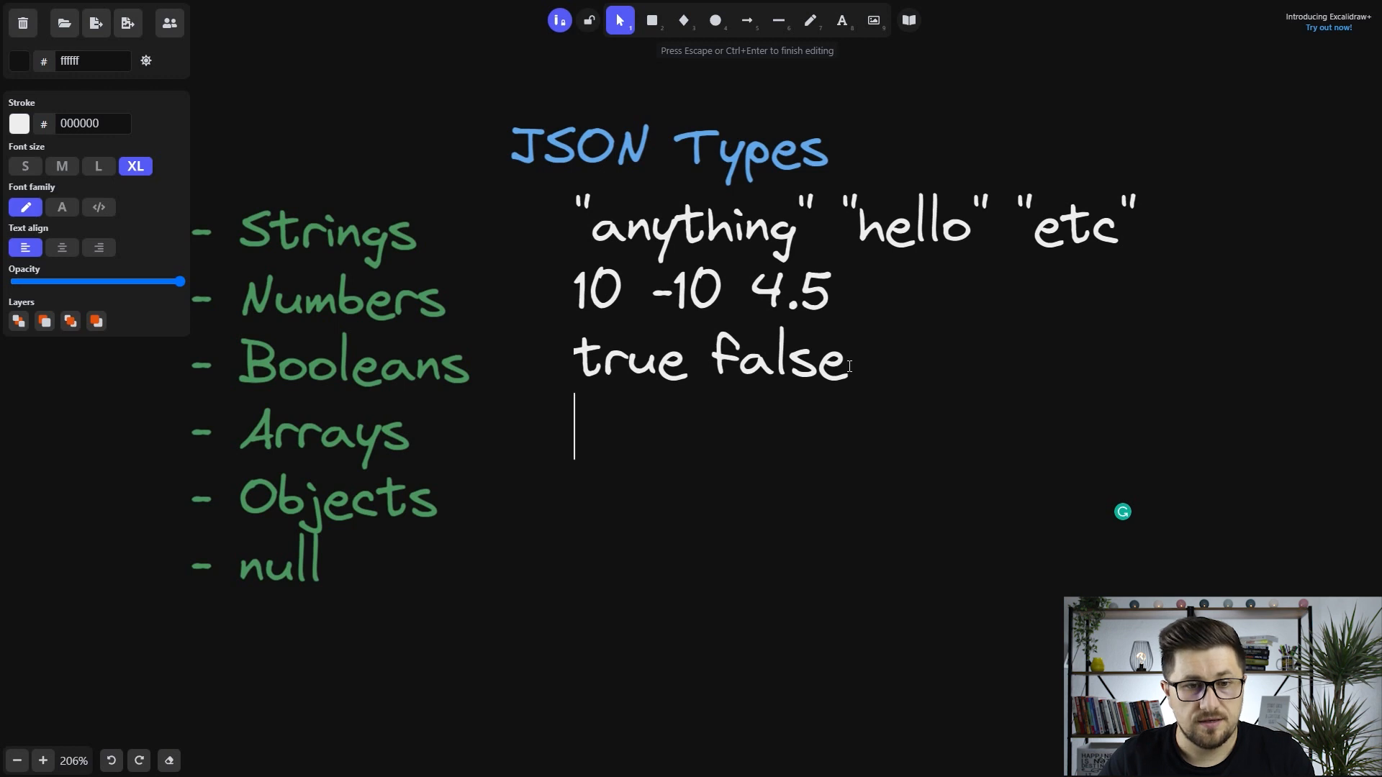
- Add an array example containing "hello", 10, [] and {}
type("[]")
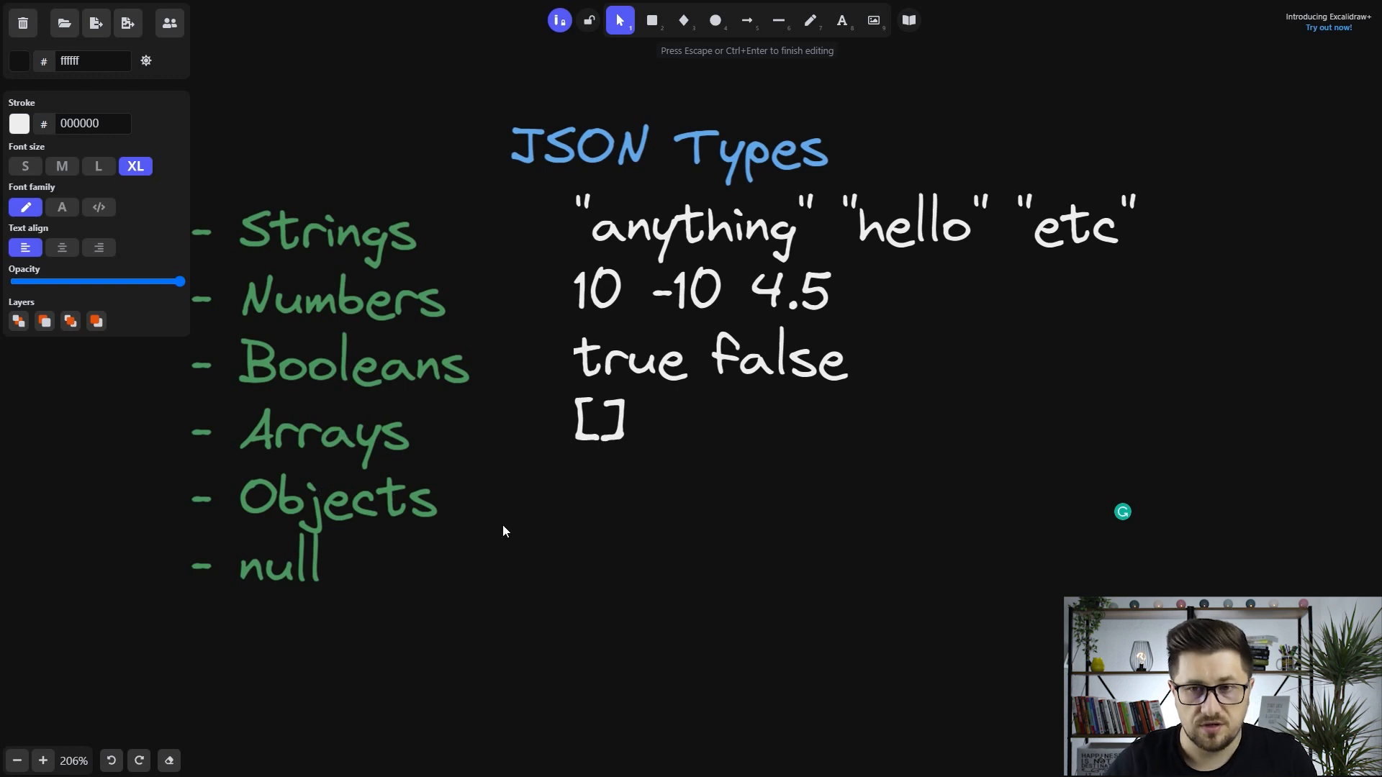
type("\"hello\",")
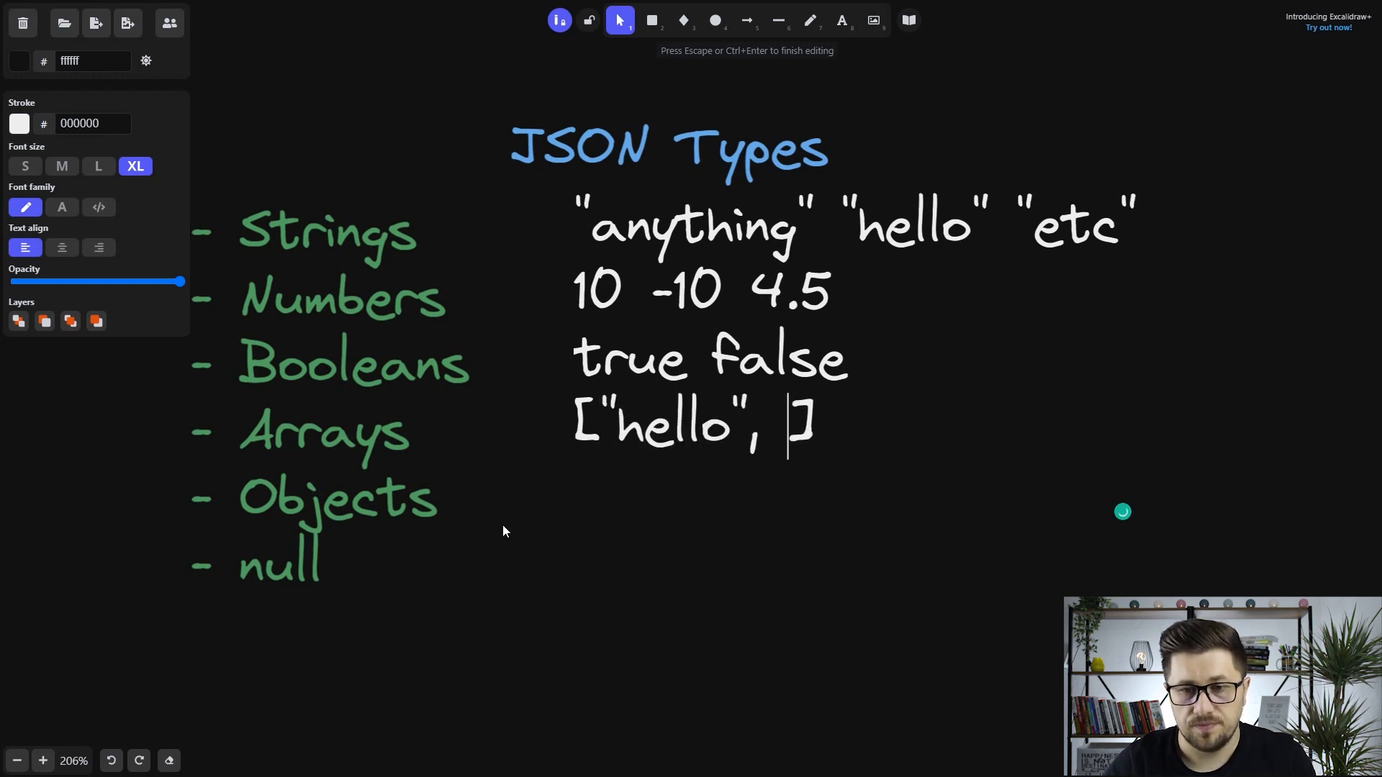
type("10, [")
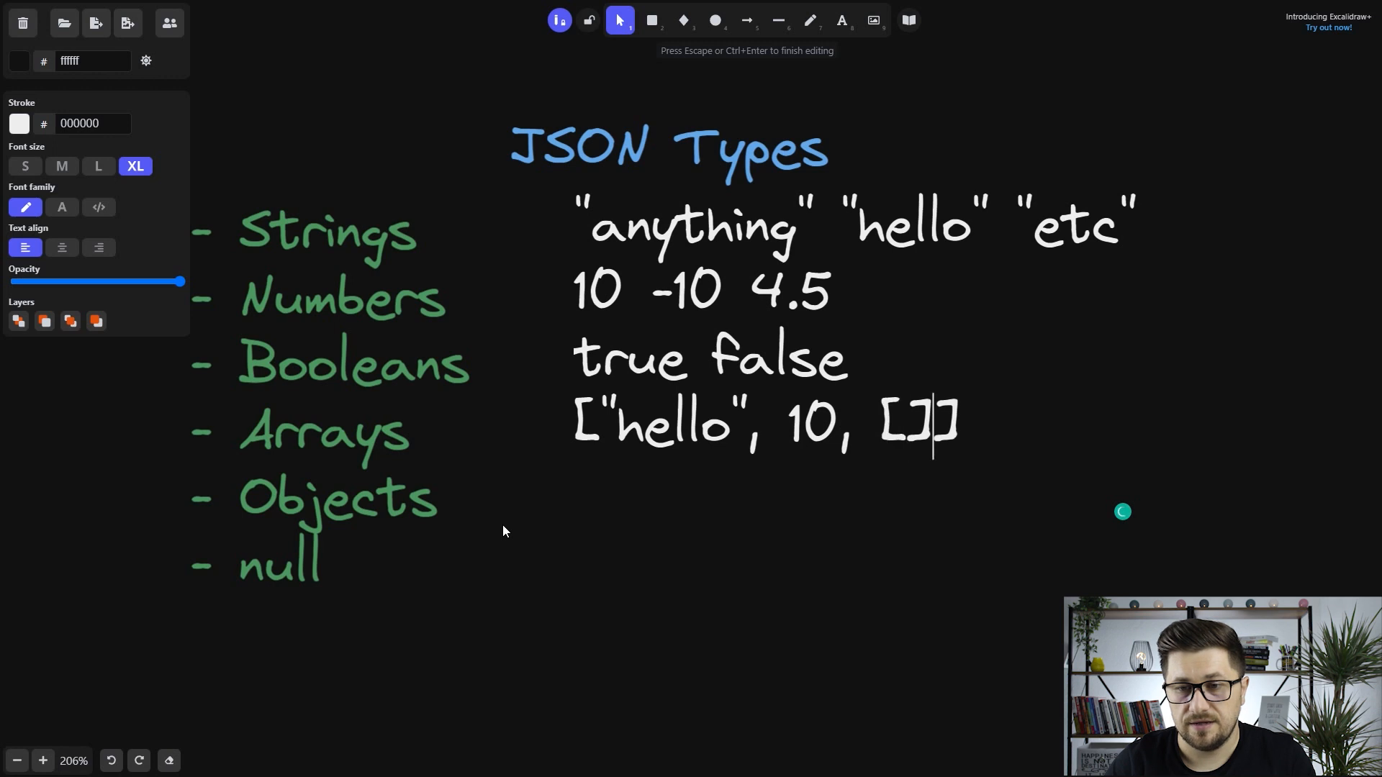
type(",")
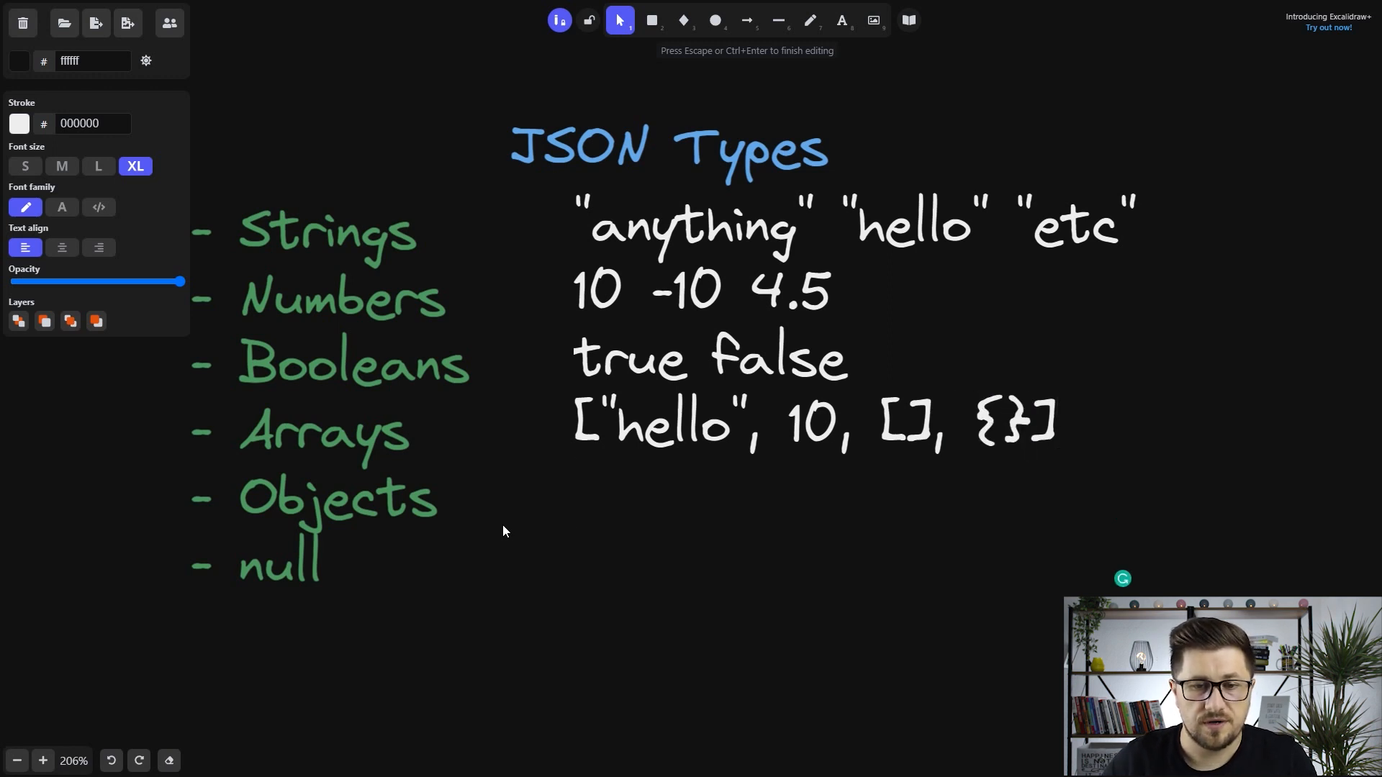
- Write { "key": "value" } beside Objects, then change it to { "name": "Senaid" }
type("{")
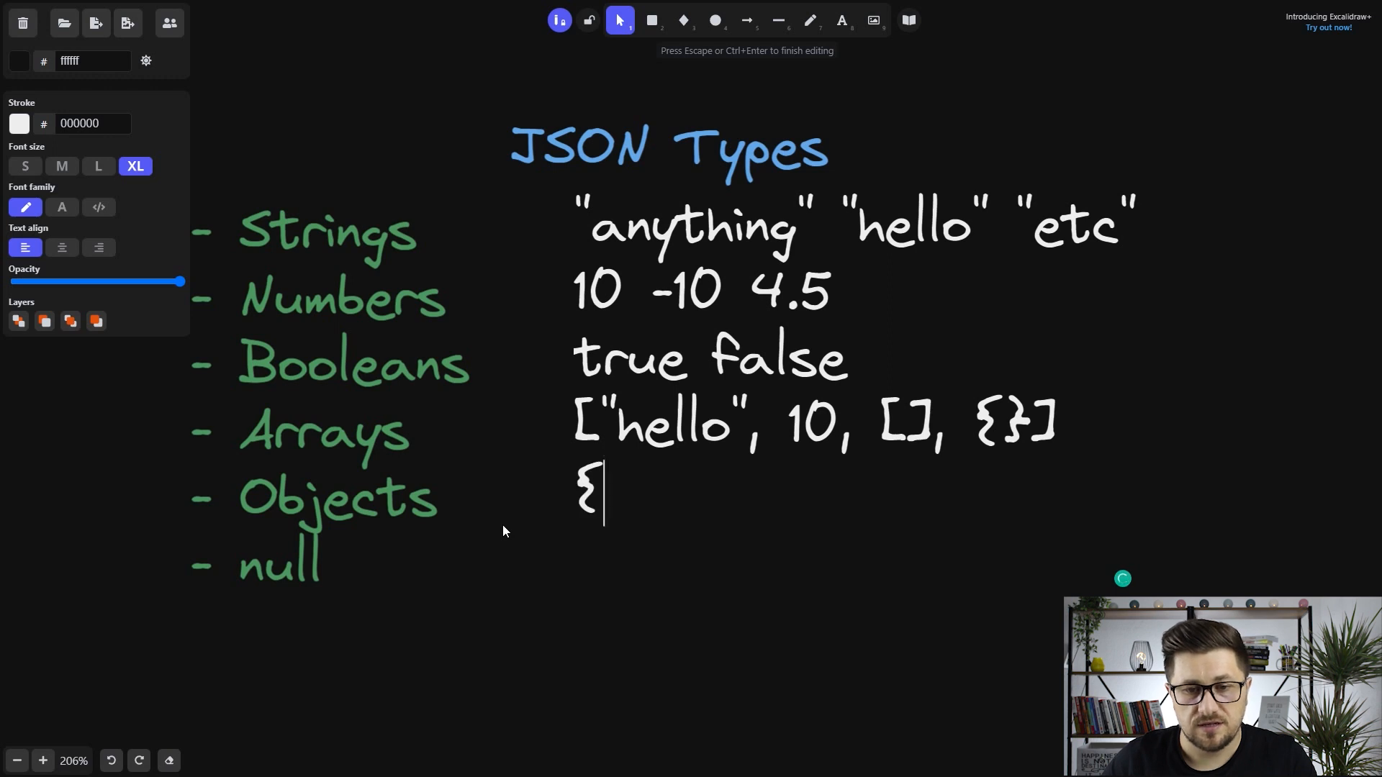
type("}")
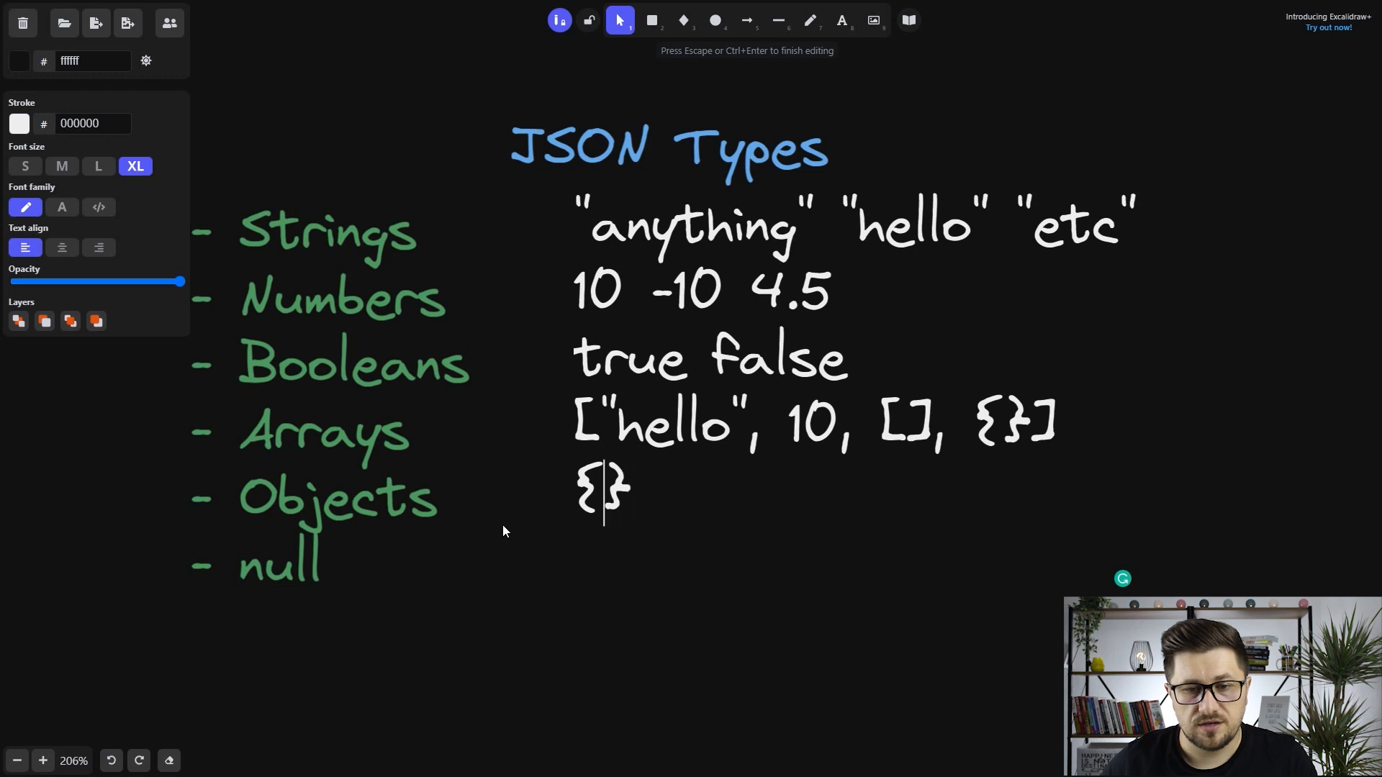
type("\" \"")
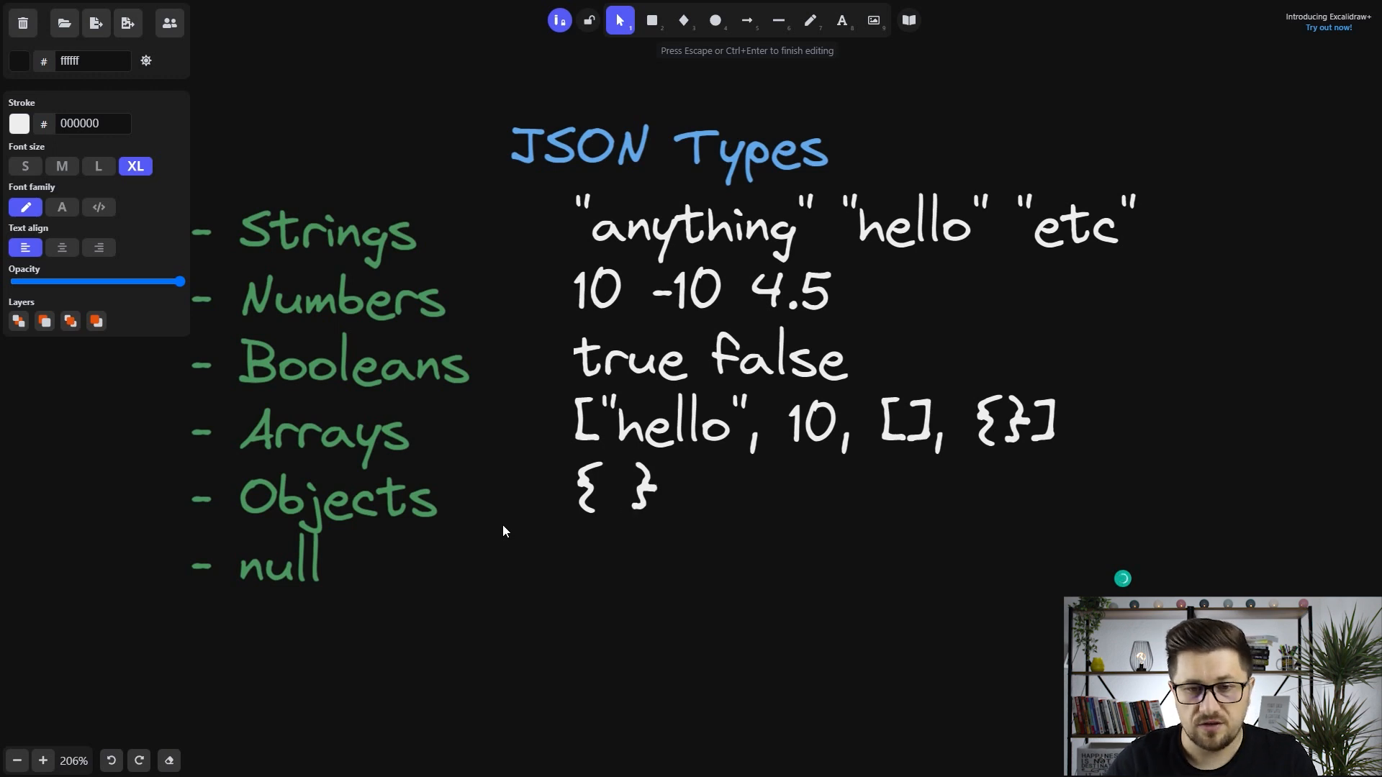
type("\"")
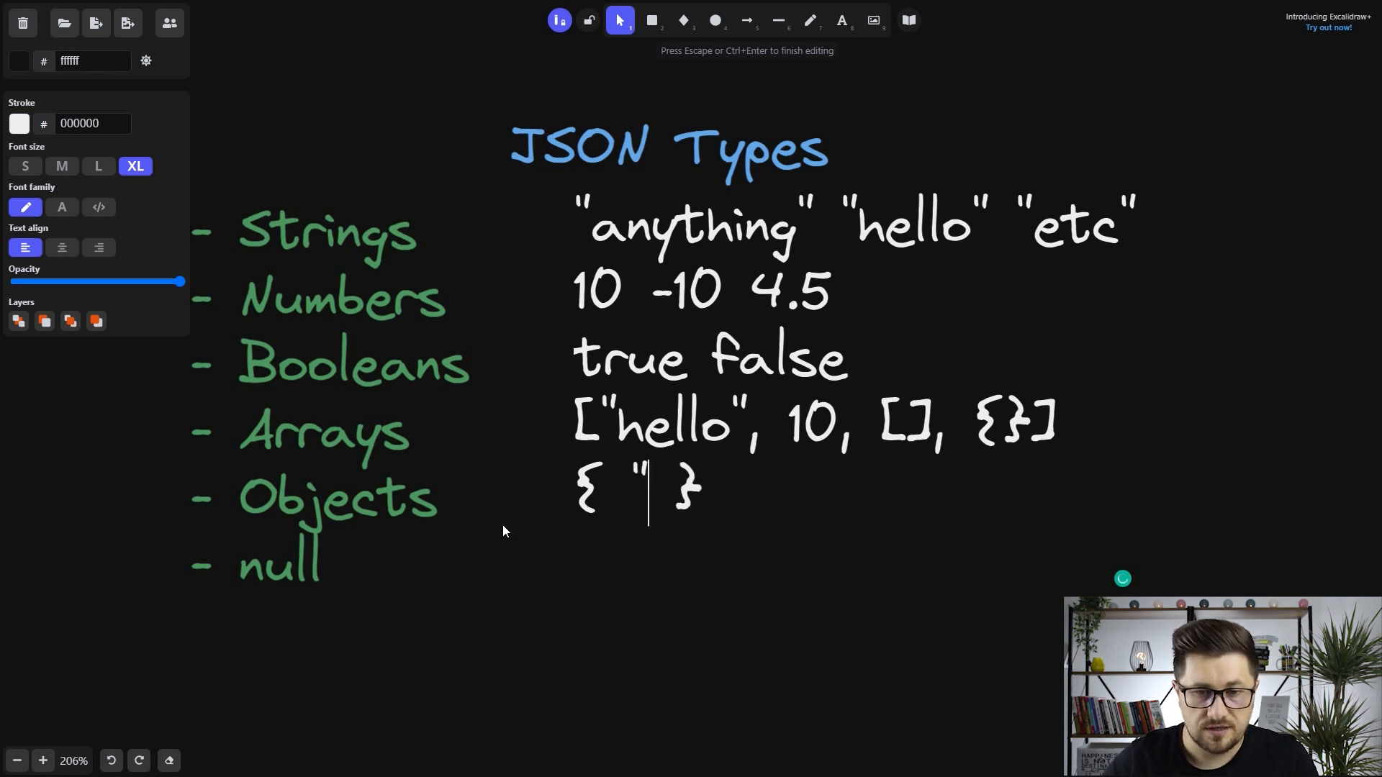
type("key\".")
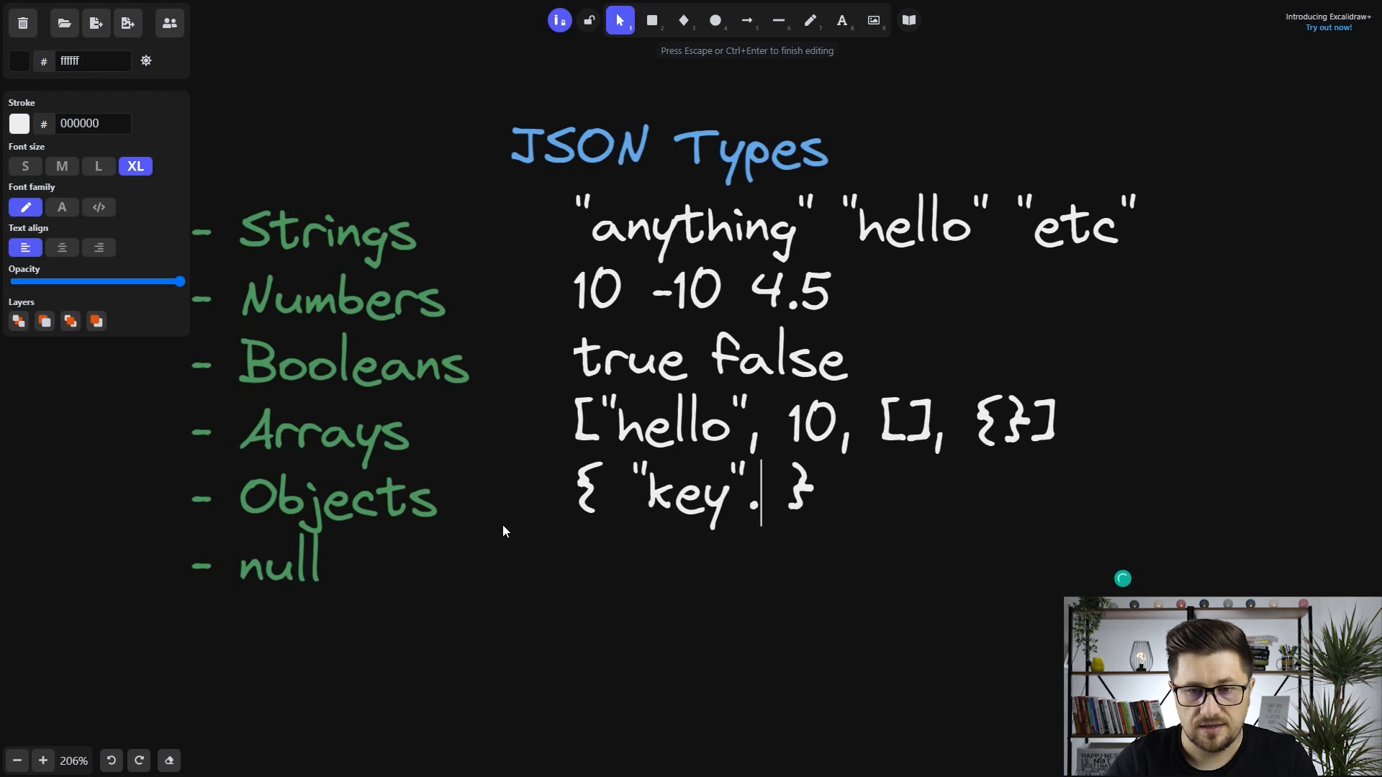
type(": \"value\"")
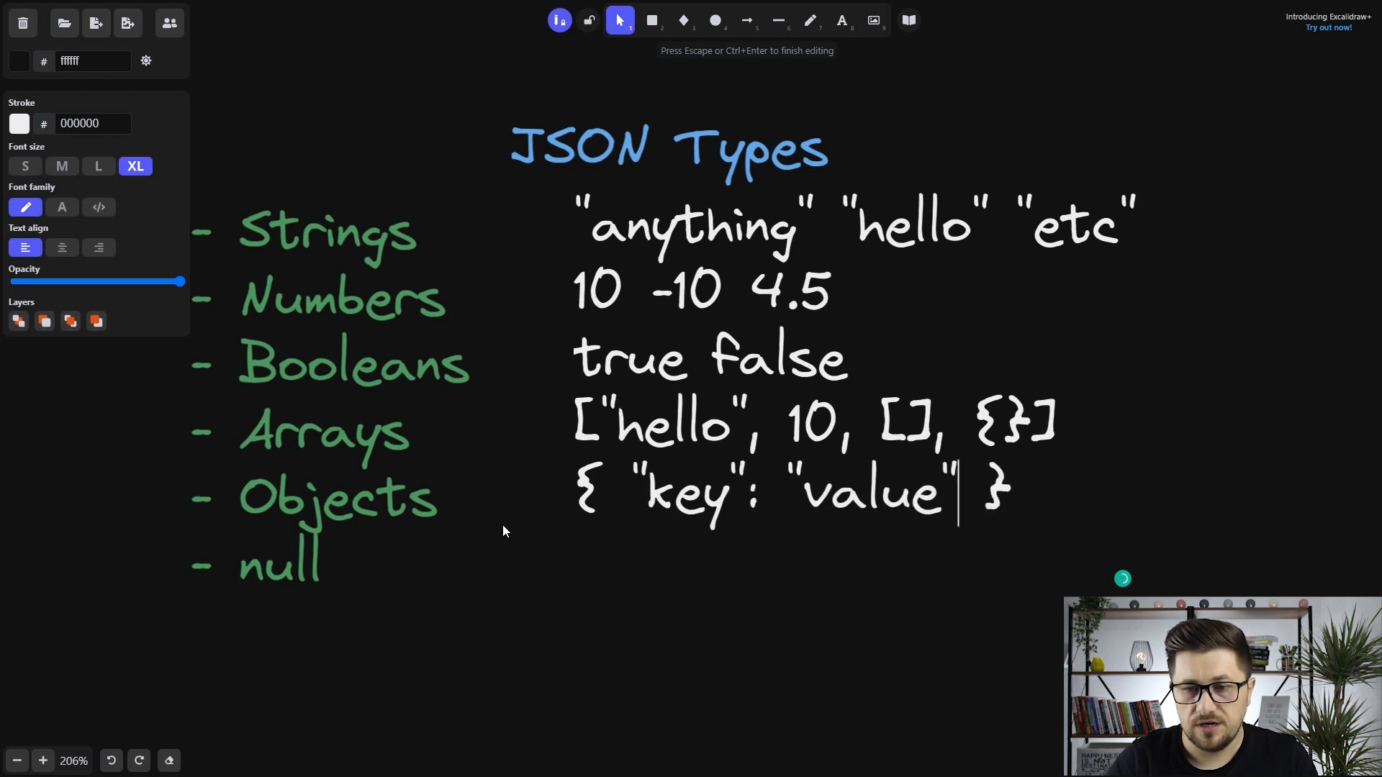
double_click(688, 494)
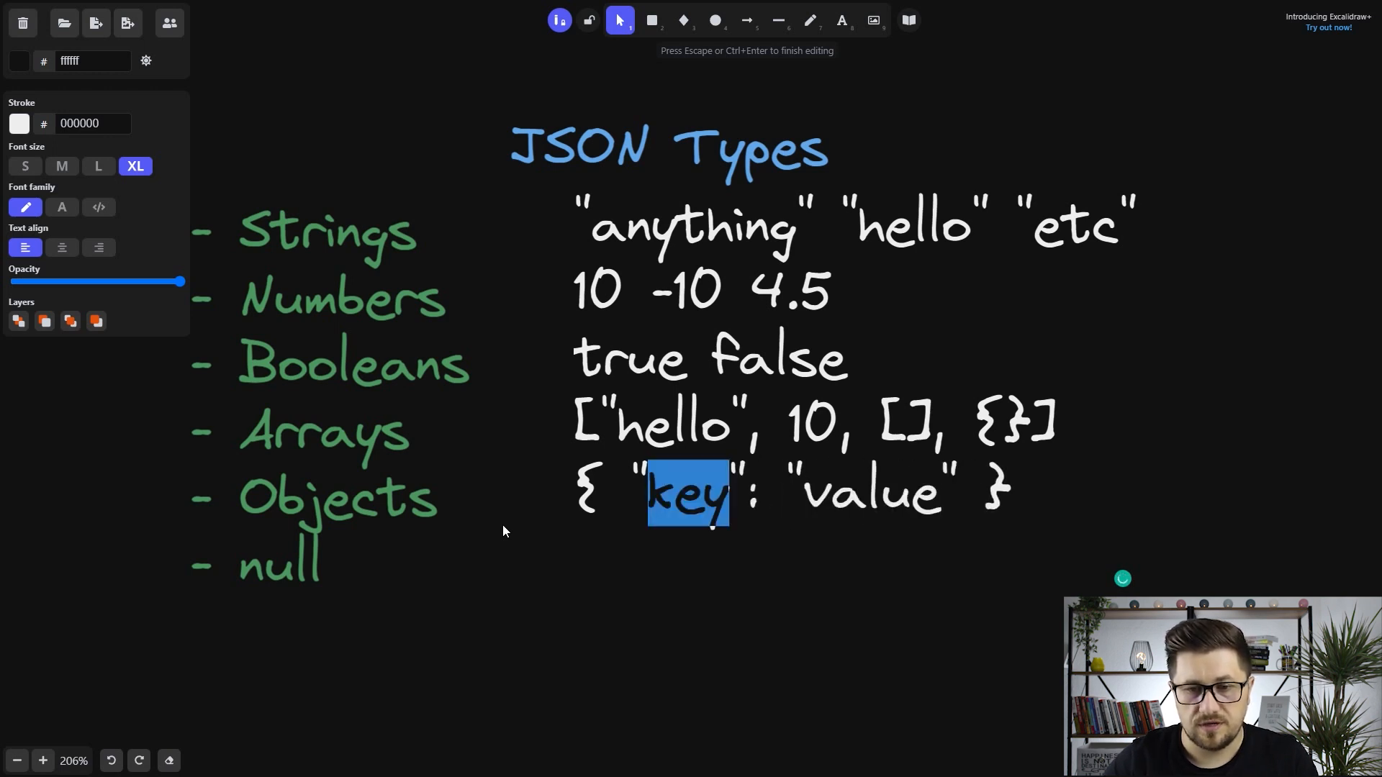
type("name")
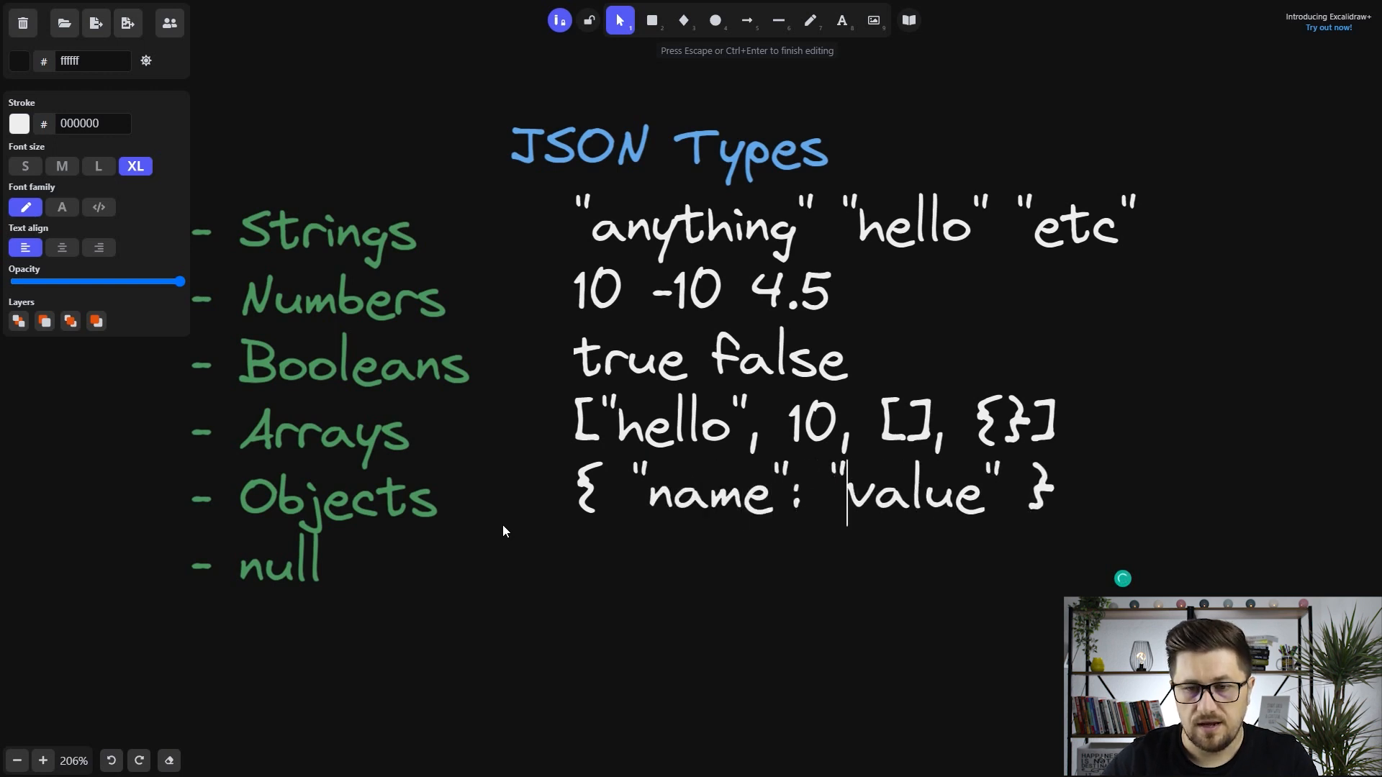
type("Senaid")
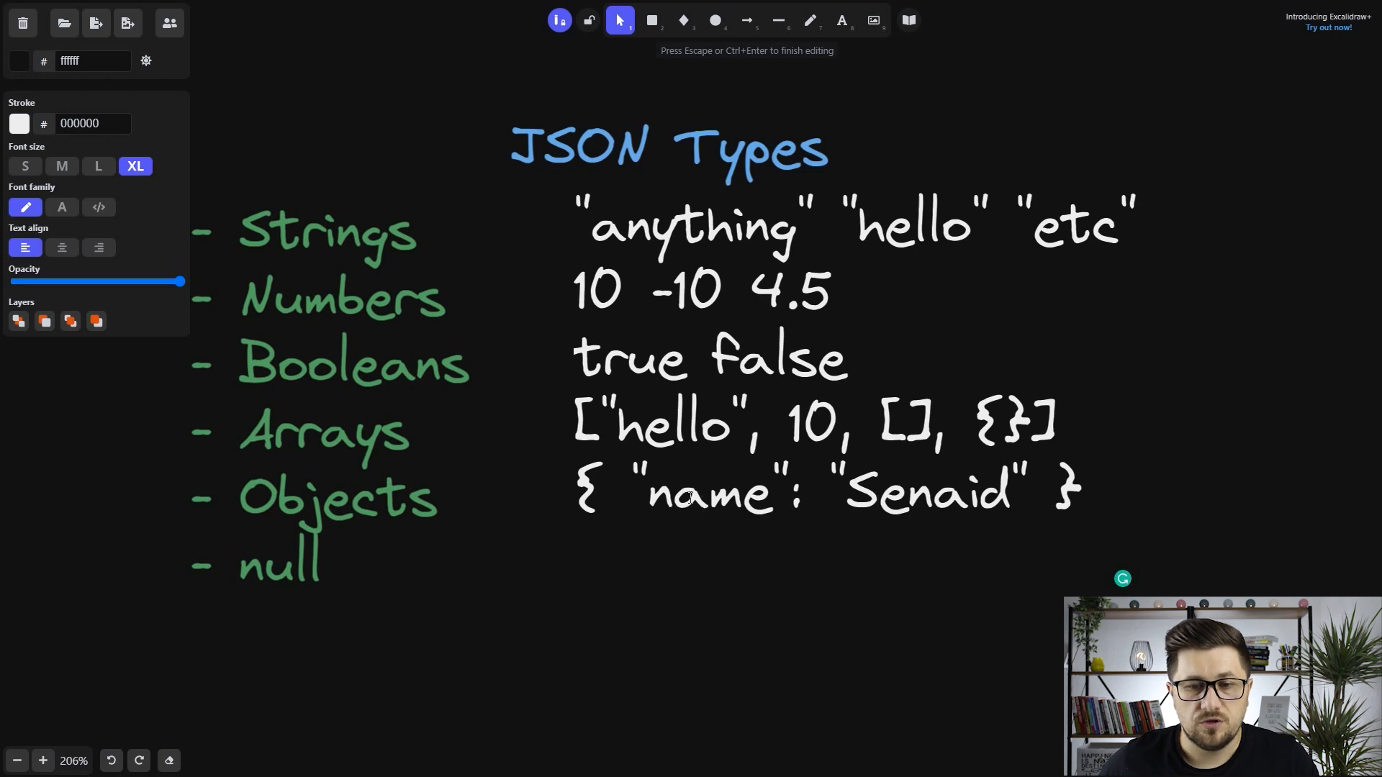
mouse_move(560, 522)
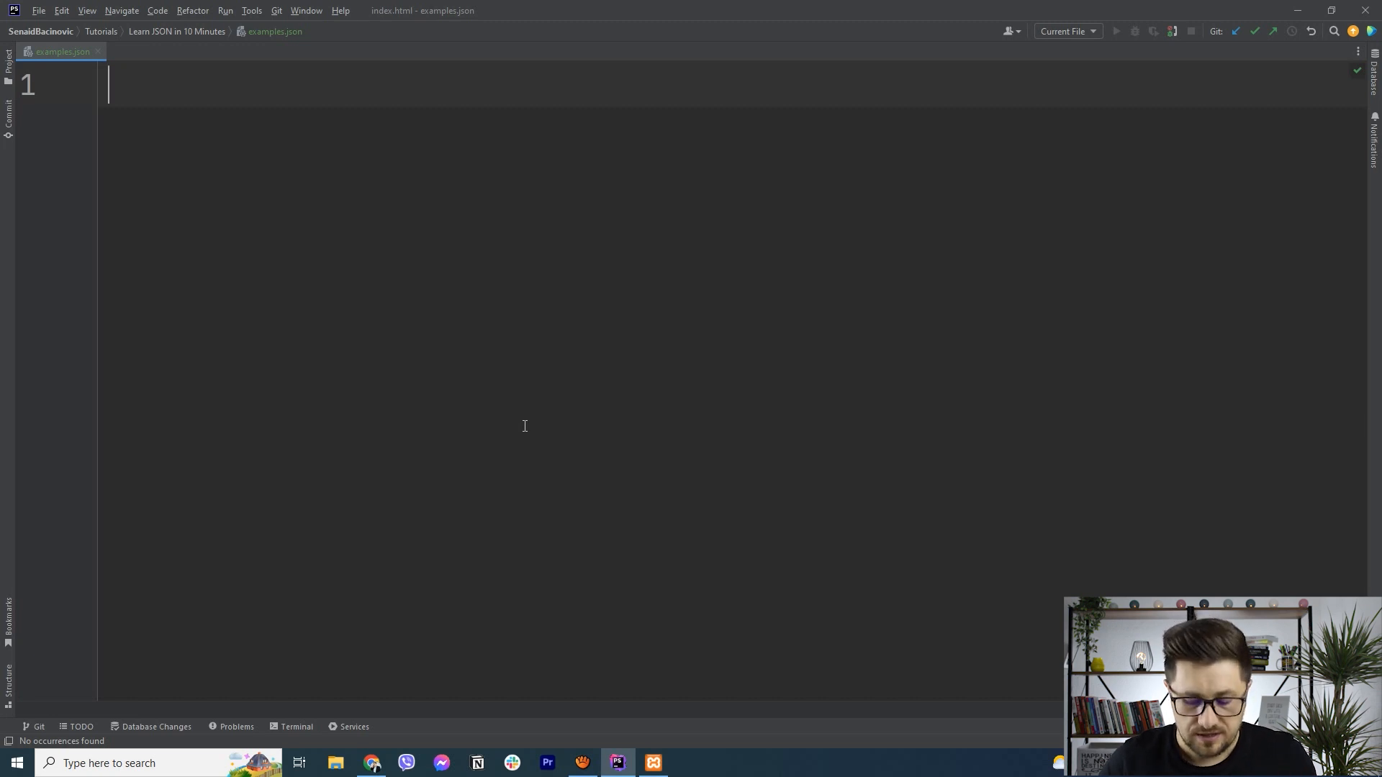
- Write an object in examples.json with a "students" key holding an empty array
type("{}")
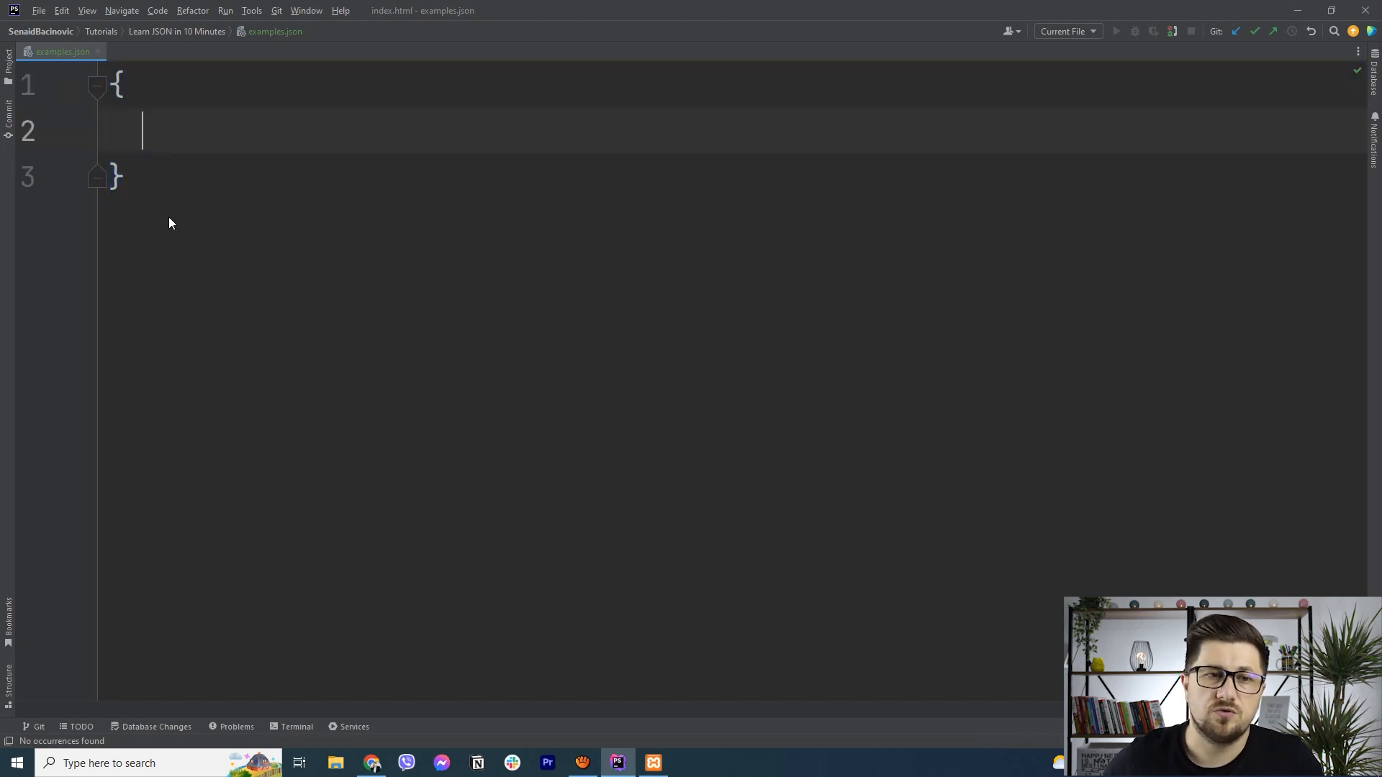
mouse_move(170, 219)
type("\"")
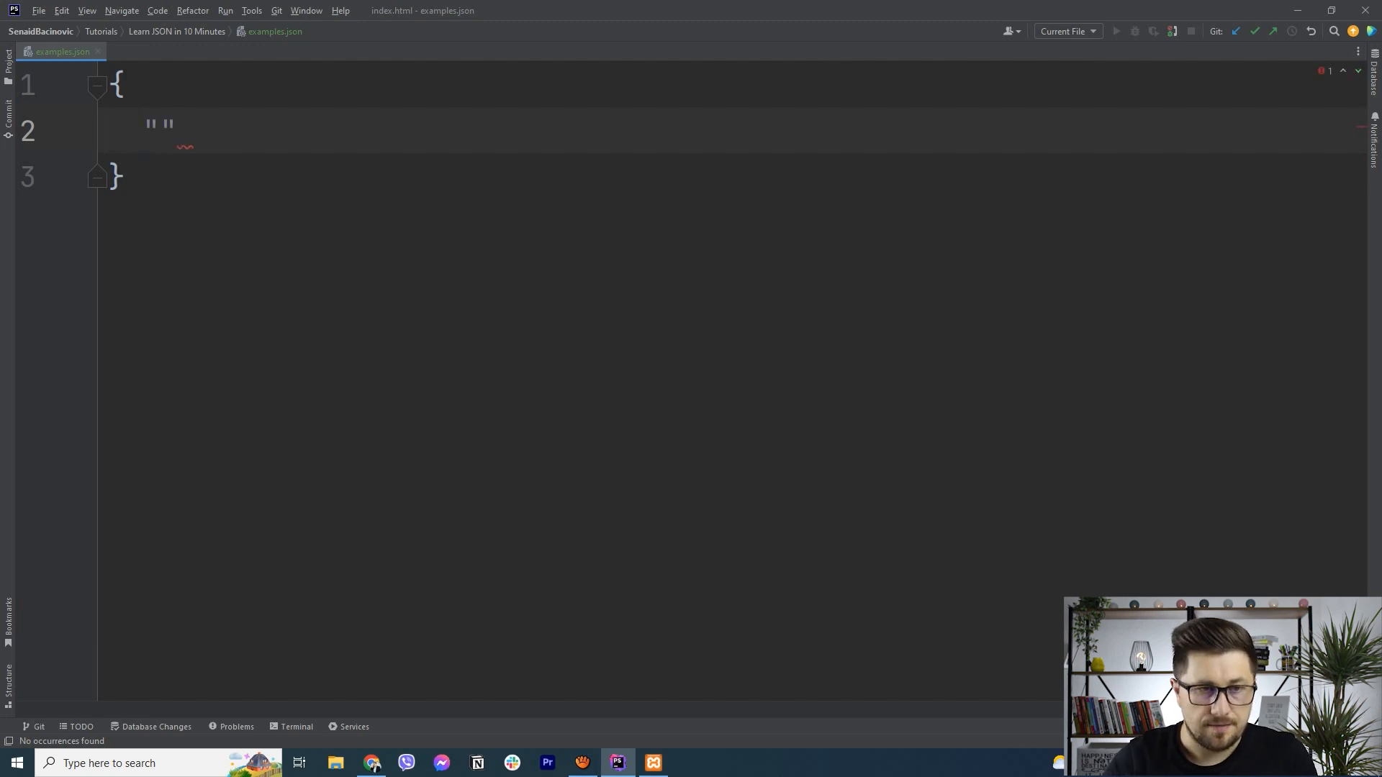
type("students")
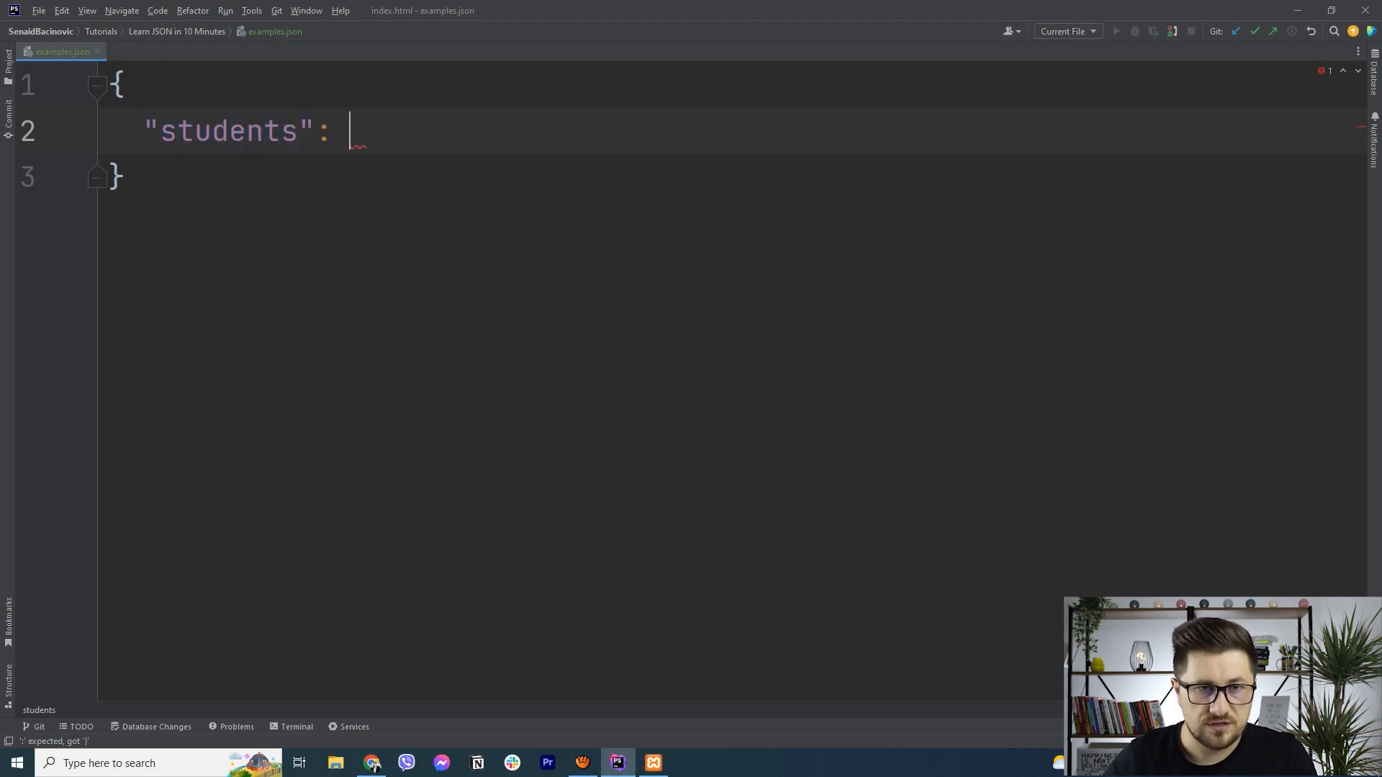
type("[]")
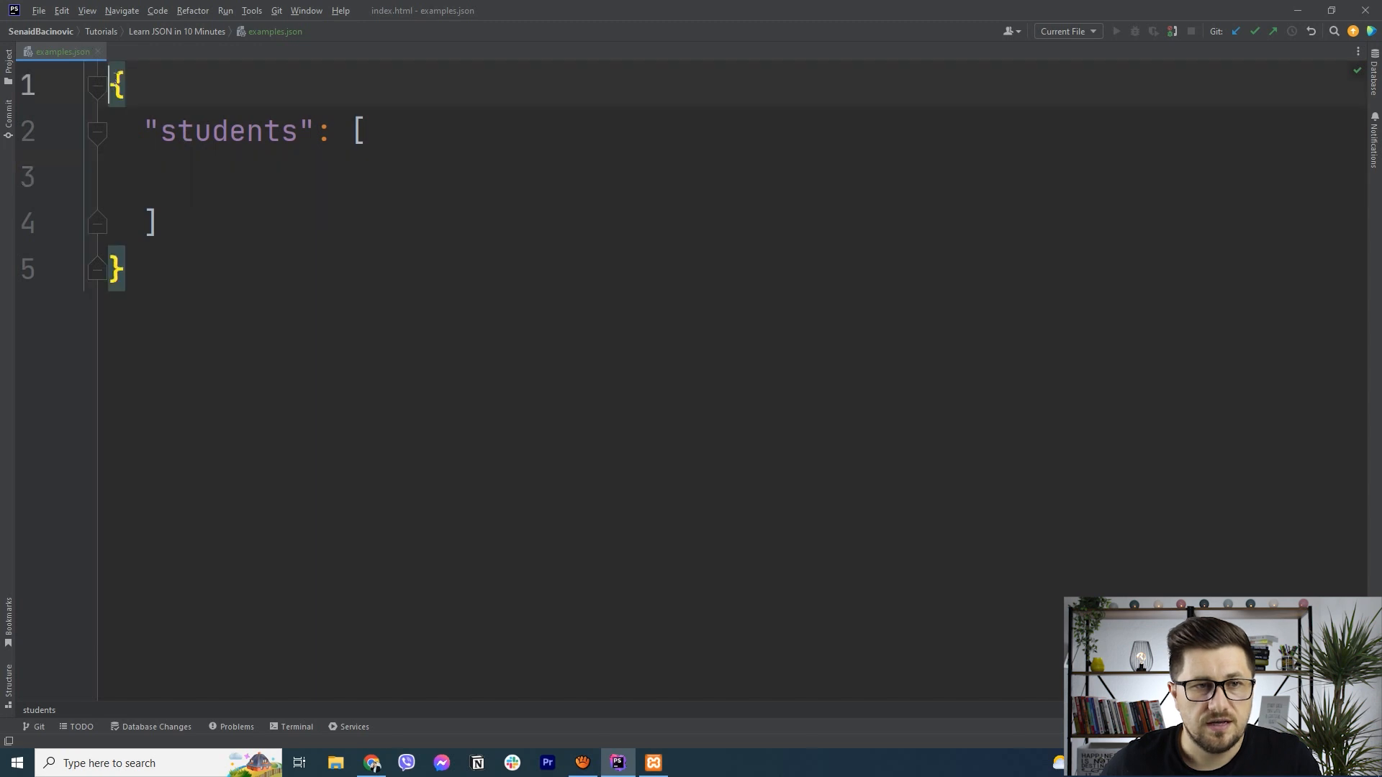
left_click(127, 269)
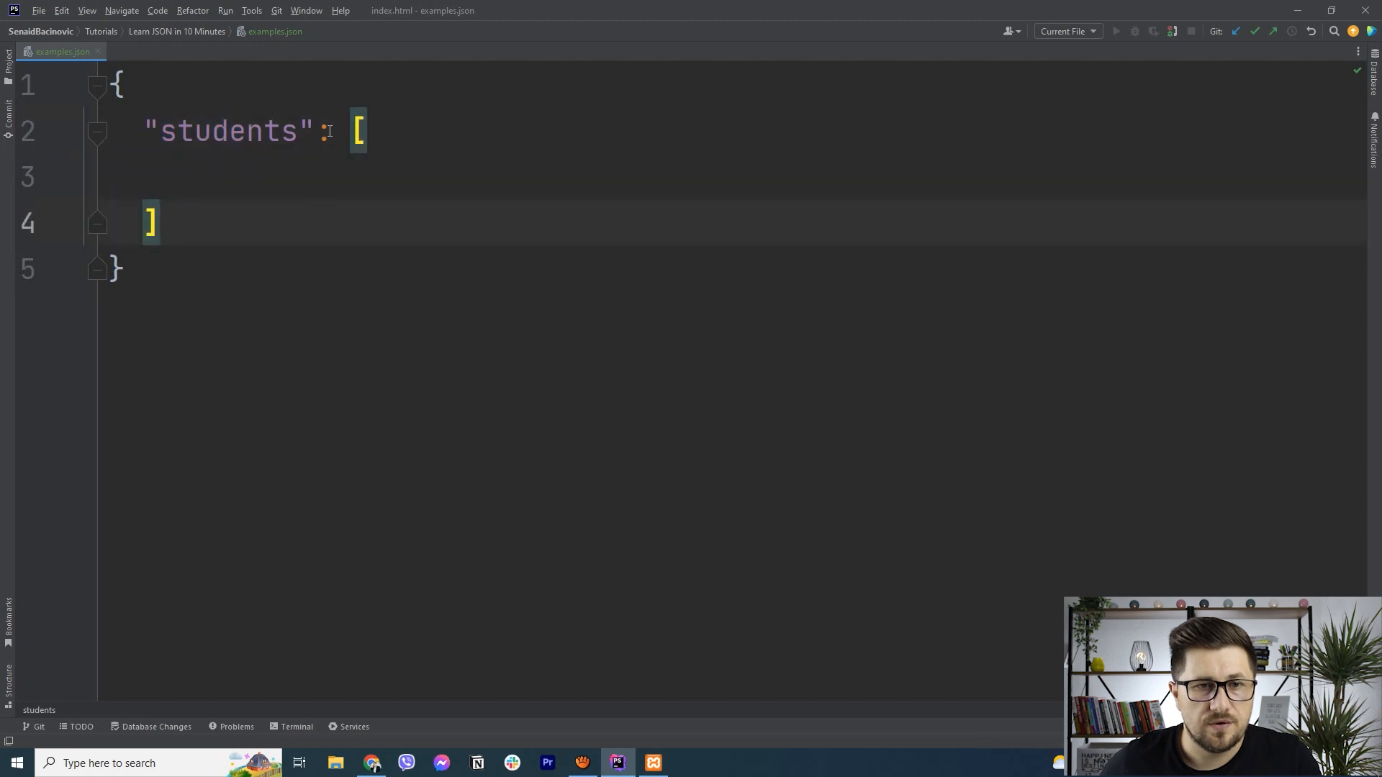
double_click(231, 131)
type("{")
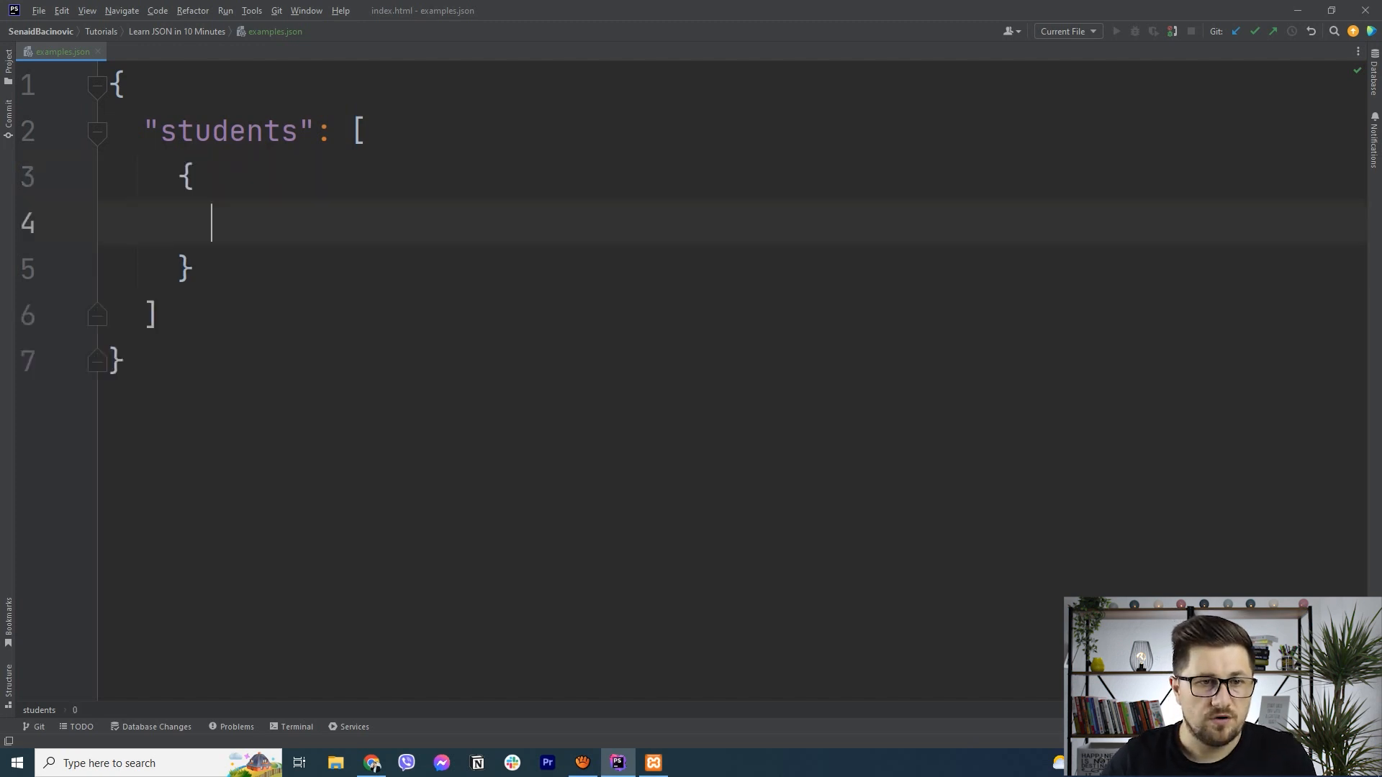
- Give the first student firstName "Senaid", age 31, isSingle false and address null
type("\"\"")
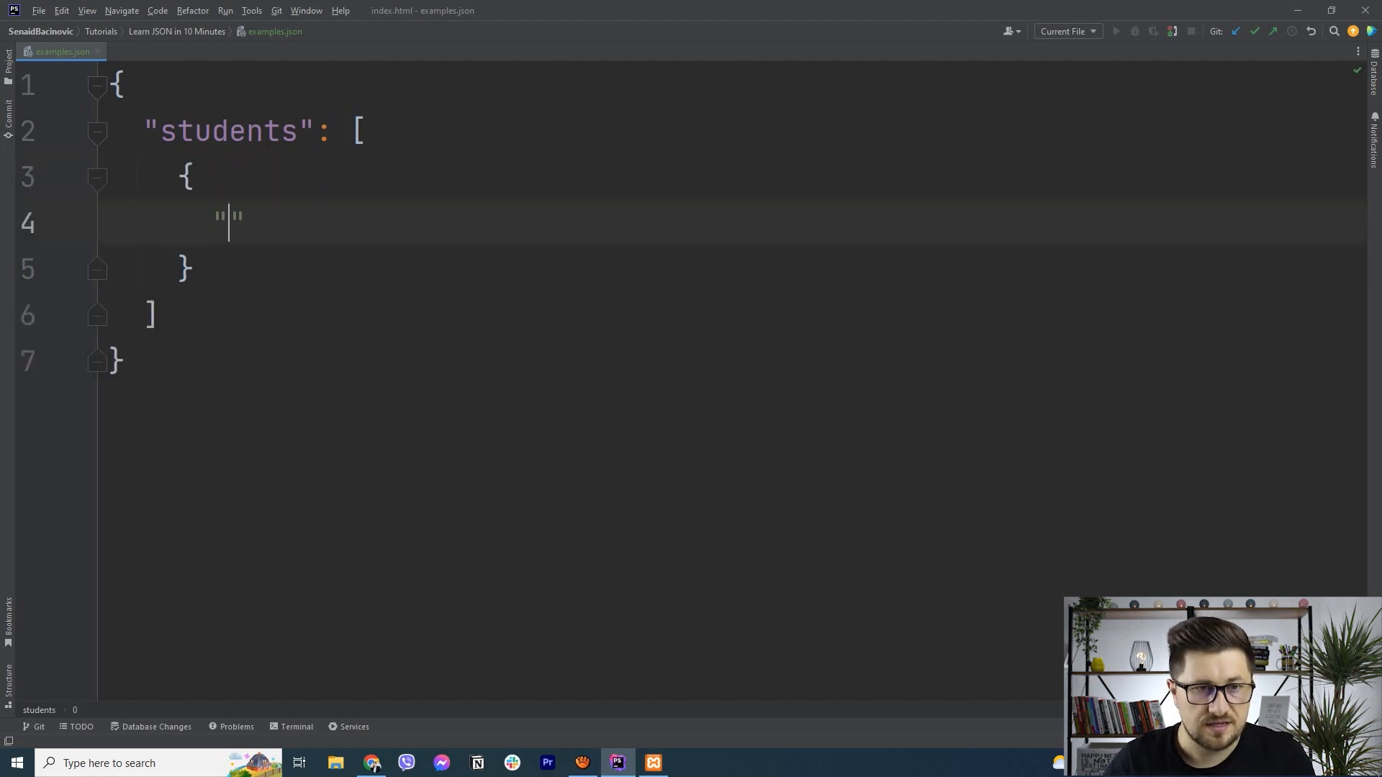
type("firstName")
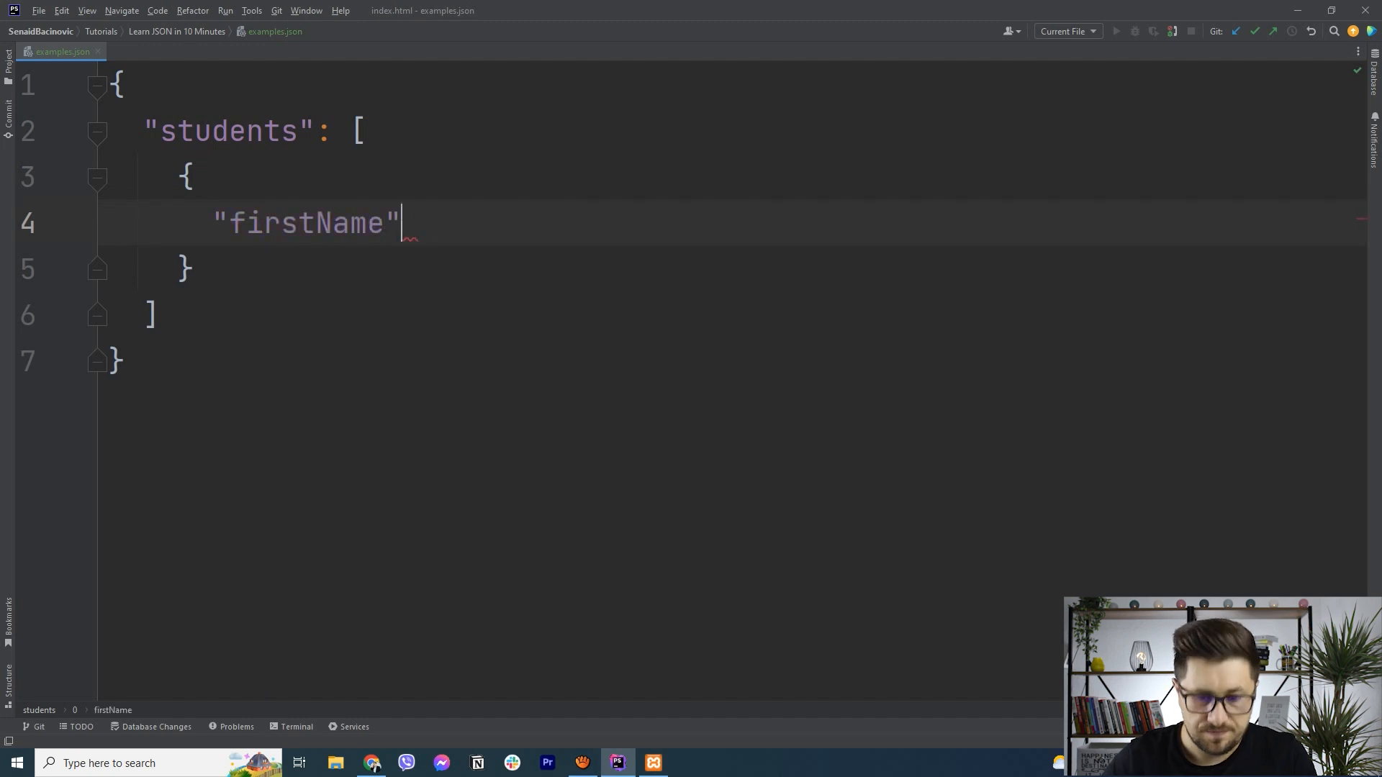
type(":")
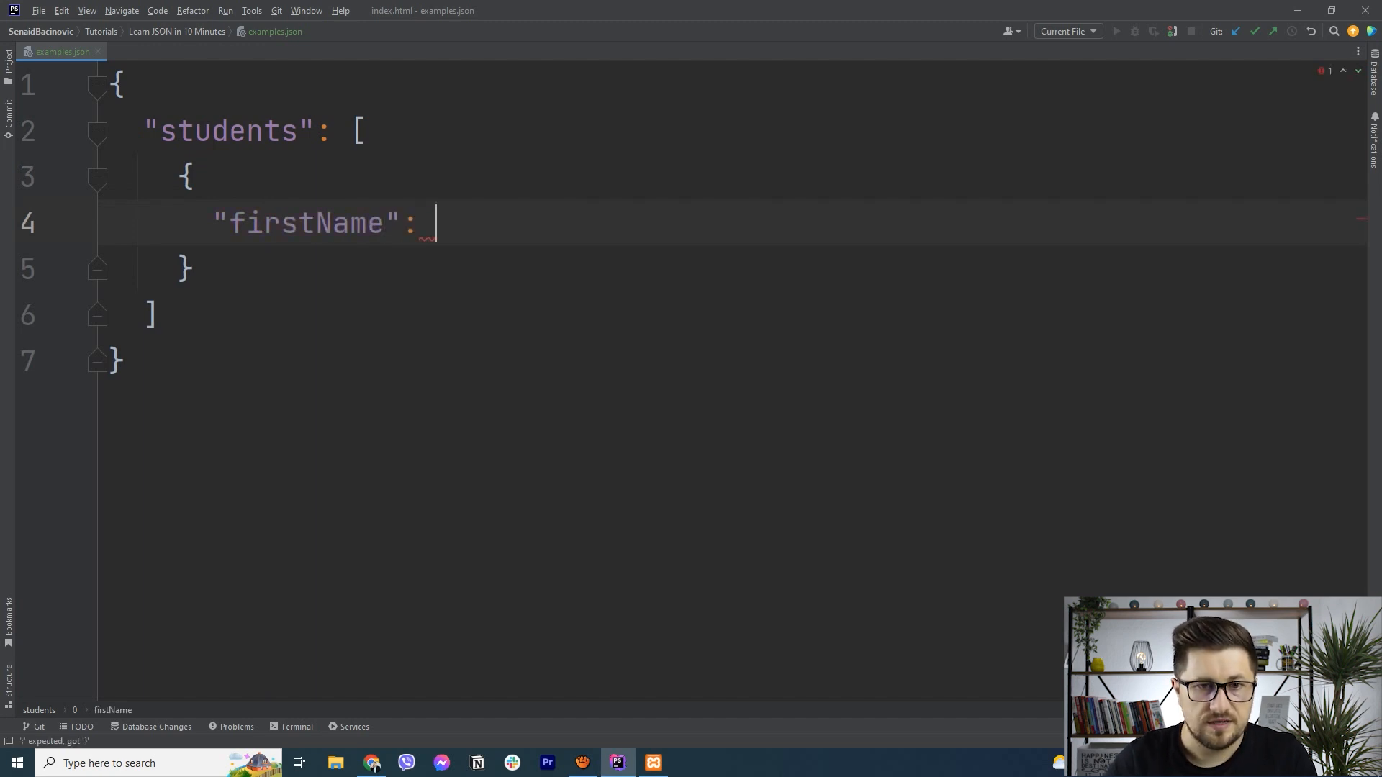
type("\"Senaid\",")
type("\"age\":")
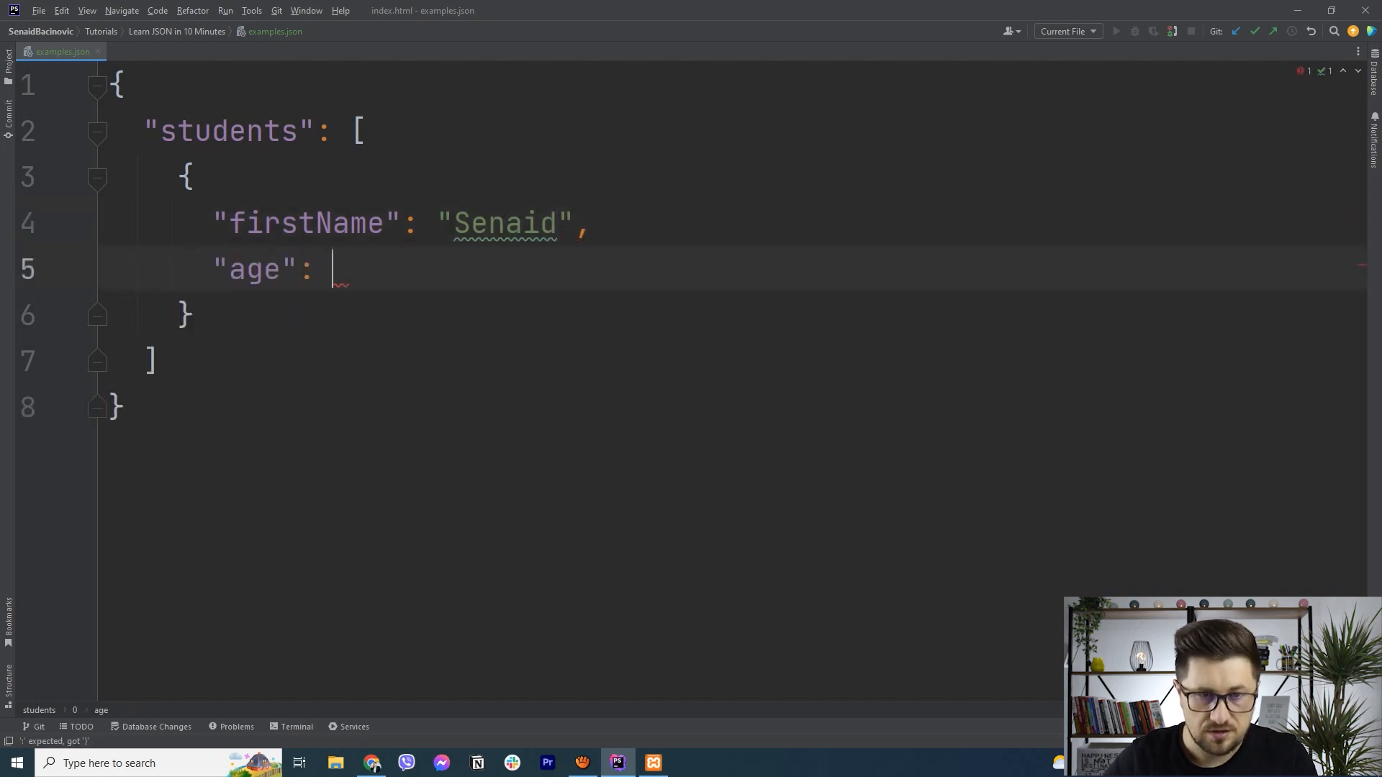
type("31,")
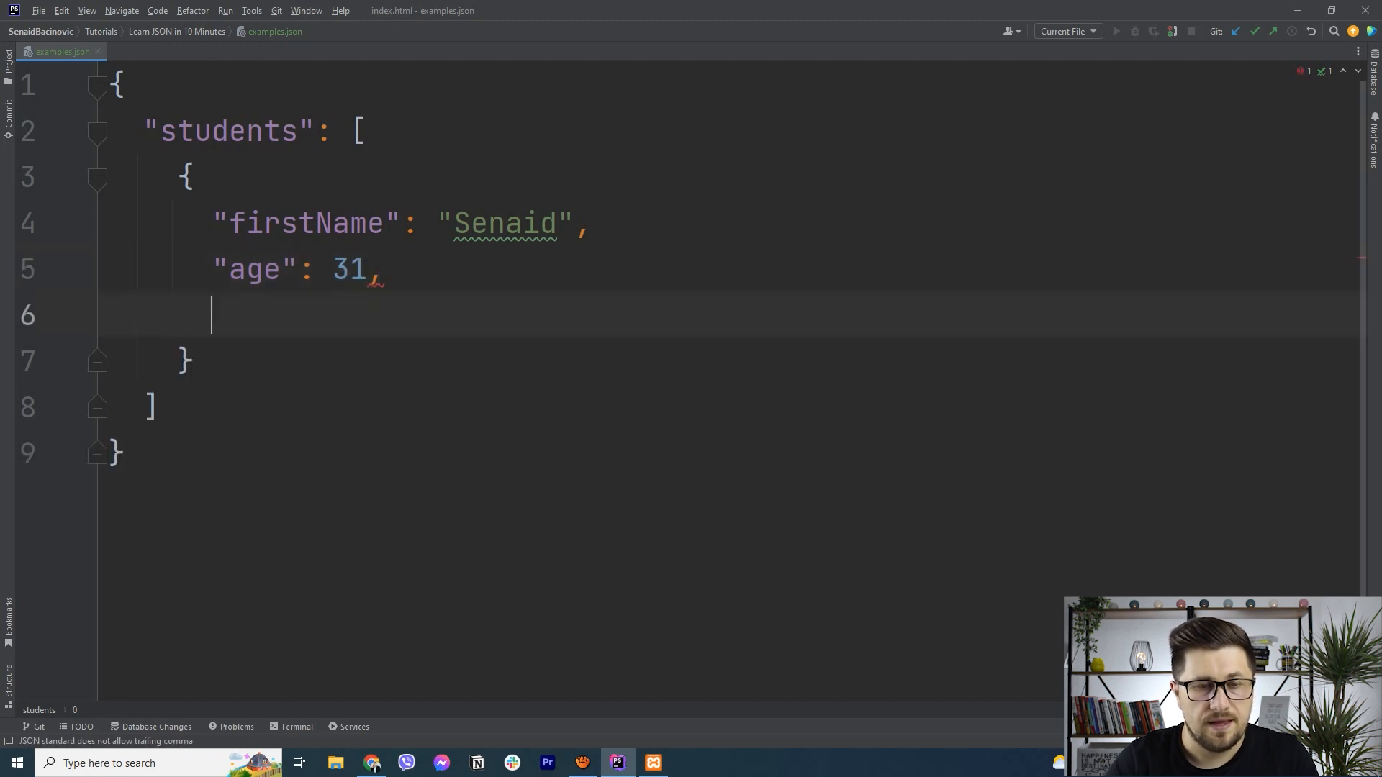
type("\"isSig\"")
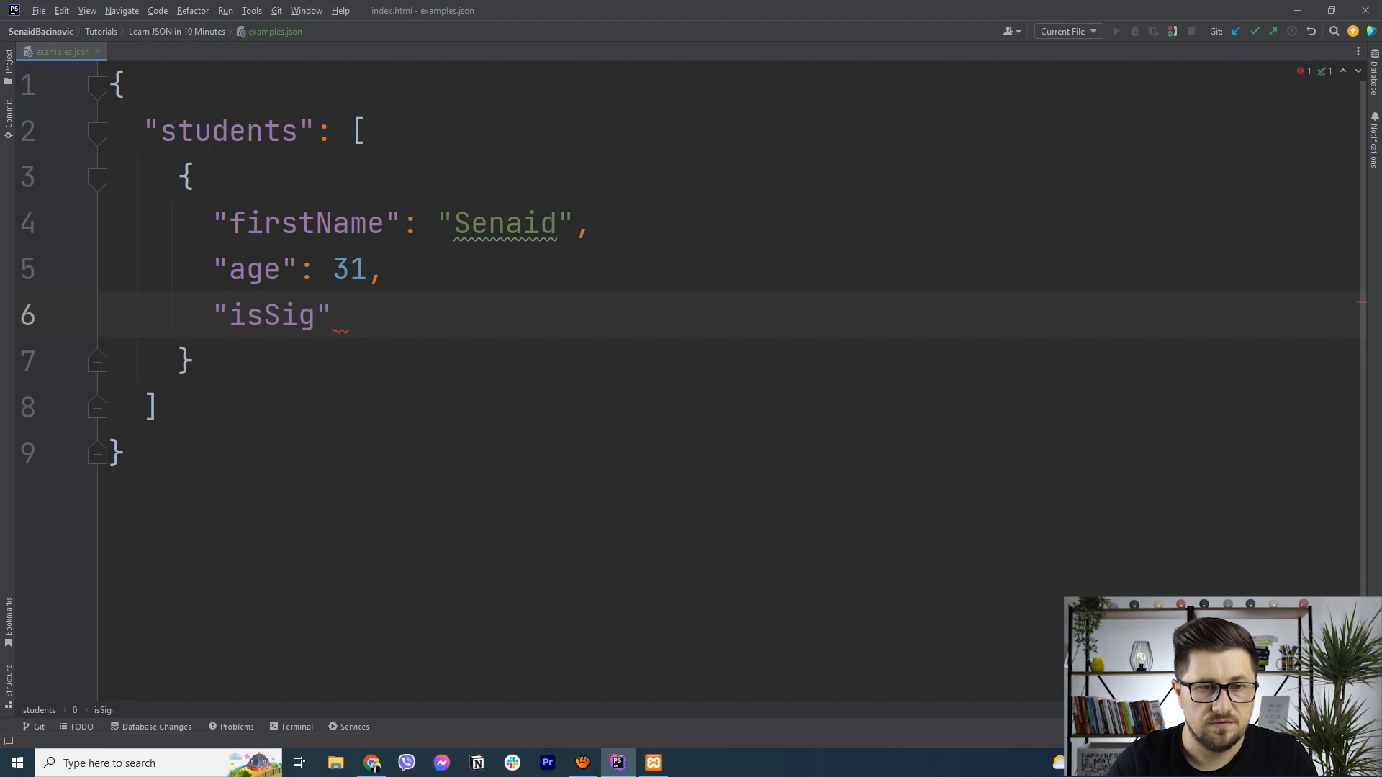
type("ngle")
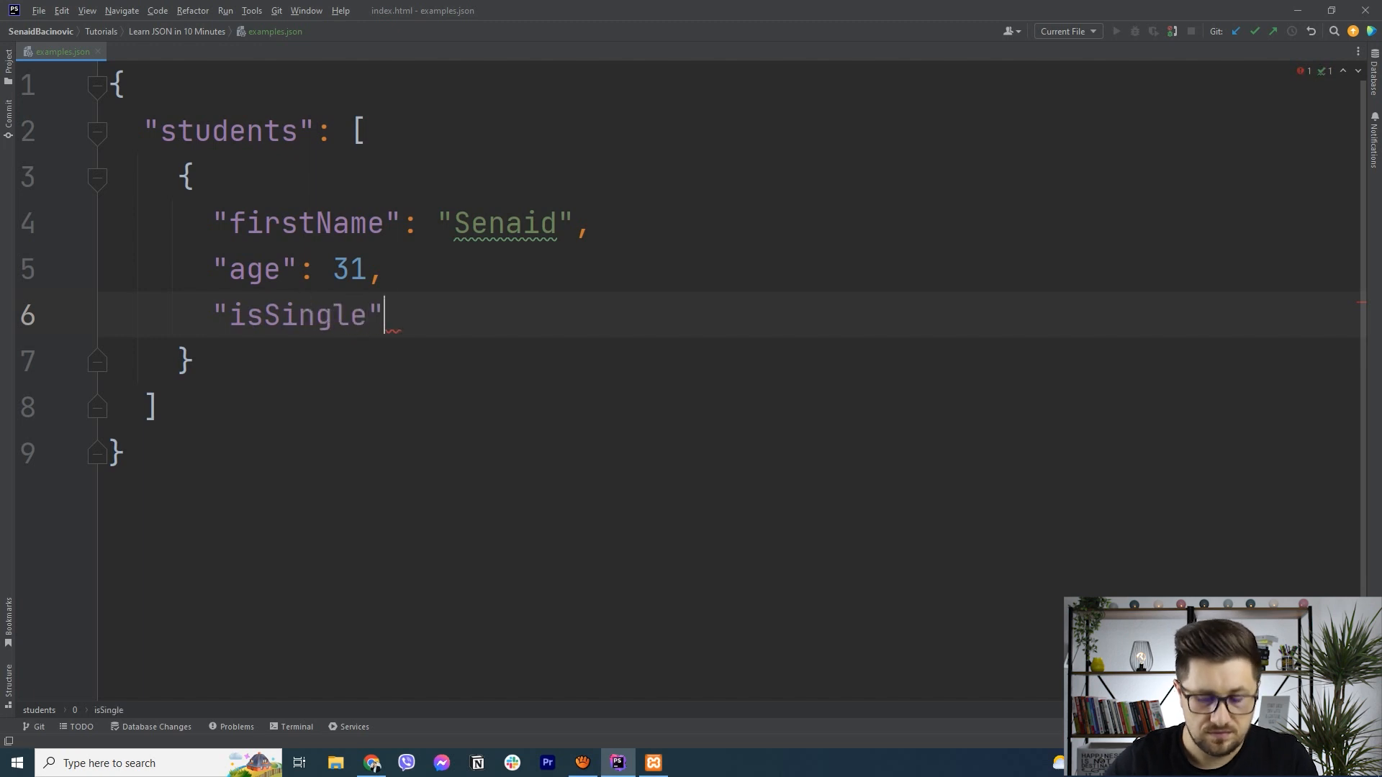
type(": false")
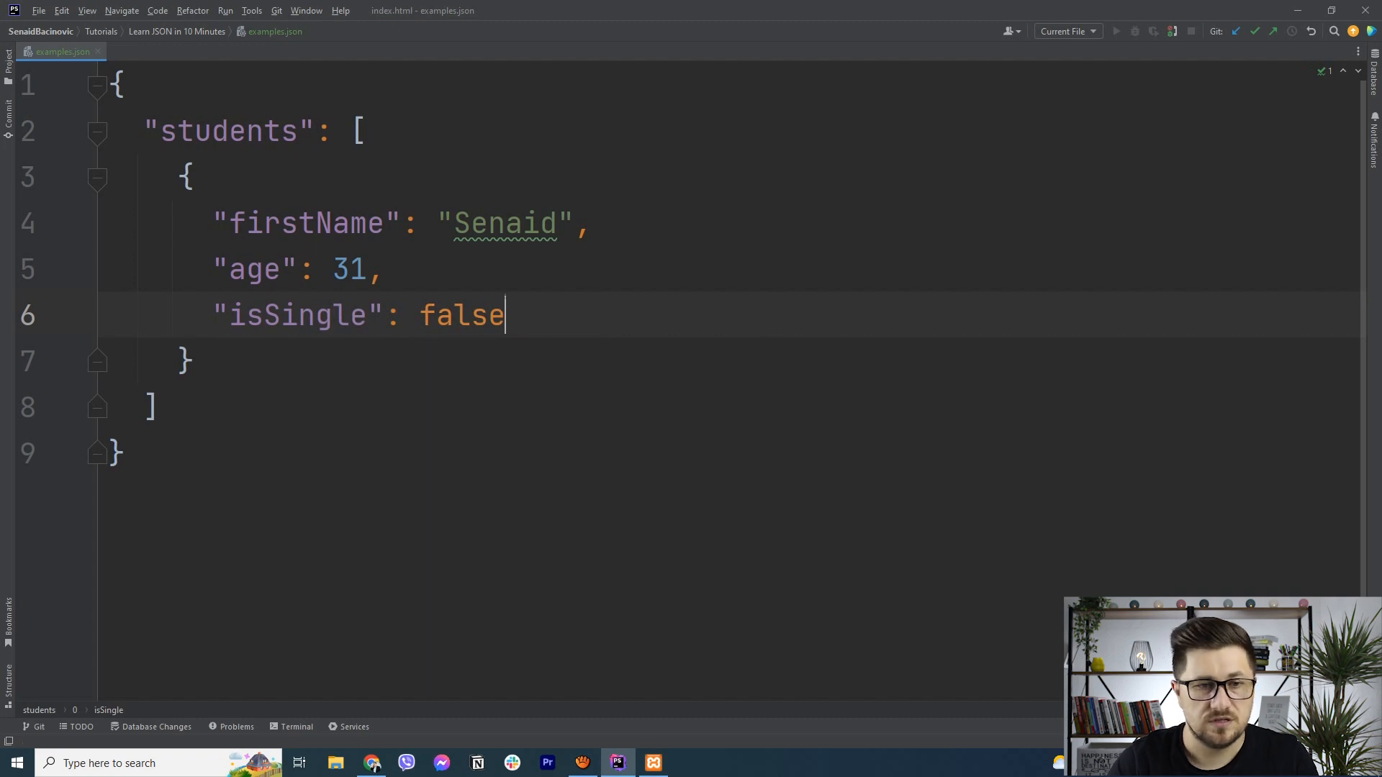
type(",")
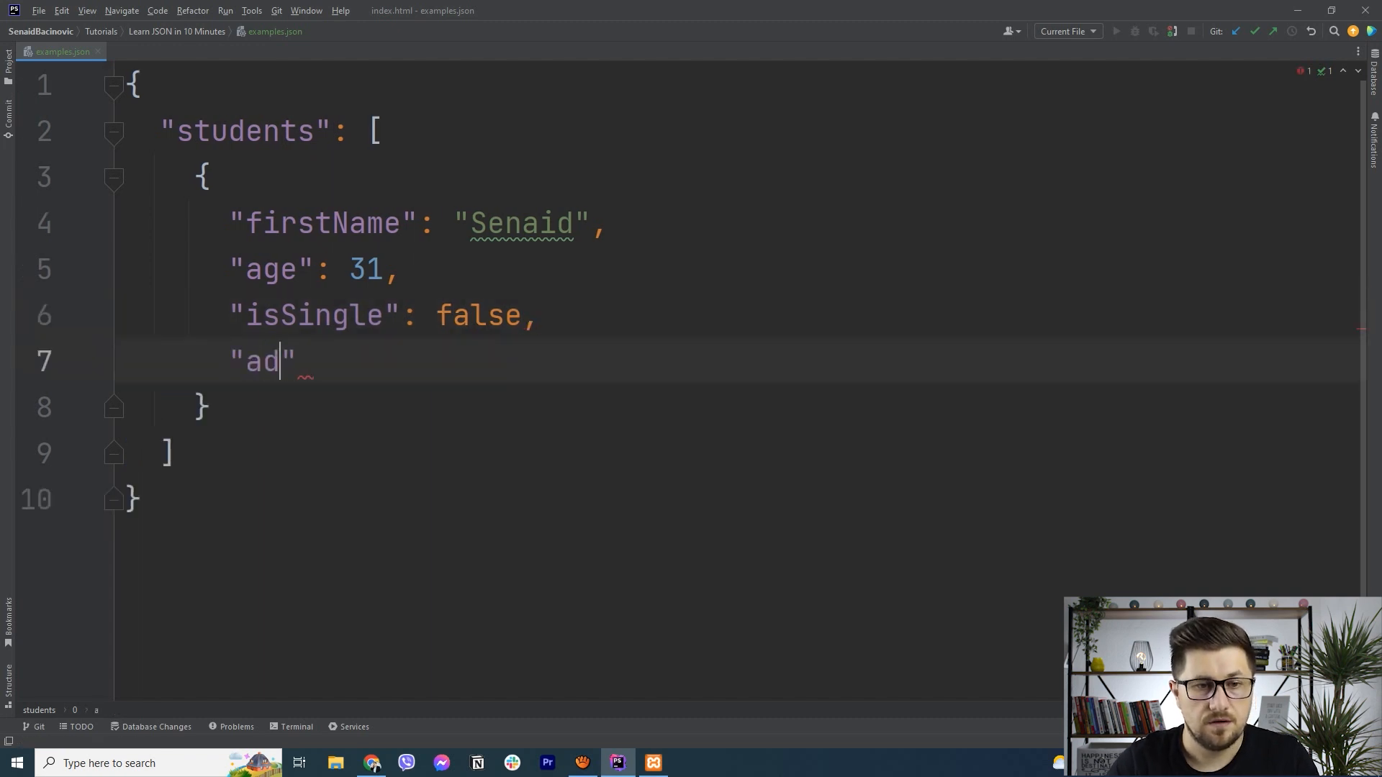
type("dress")
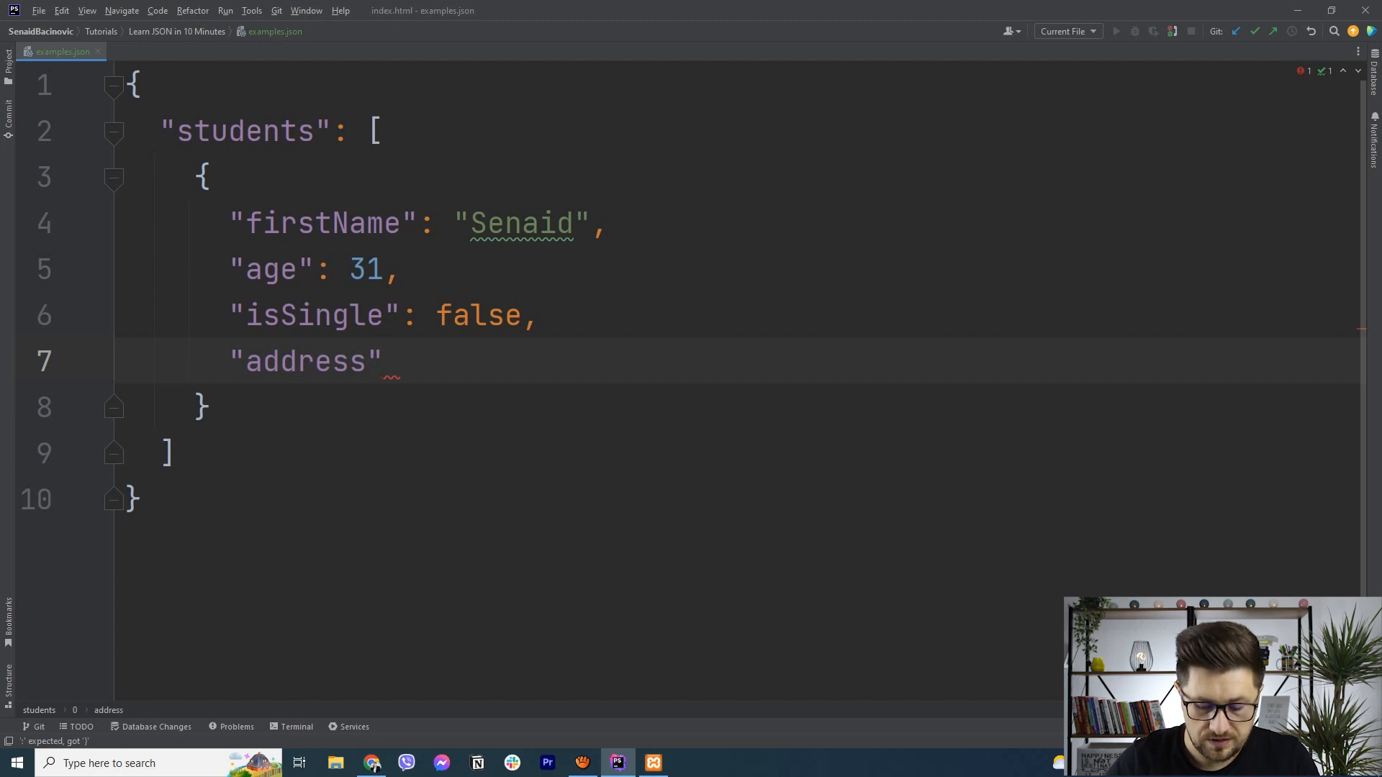
type(": null,")
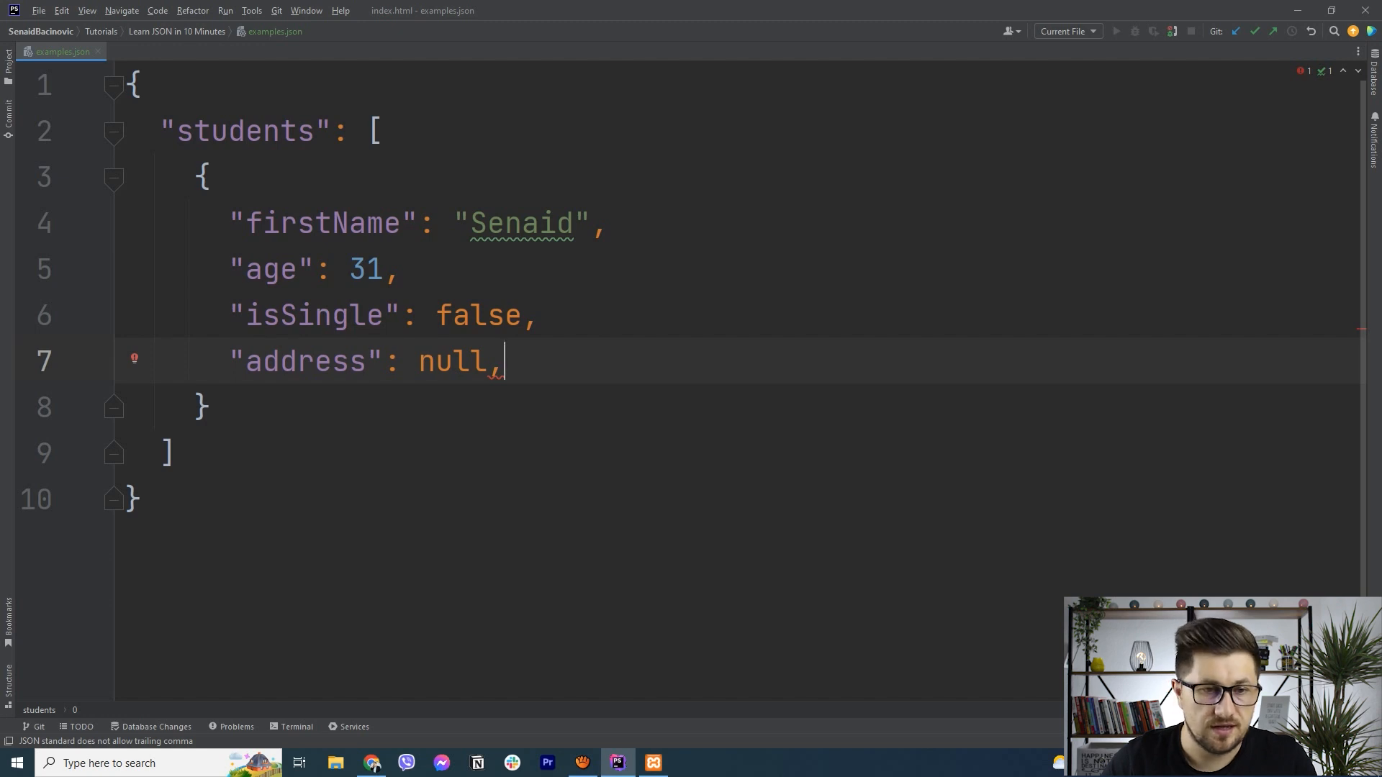
- Add hobbies ["games", "gym"], then a comma and new line after the student object
type("\"h\"")
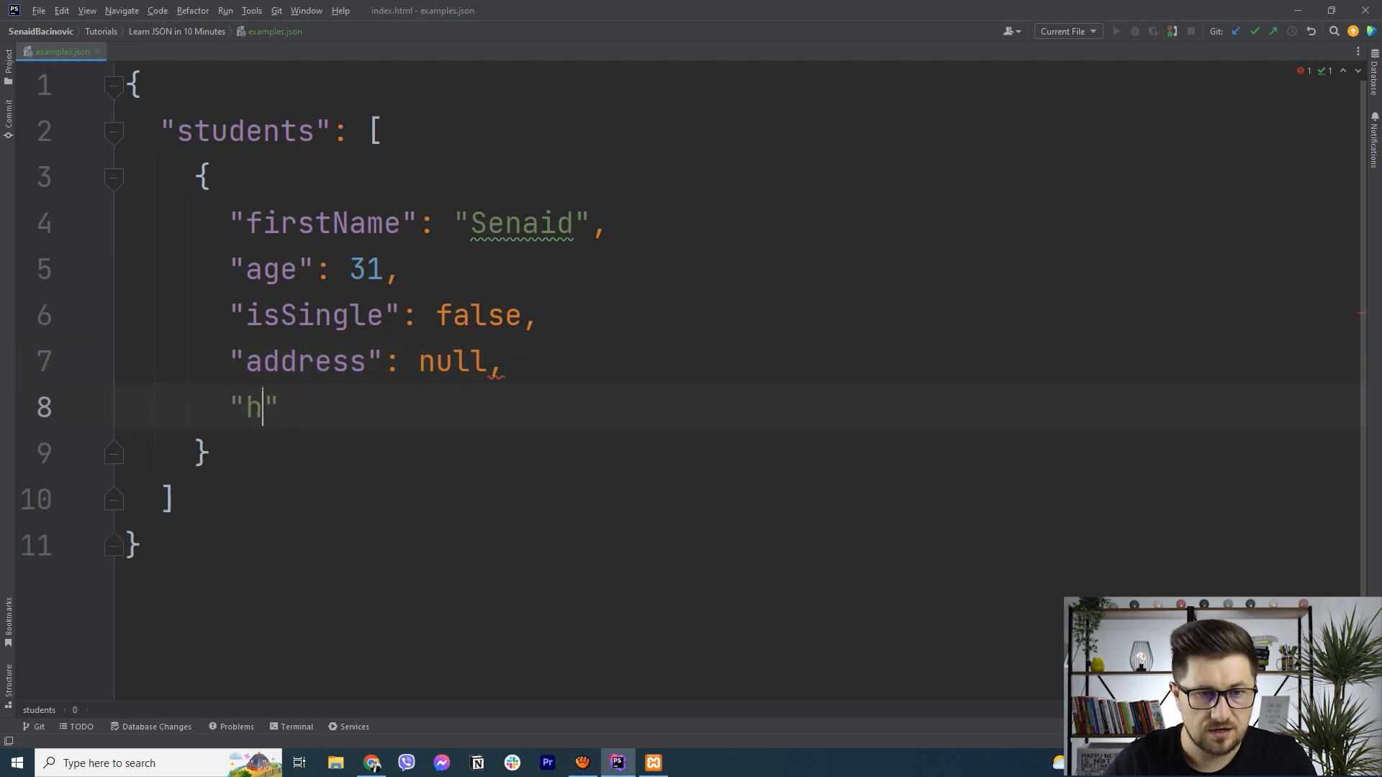
type("obbies")
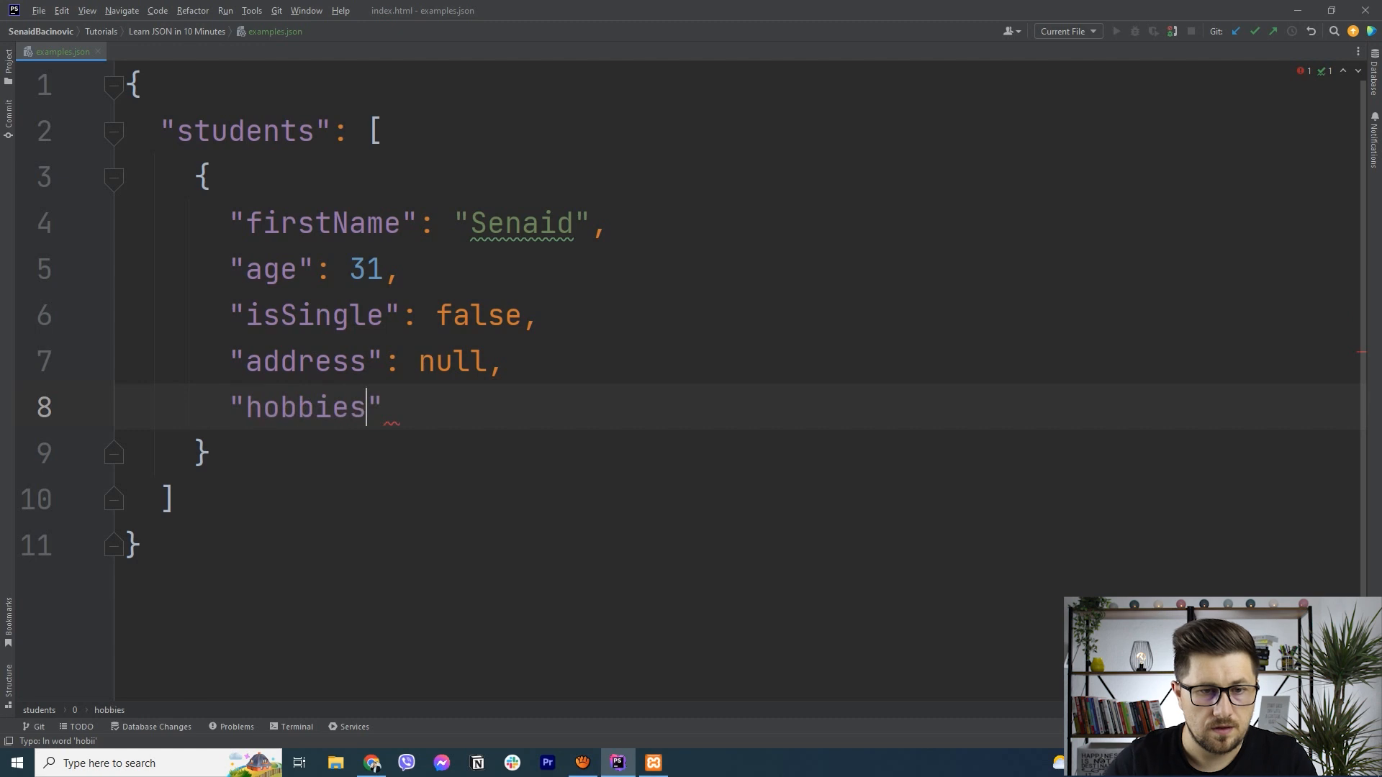
type(": {}")
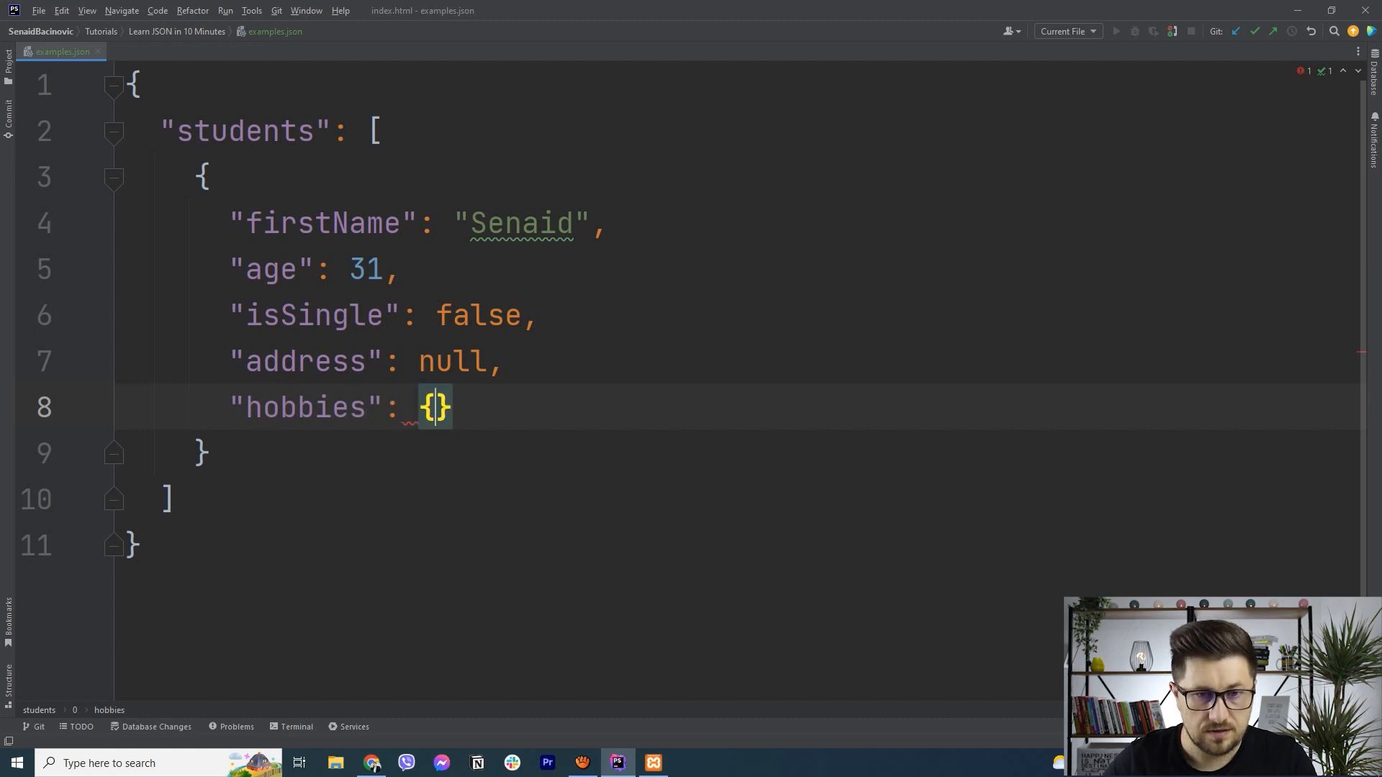
type("[]")
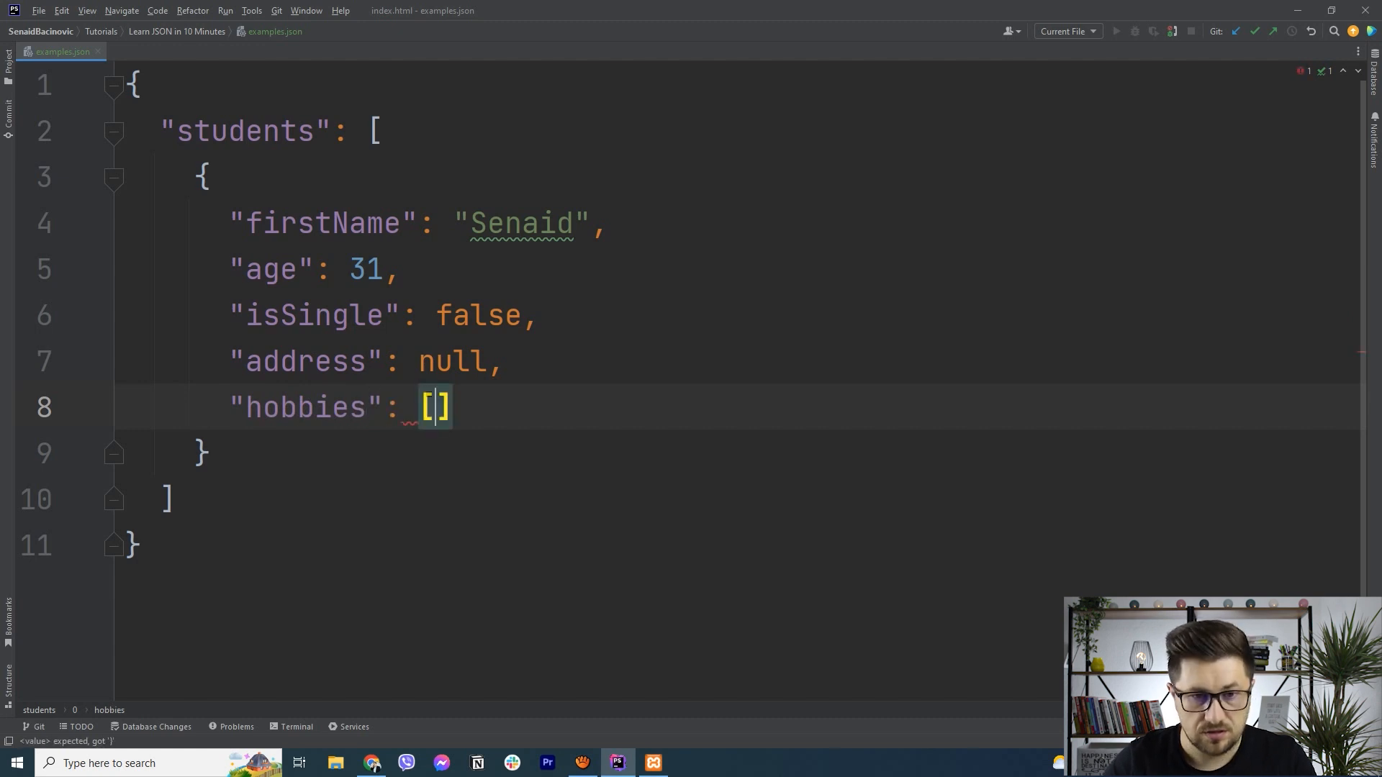
type("\"\"")
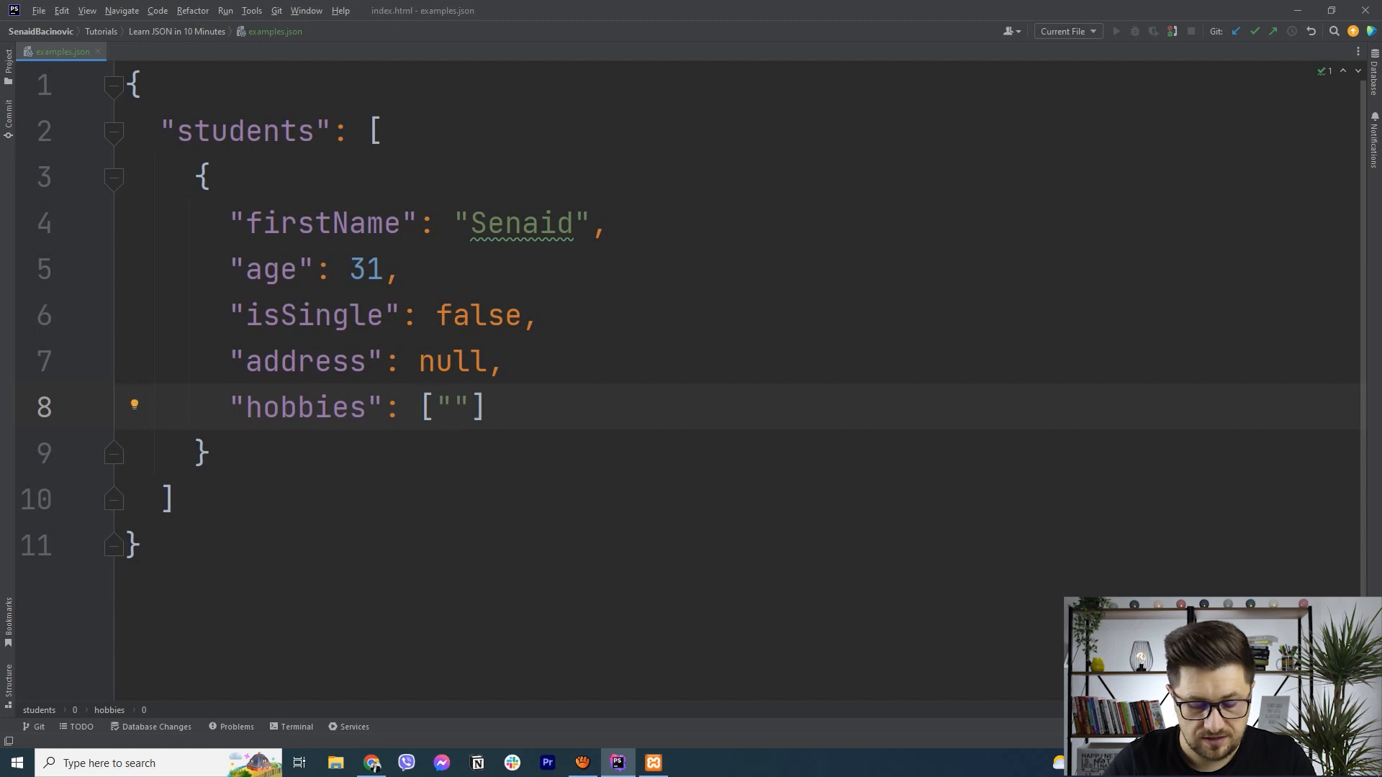
type("games")
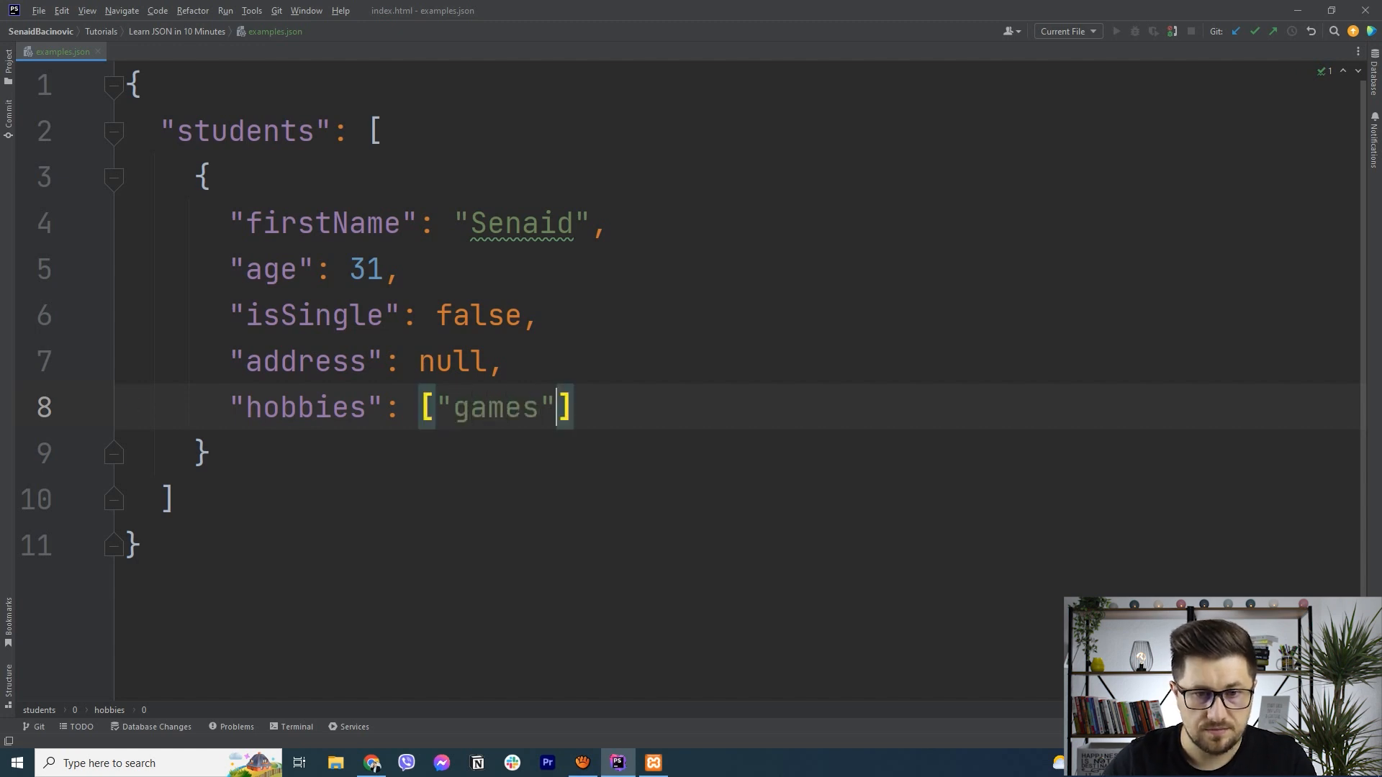
type(", []")
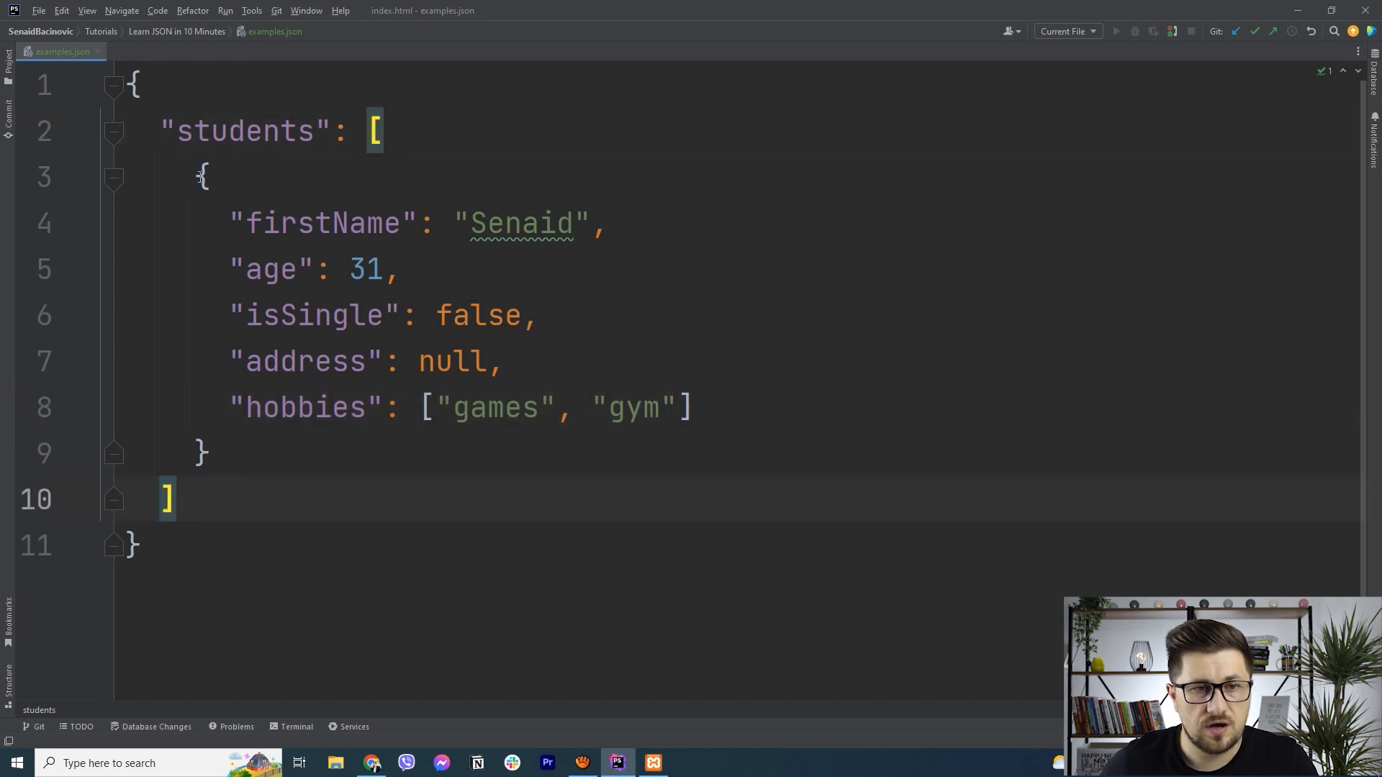
left_click_drag(204, 175, 204, 452)
type(",")
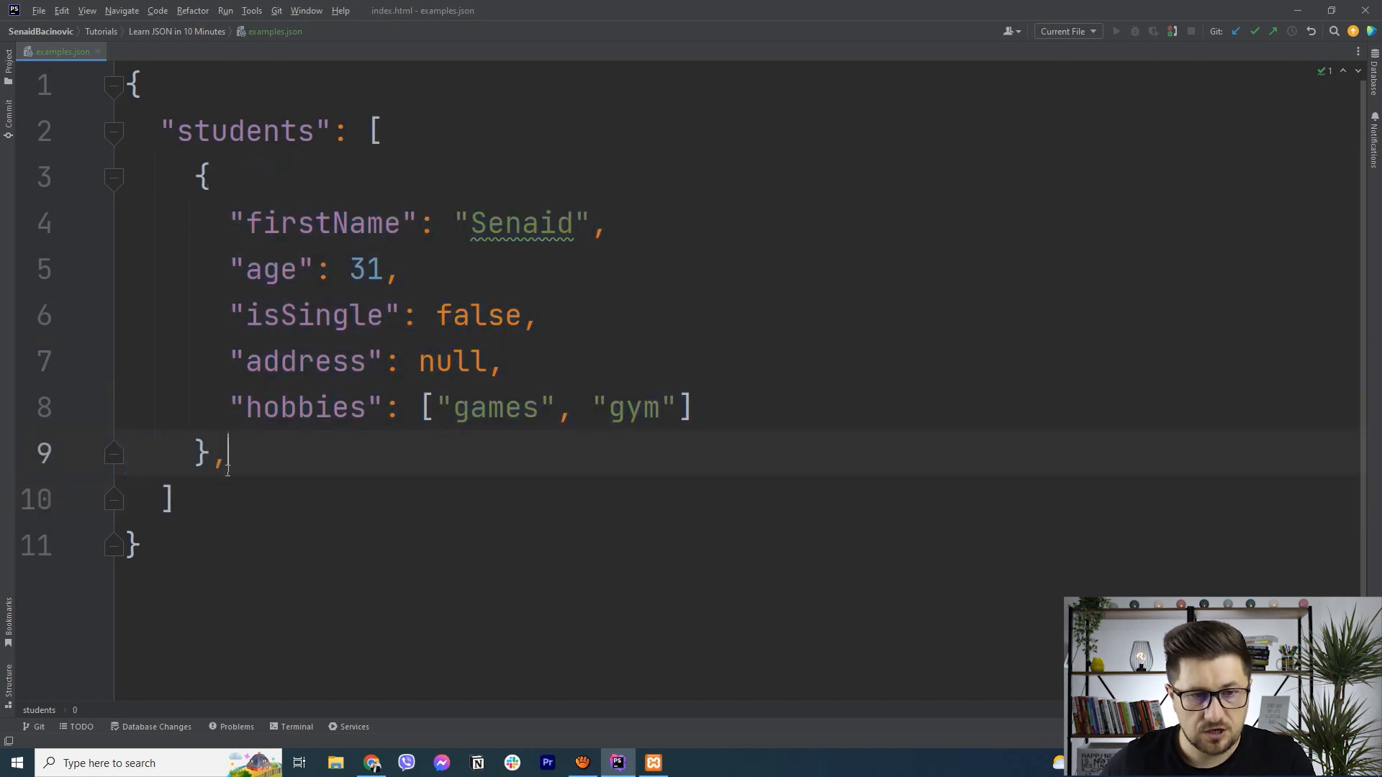
key("Enter")
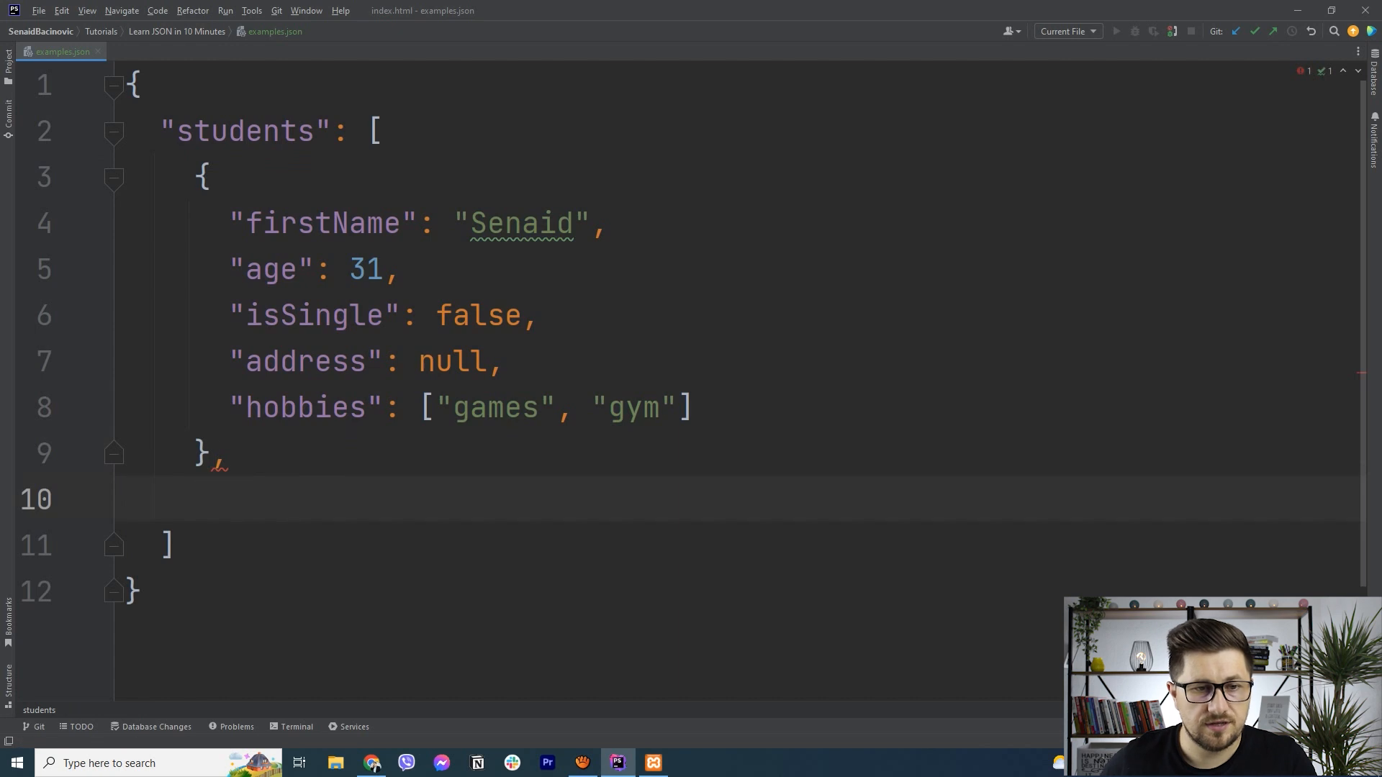
- Duplicate the student as Jake, age 19, isSingle true, address "some address"
left_click_drag(203, 171, 212, 462)
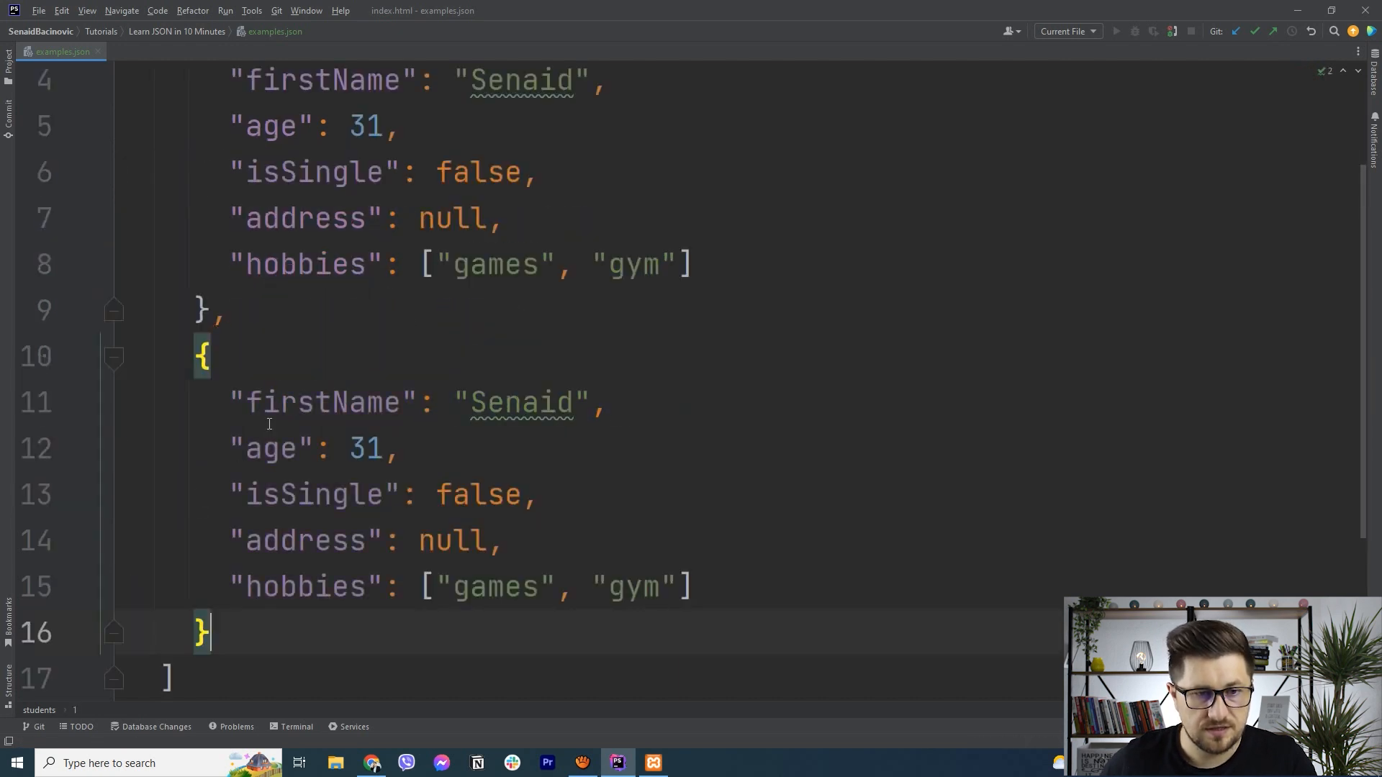
scroll("down", 3)
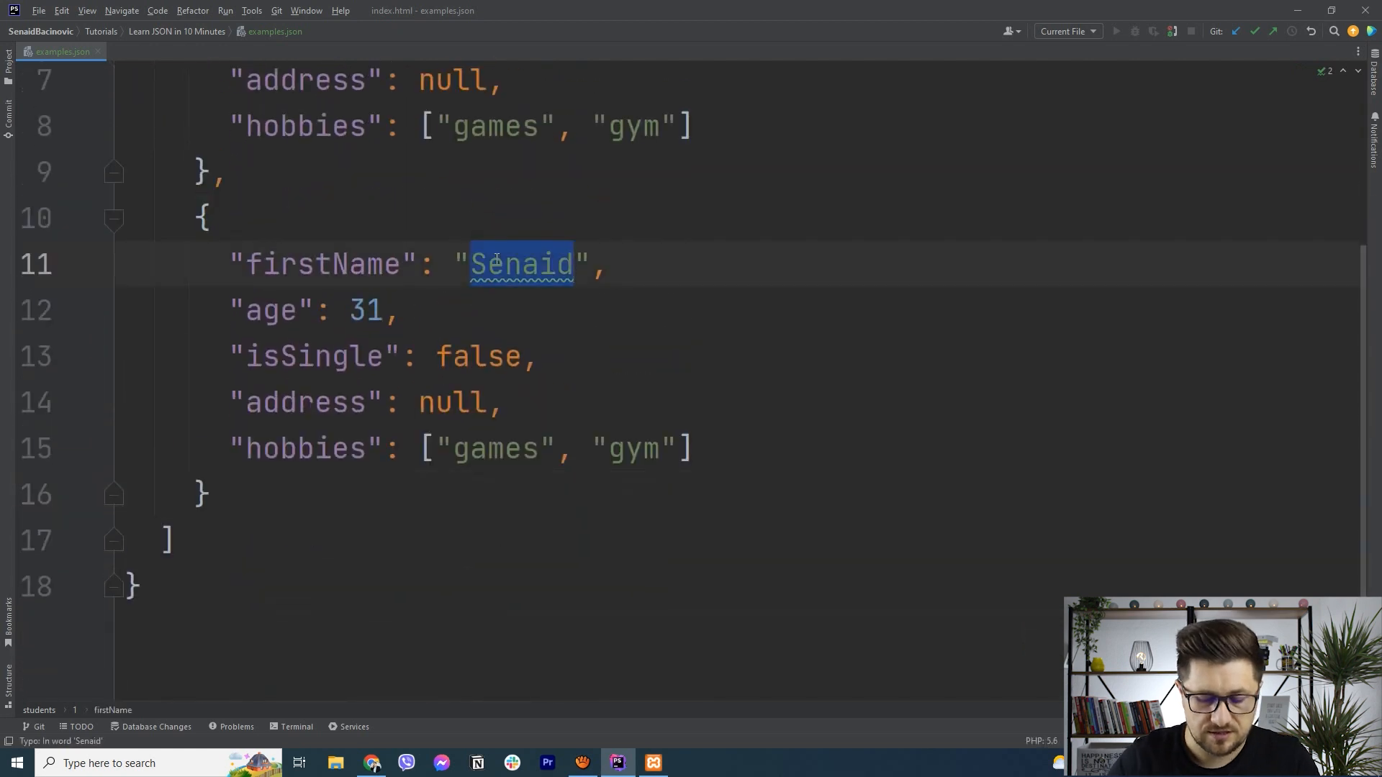
type("Jake")
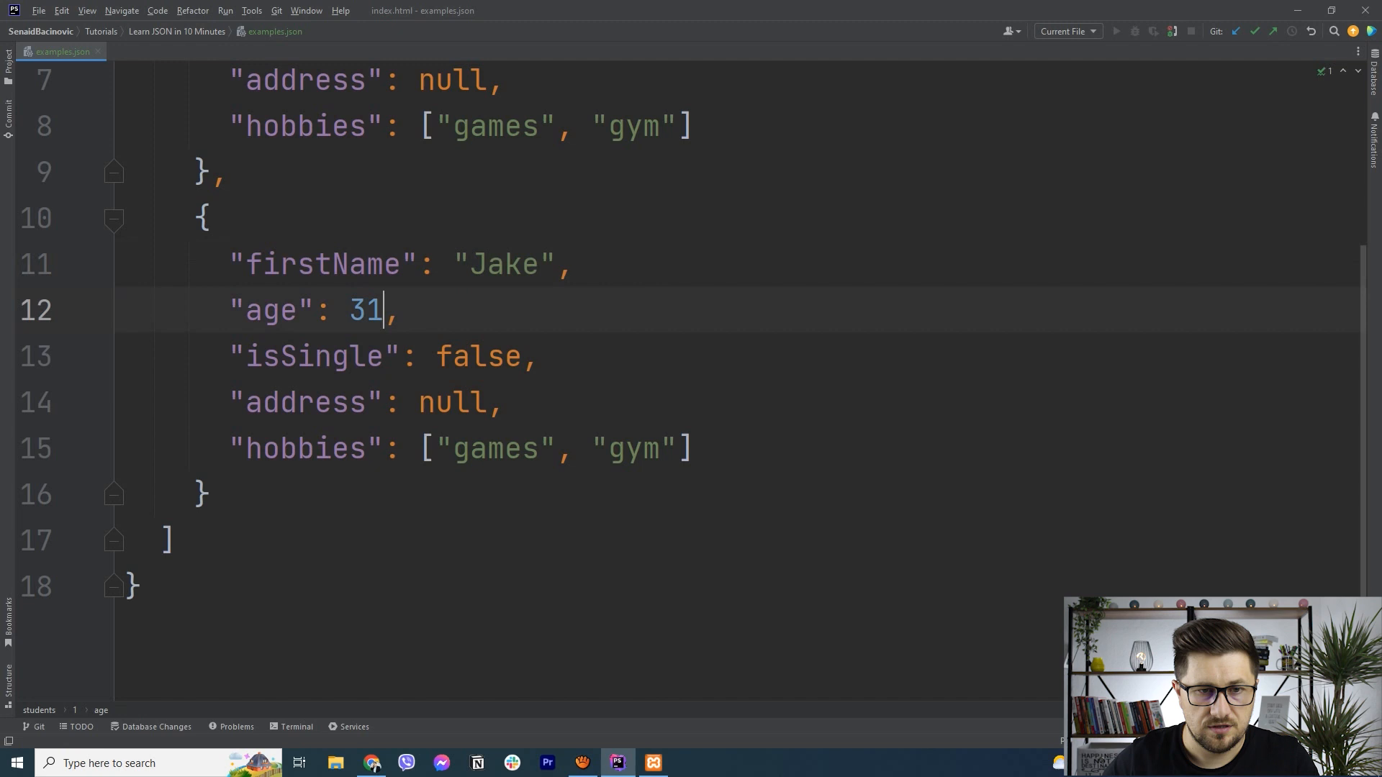
type("19")
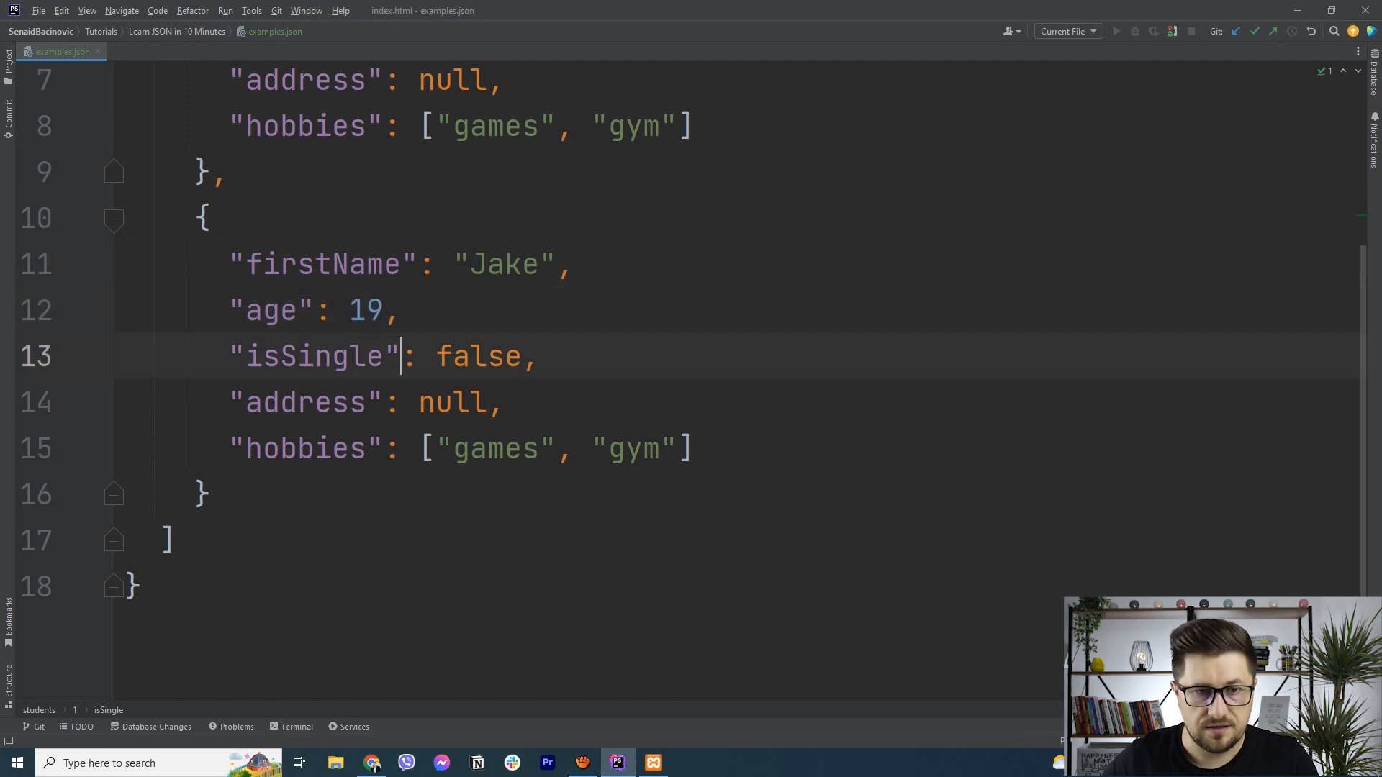
type("true")
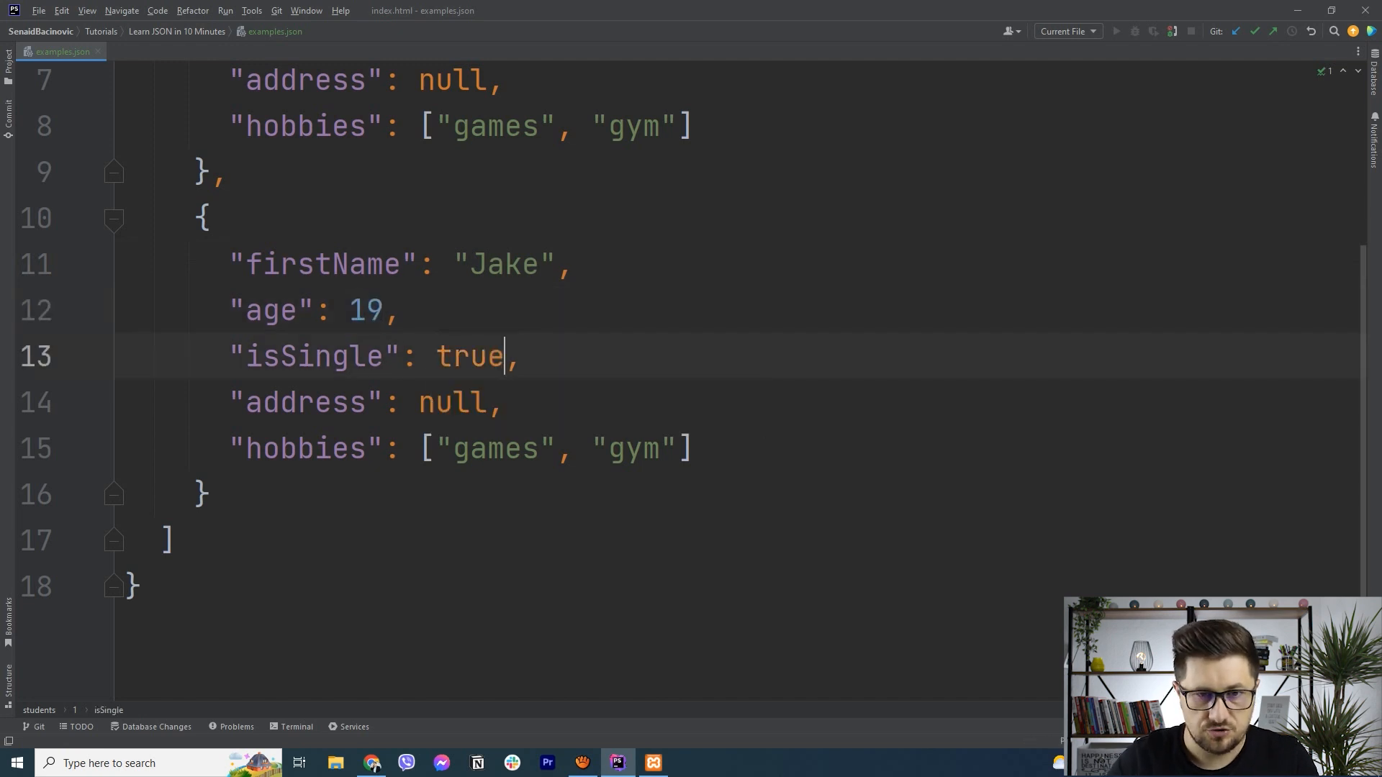
type("\"\"")
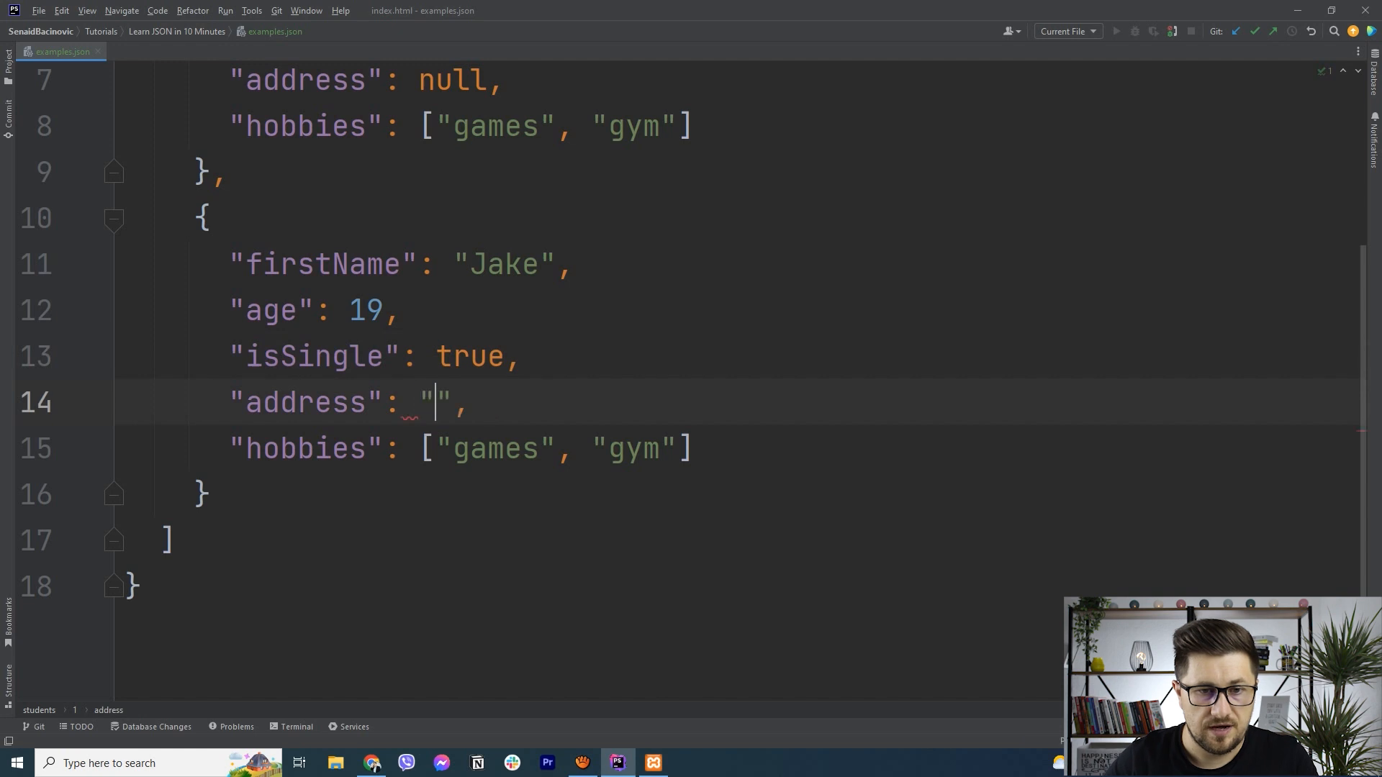
type("so")
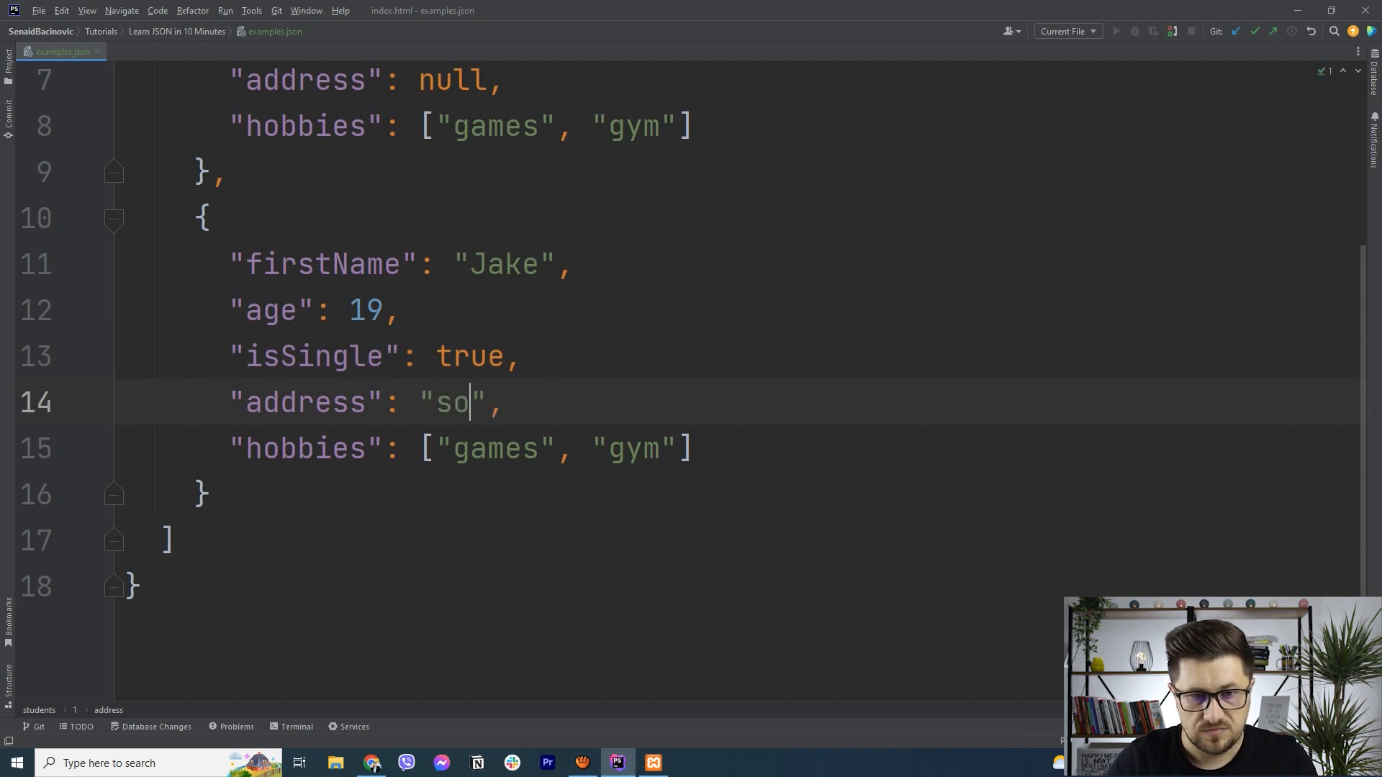
type("me address")
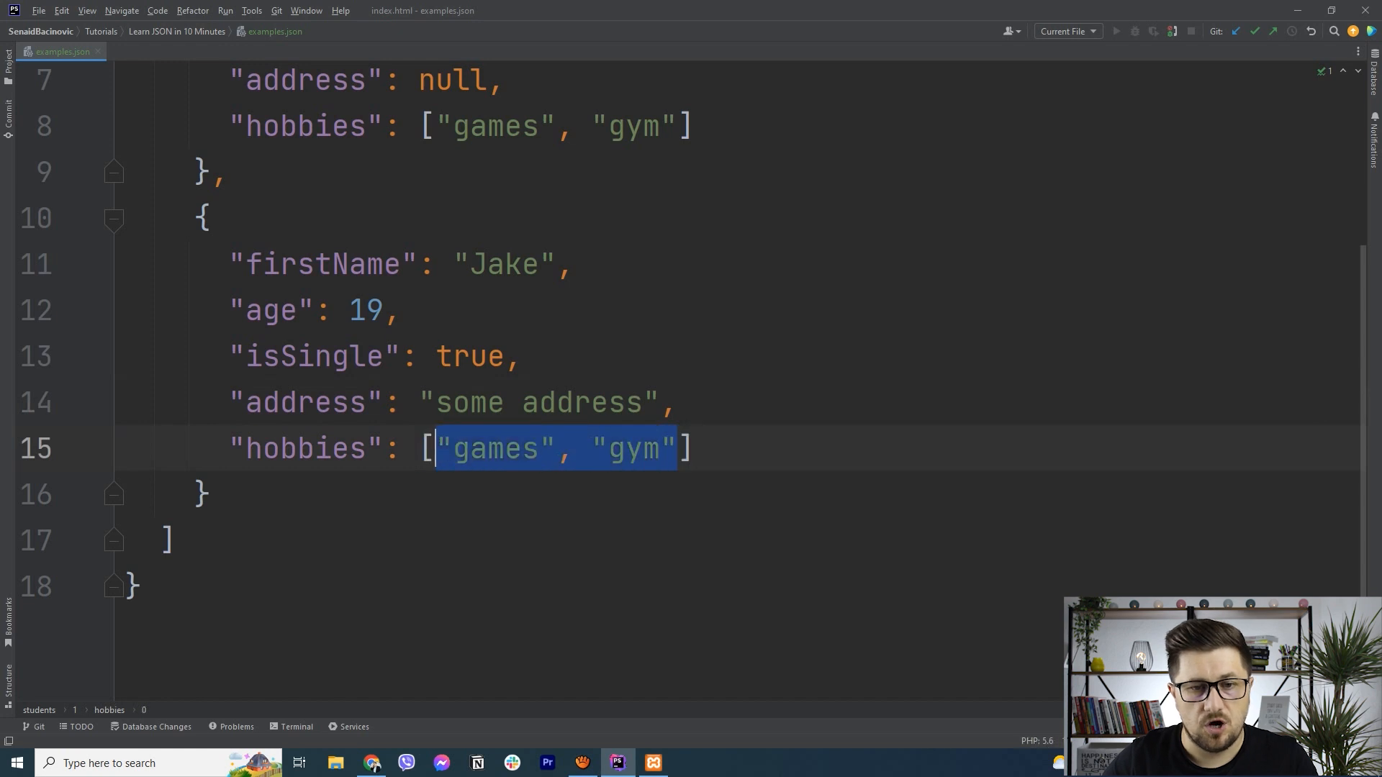
key("Delete")
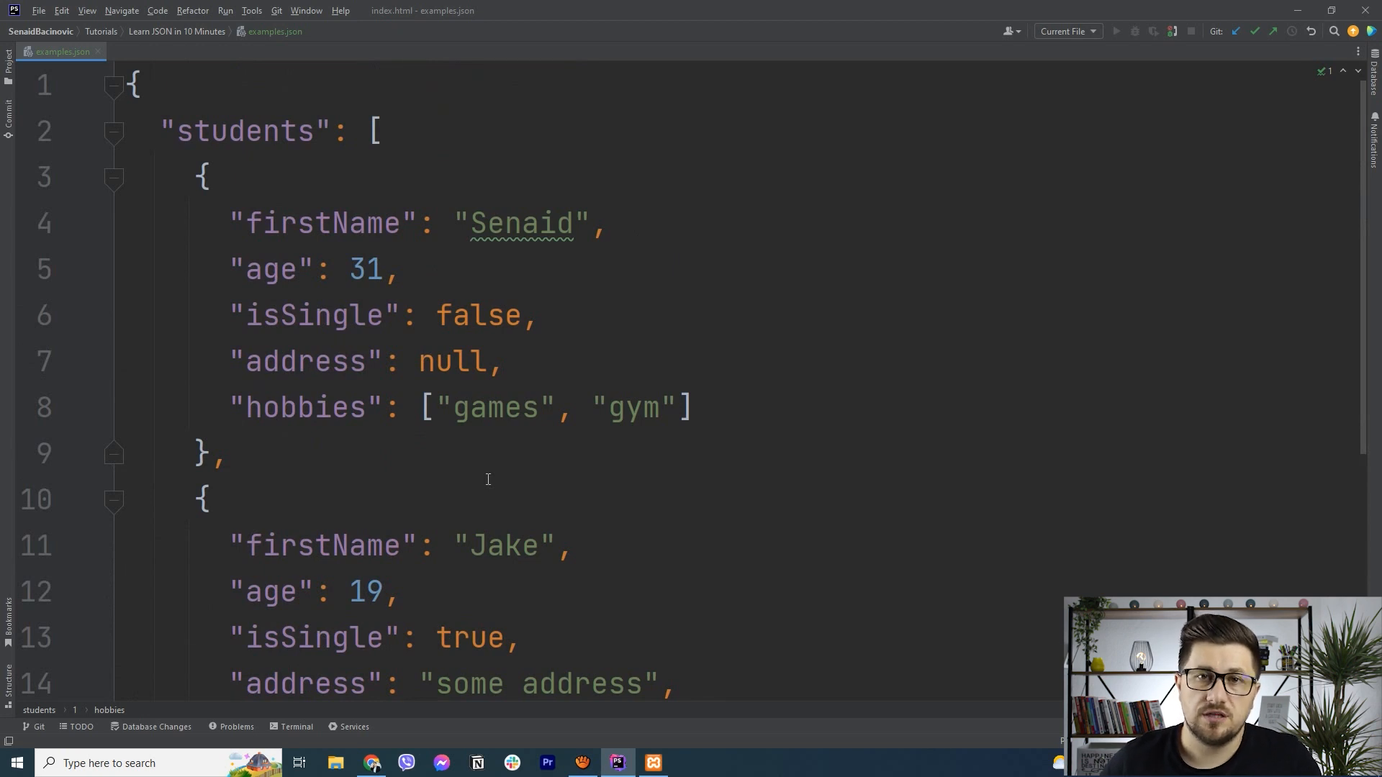
- Leave examples.json and bring up index.html in the editor
left_click(203, 499)
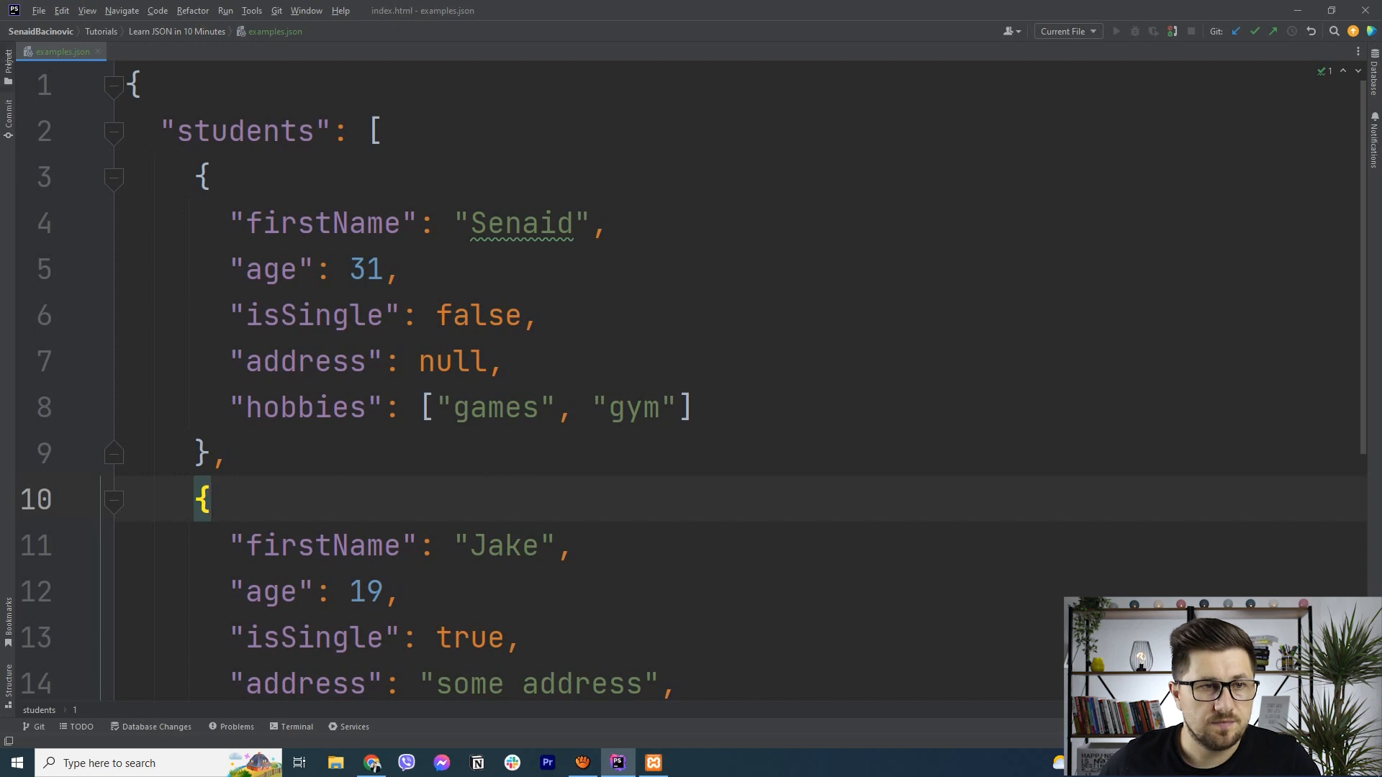
right_click(84, 183)
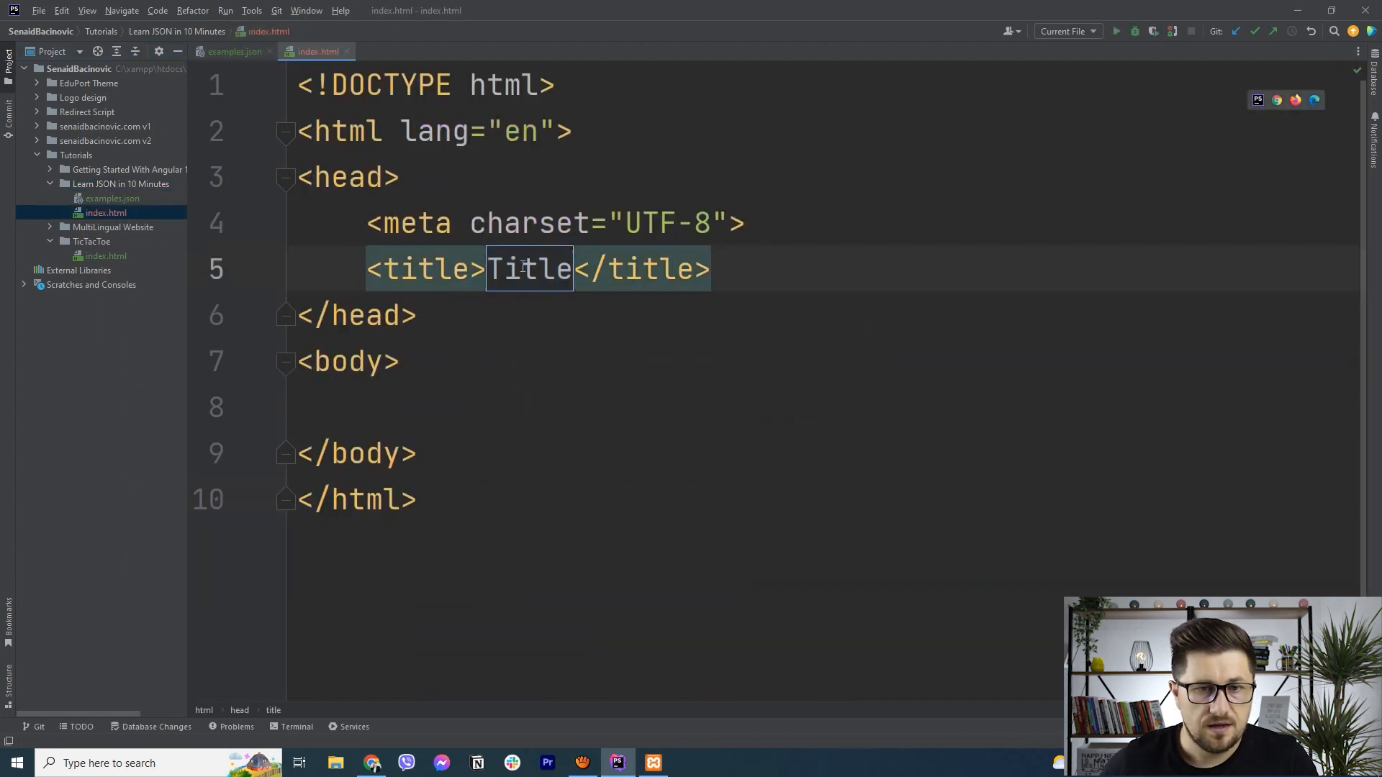
- Set index.html's title to JSON and add a script with const students =
type("JSON")
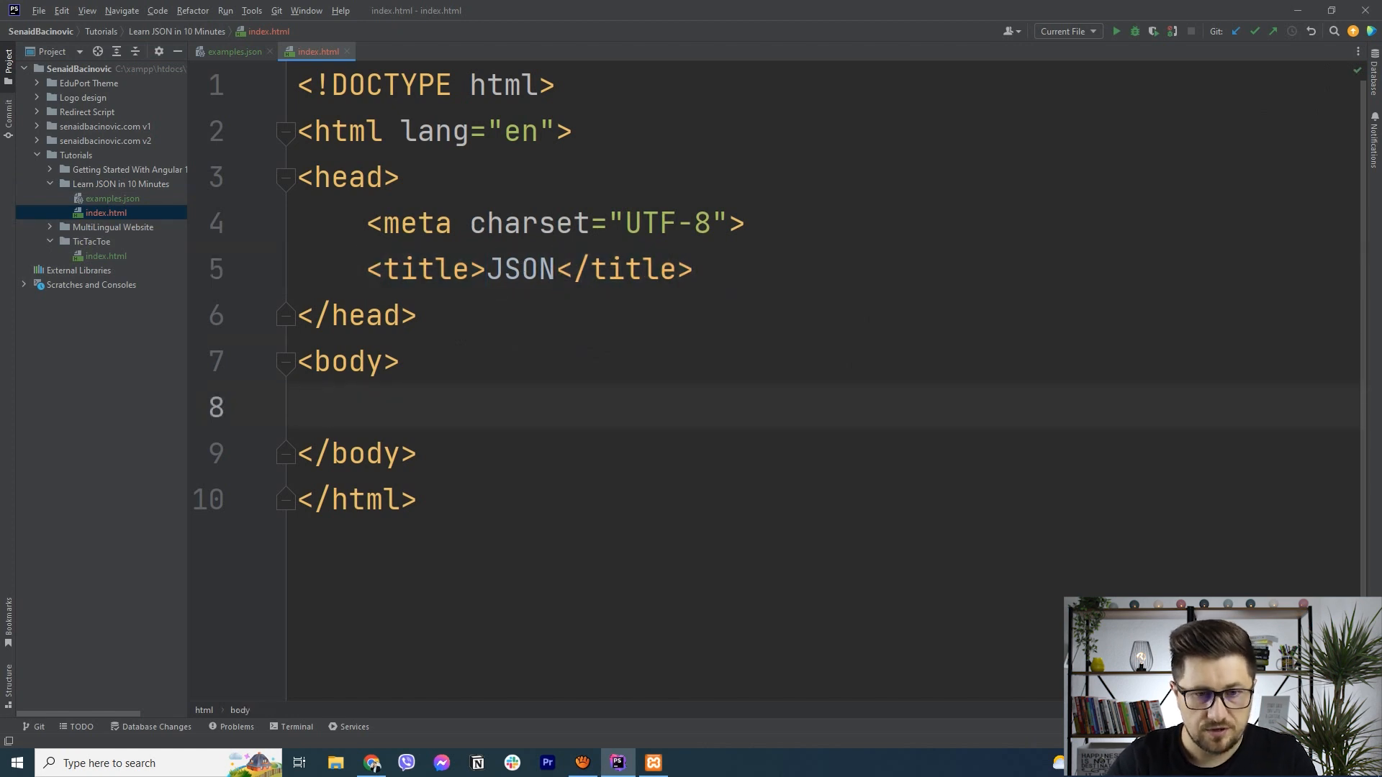
type("<script>")
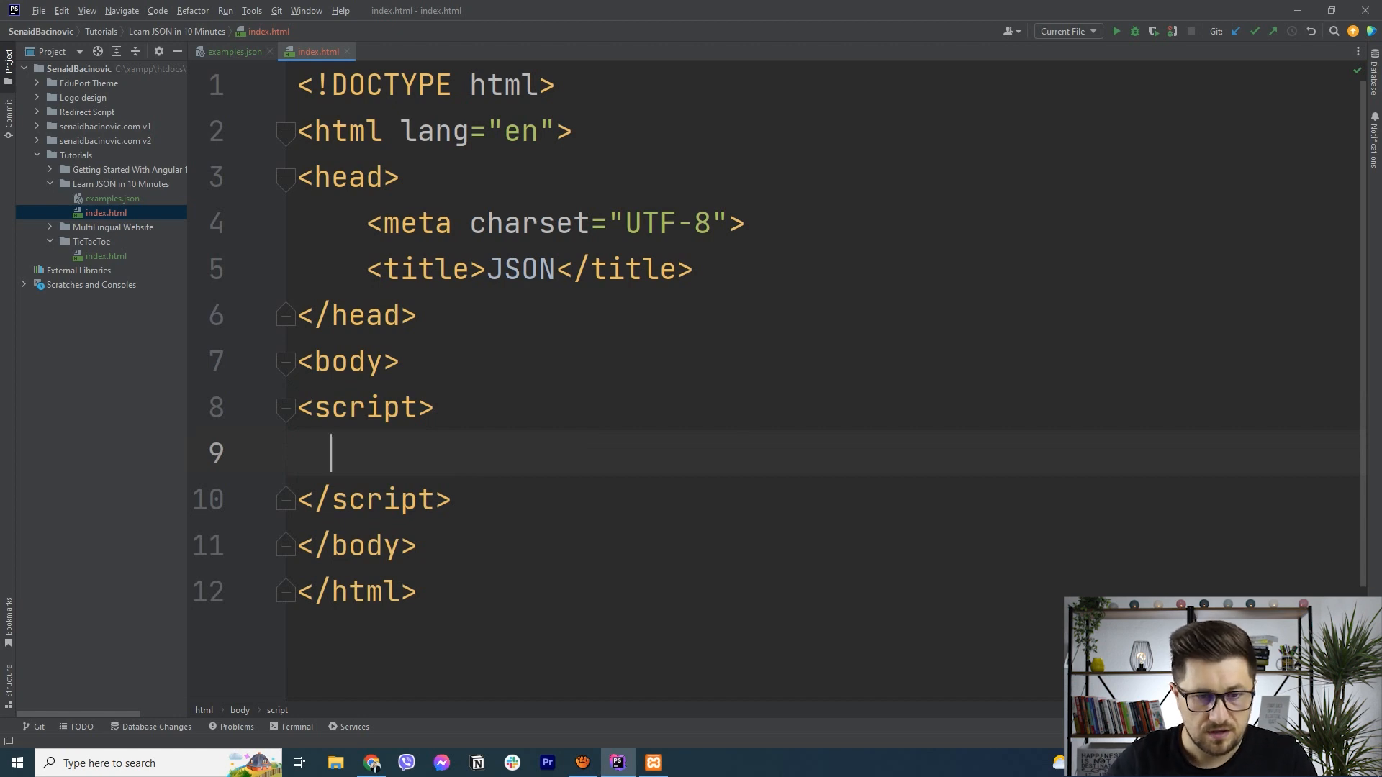
type("c")
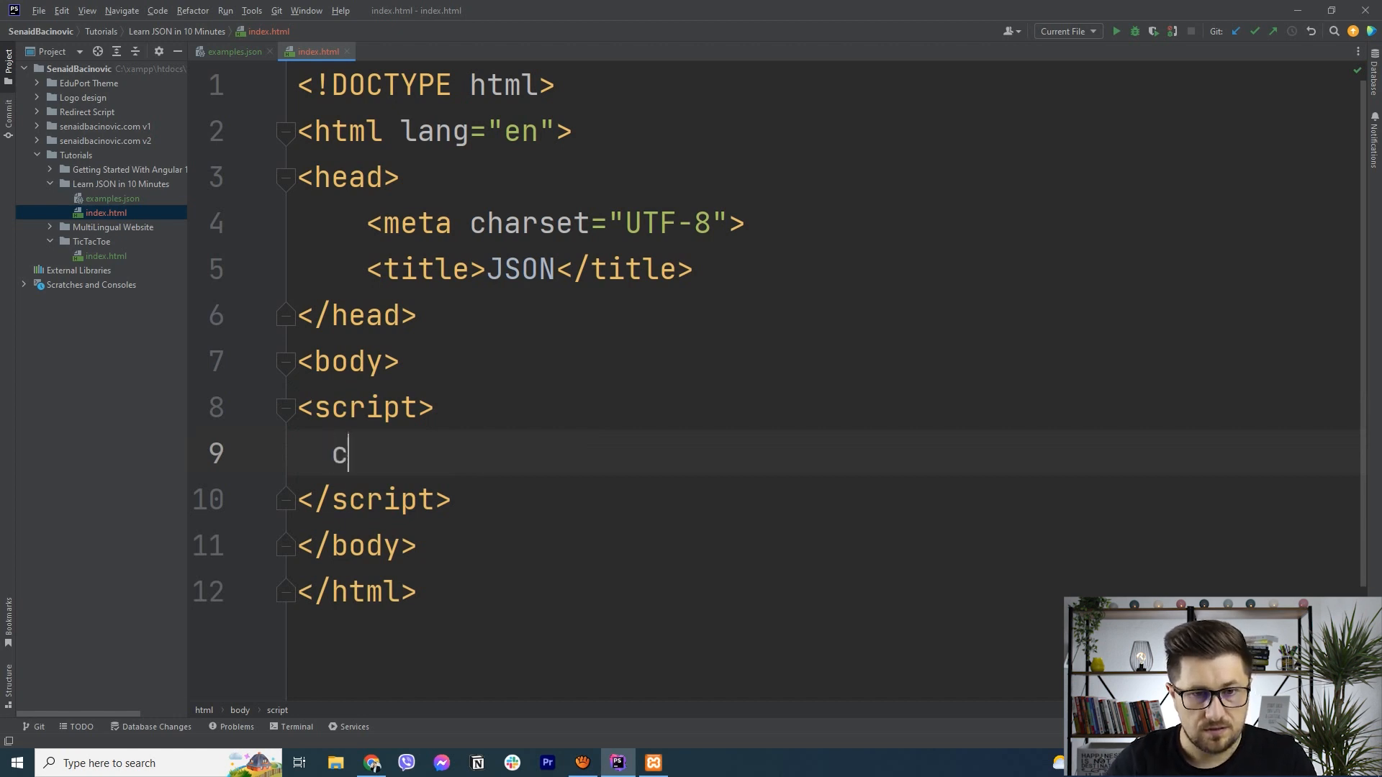
type("onst stud")
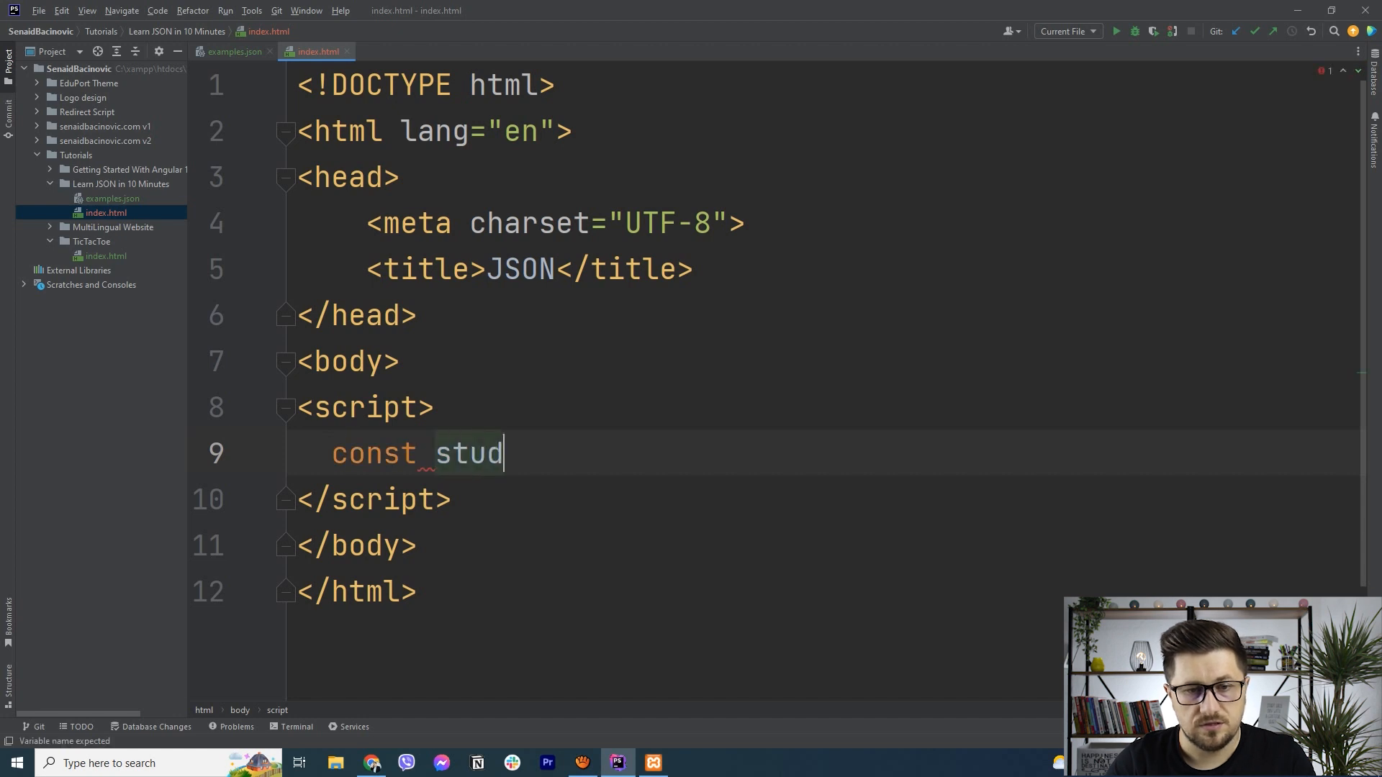
type("ents = {")
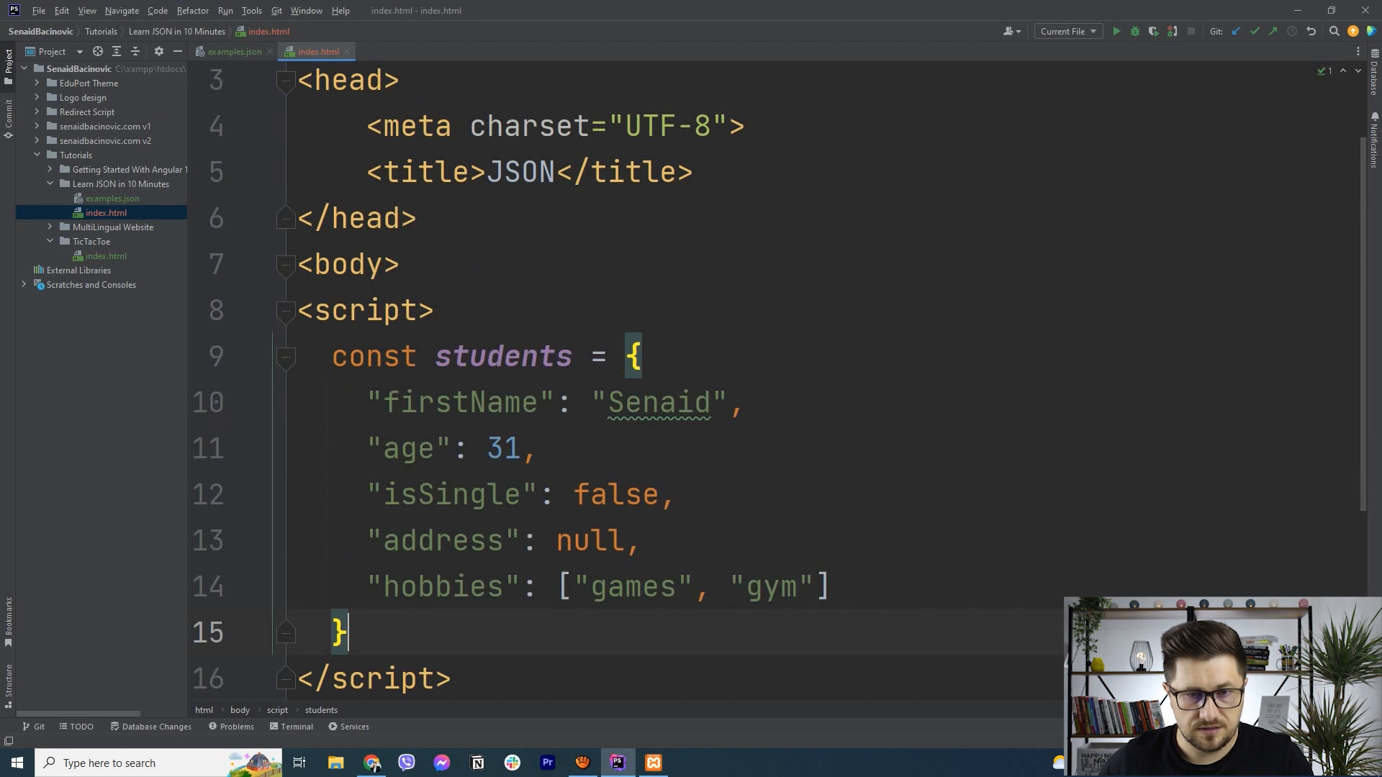
- Copy the full students JSON from examples.json into the script and switch to Chrome
left_click(232, 52)
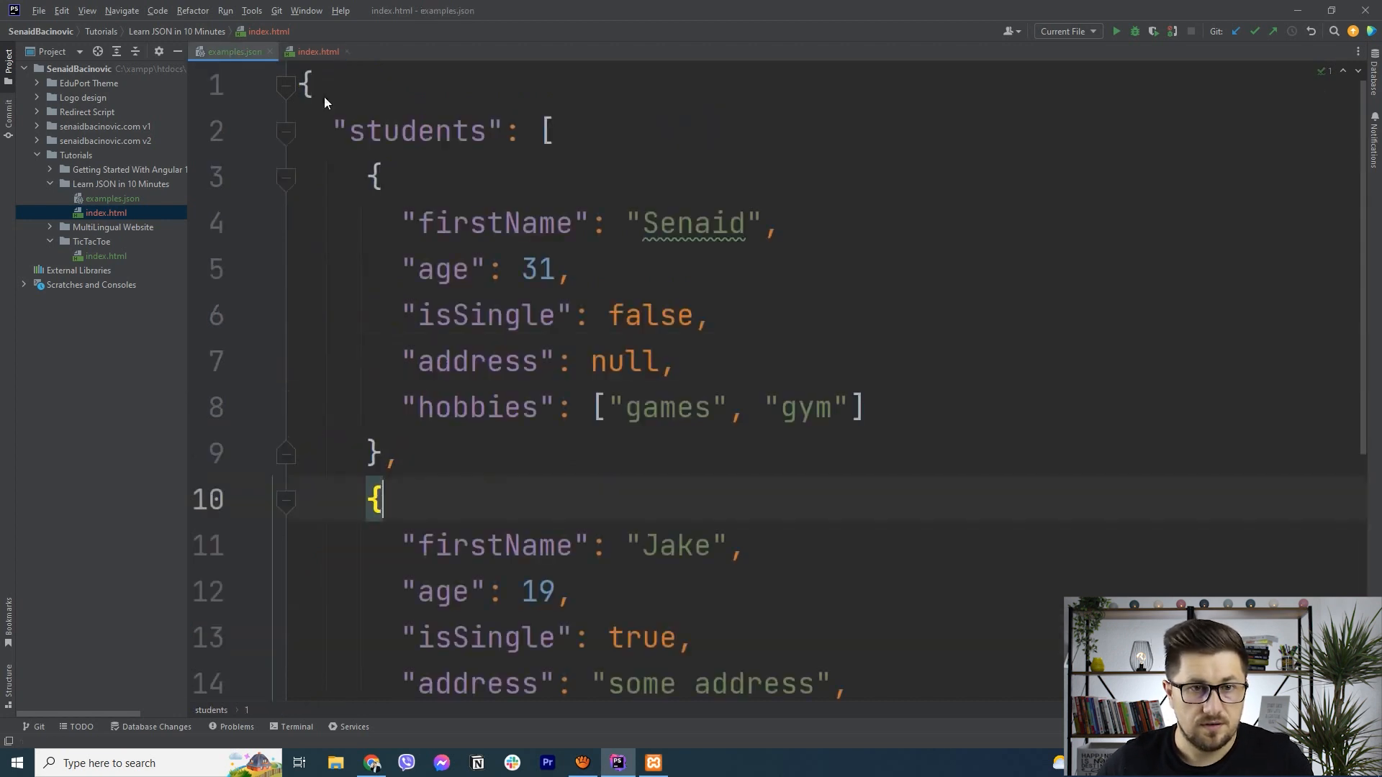
left_click(316, 52)
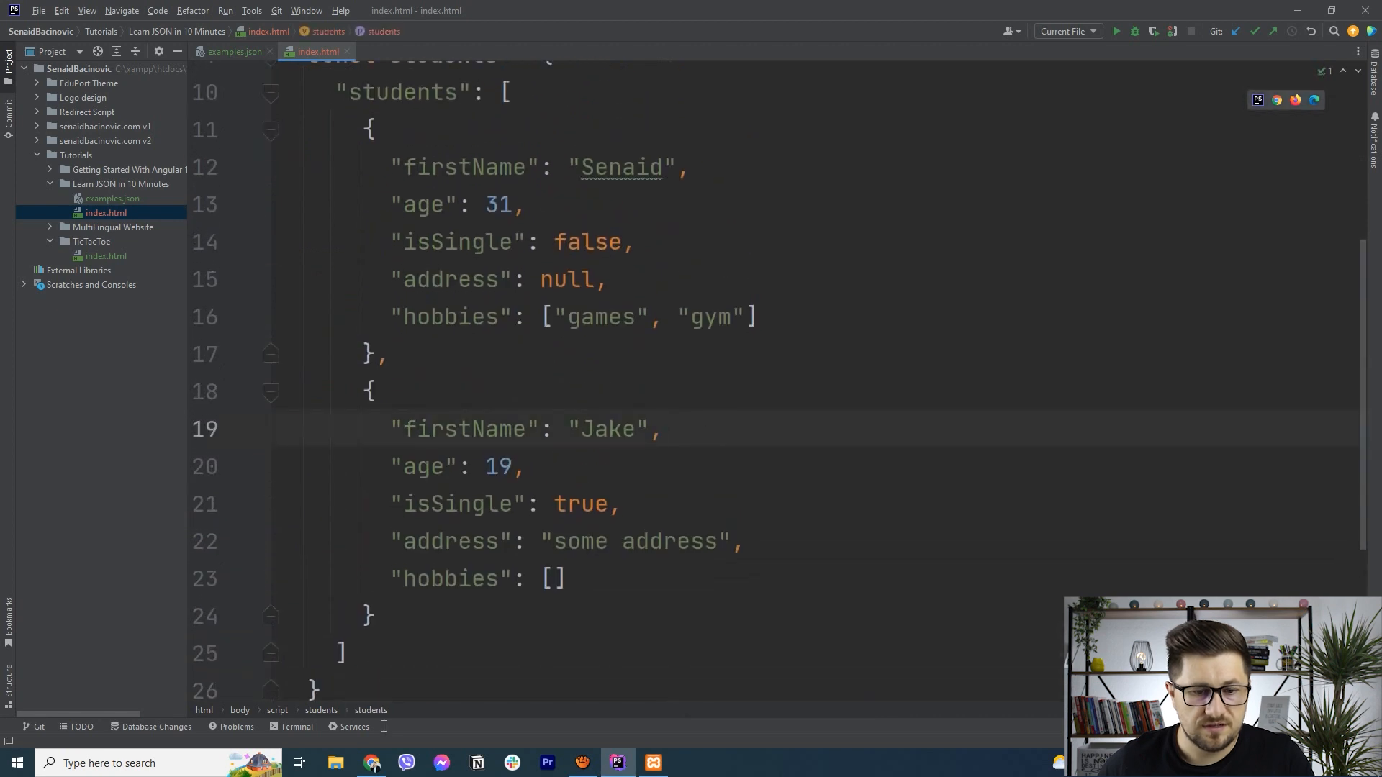
left_click(371, 763)
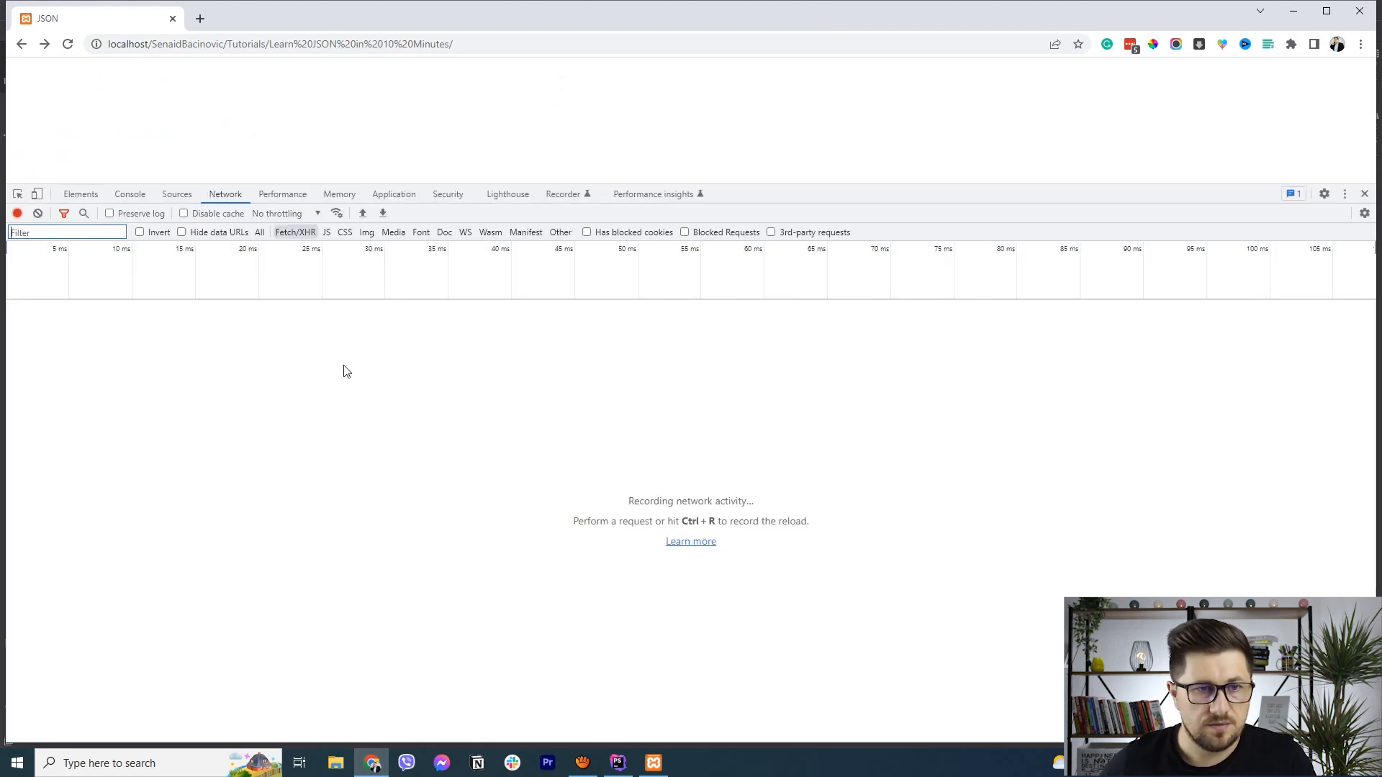
- Log students in the Console and expand both student objects and Senaid's hobbies
left_click(130, 194)
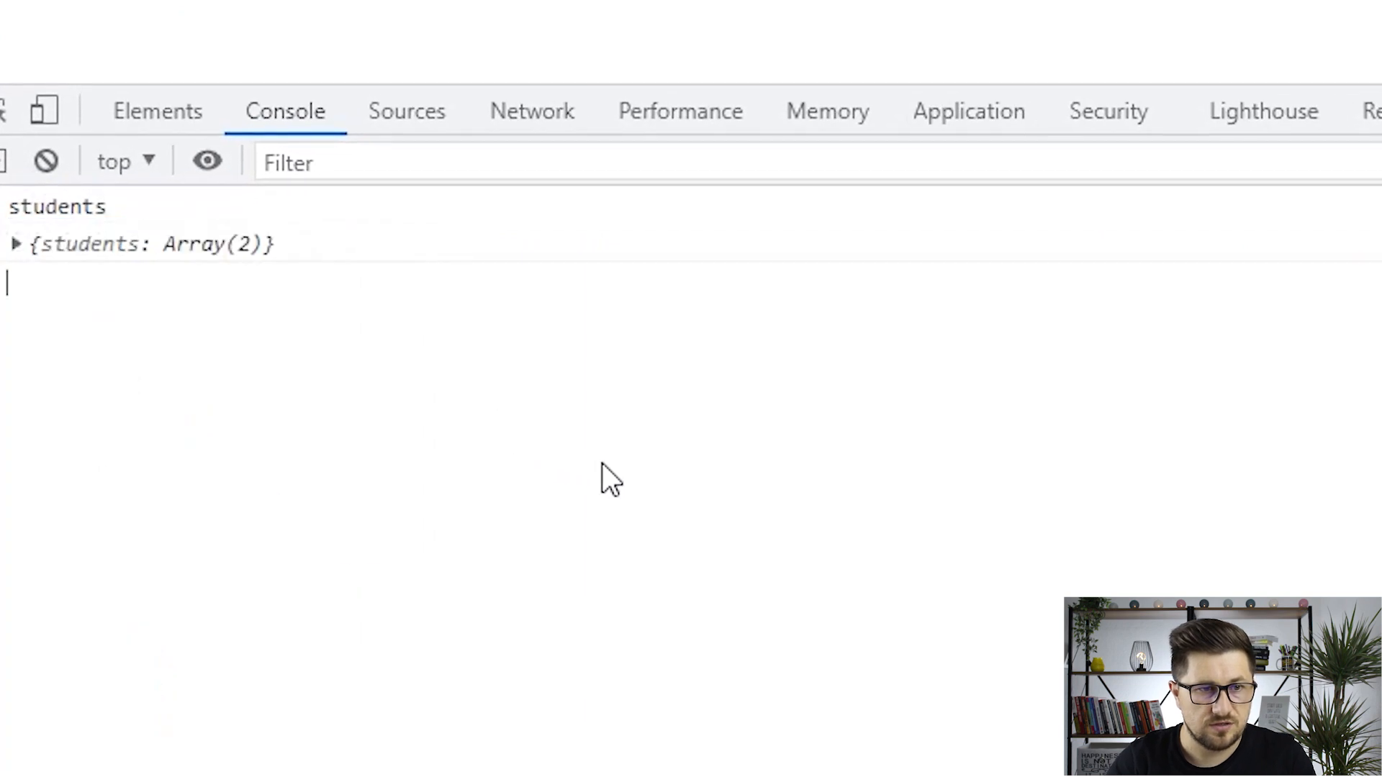
mouse_move(147, 347)
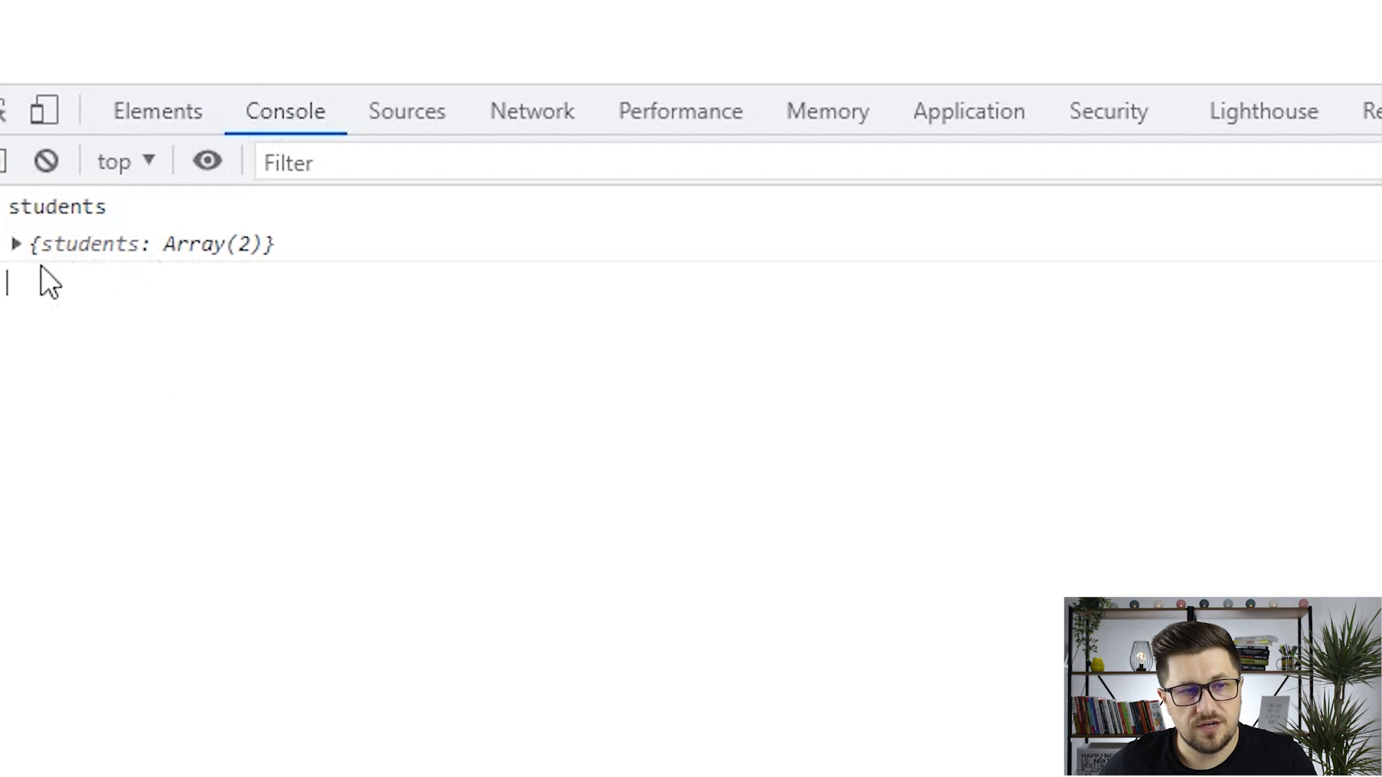
mouse_move(22, 283)
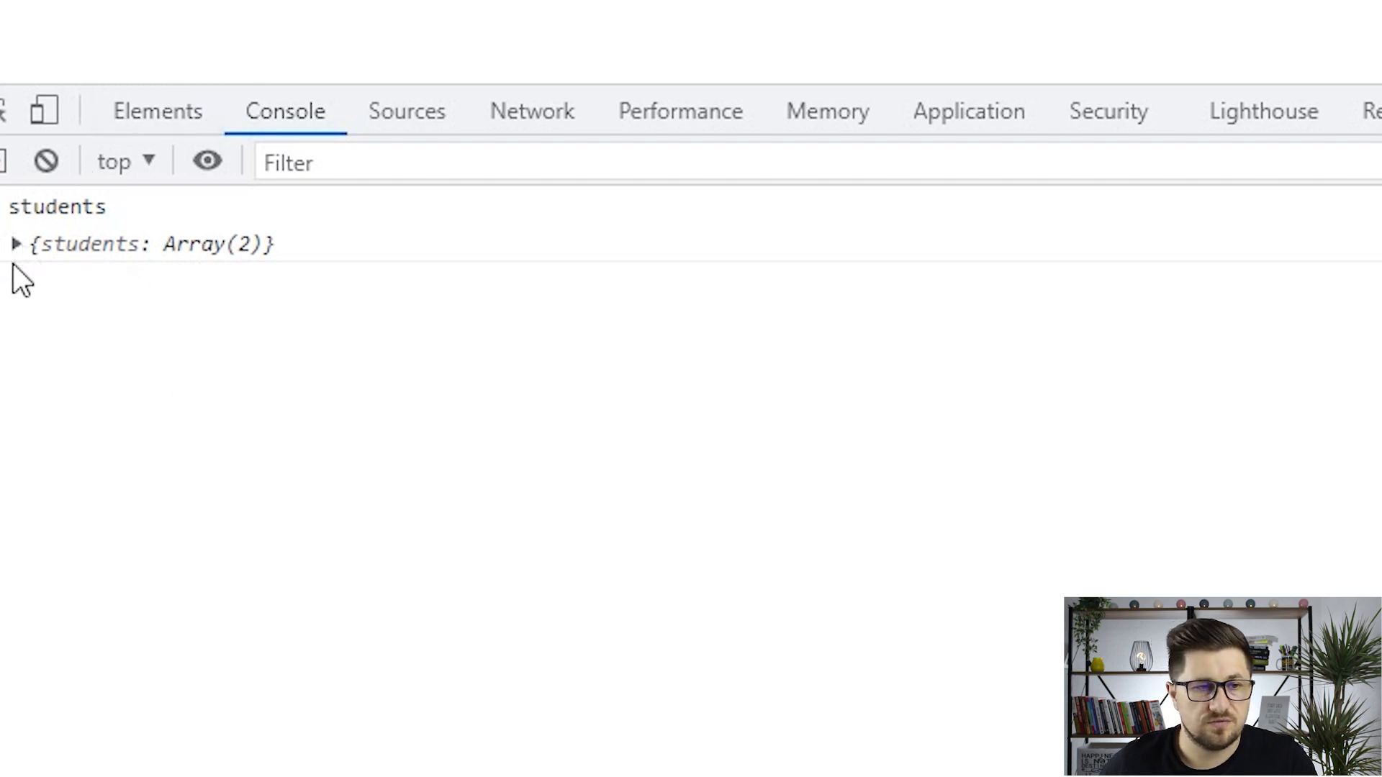
left_click(14, 245)
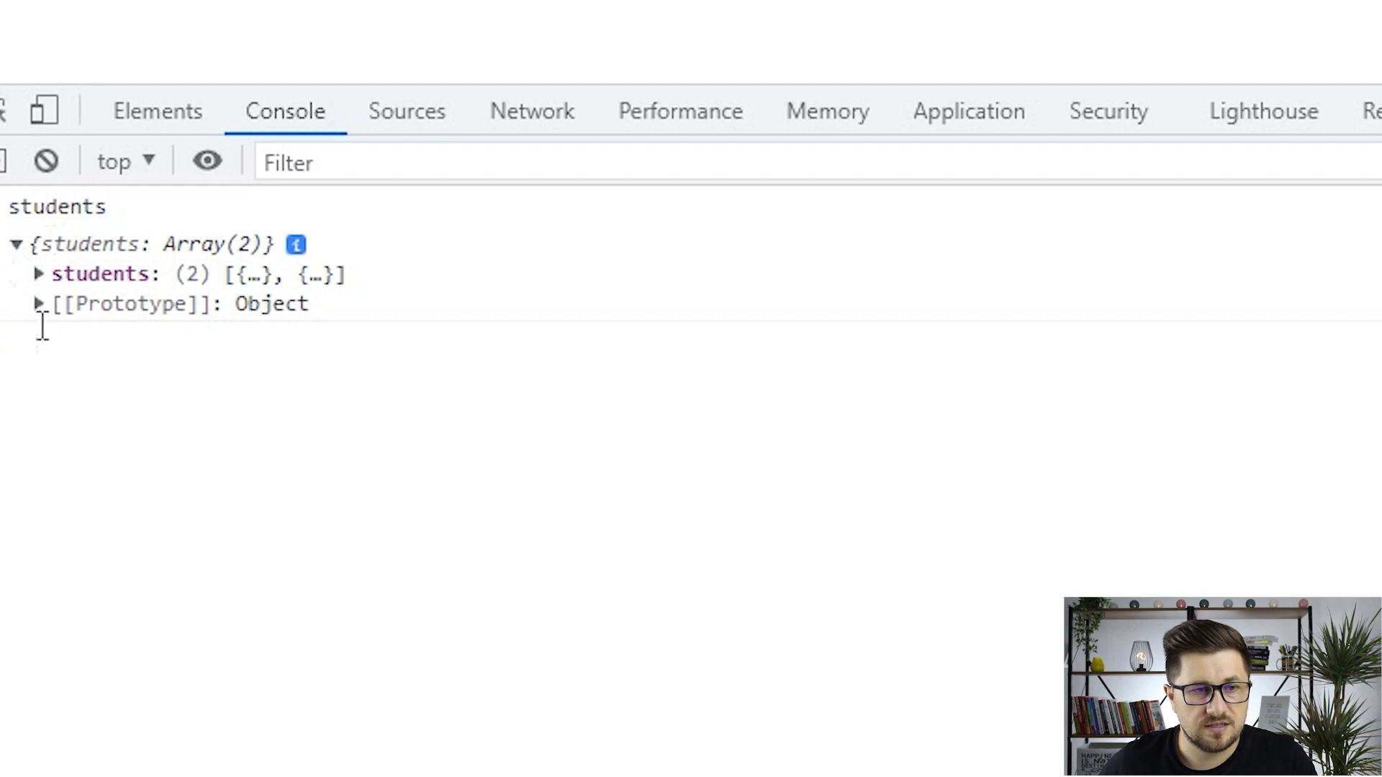
left_click(39, 274)
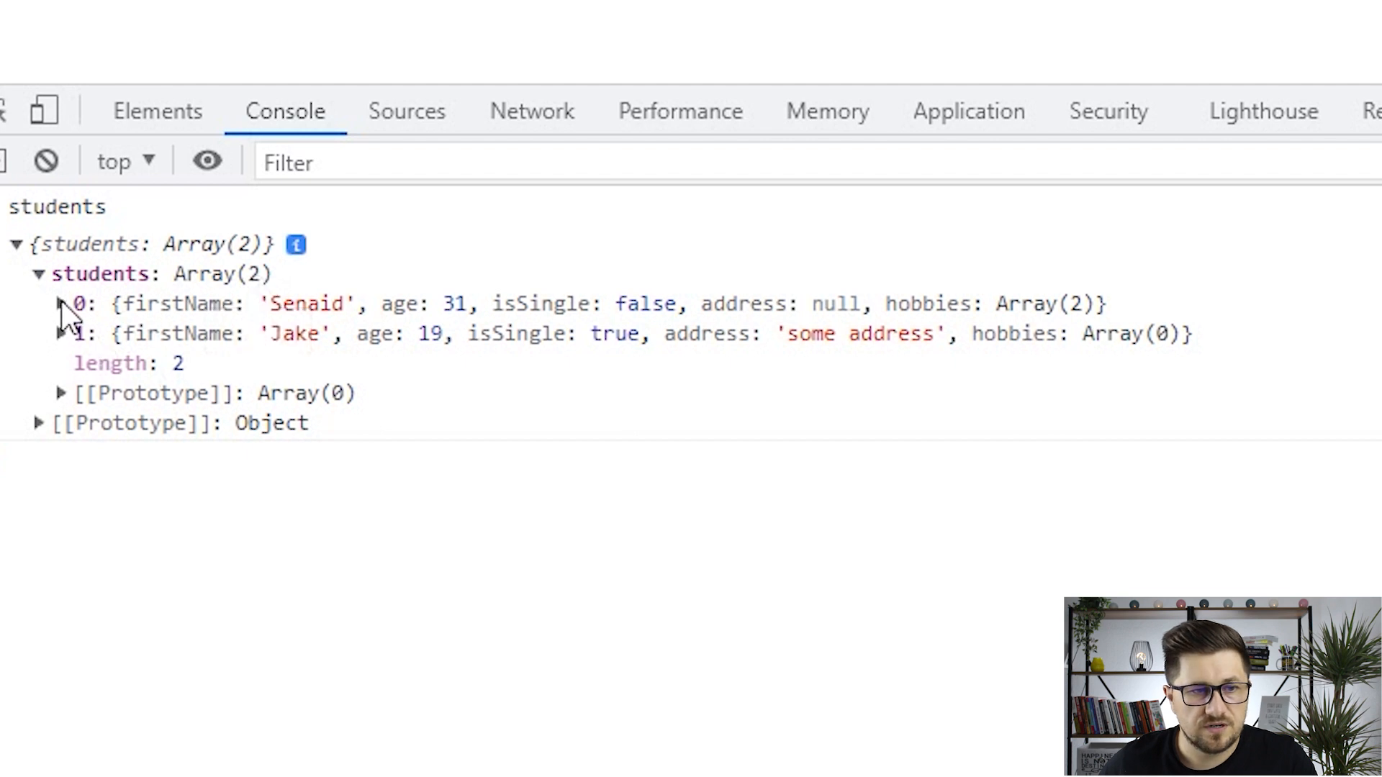
left_click(62, 303)
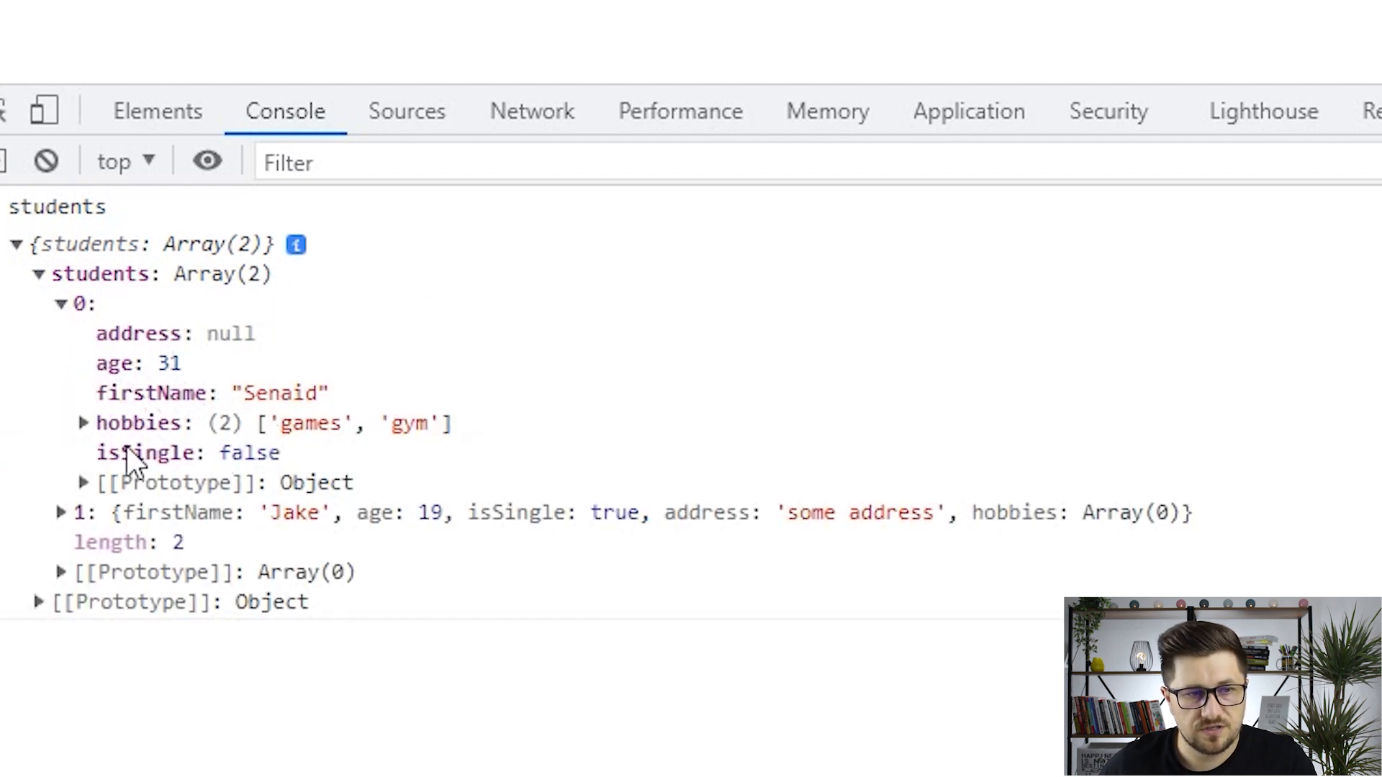
left_click(84, 423)
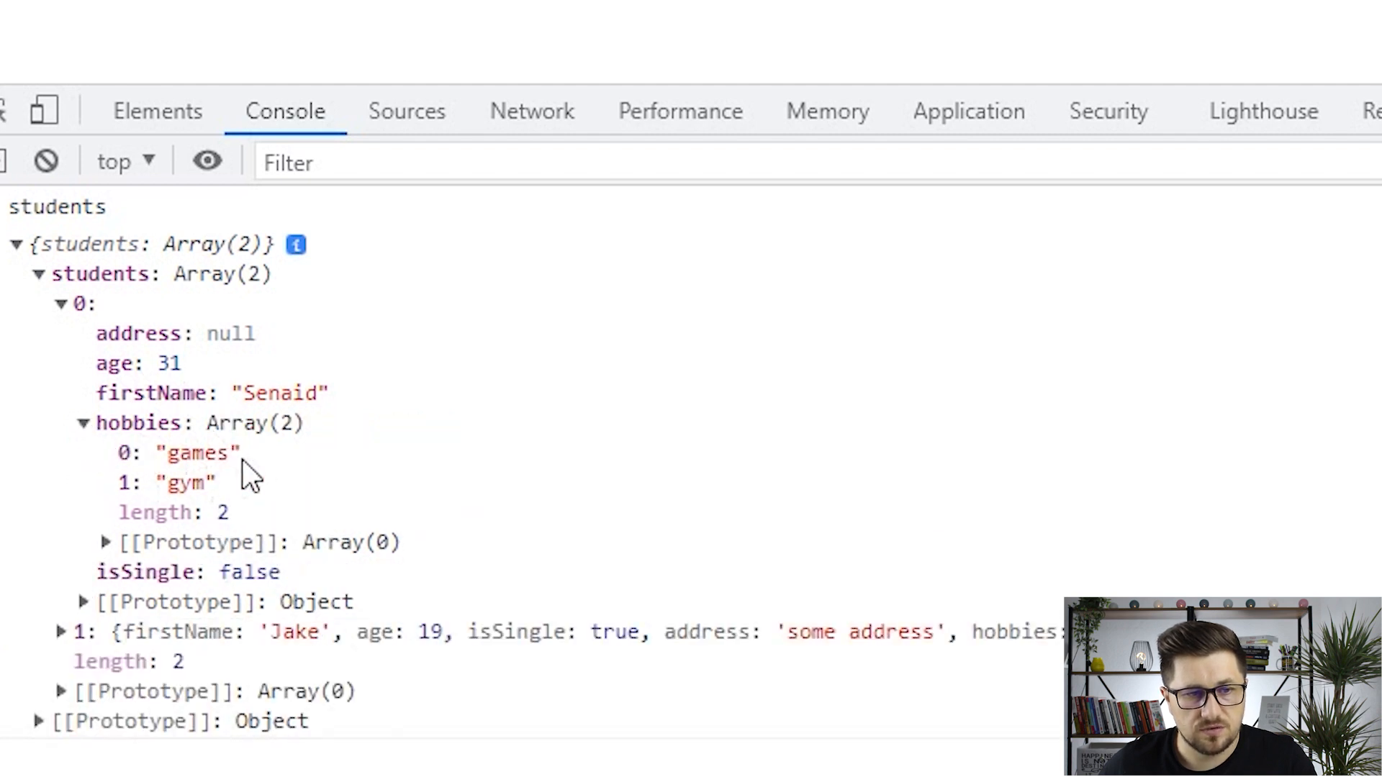
left_click(62, 632)
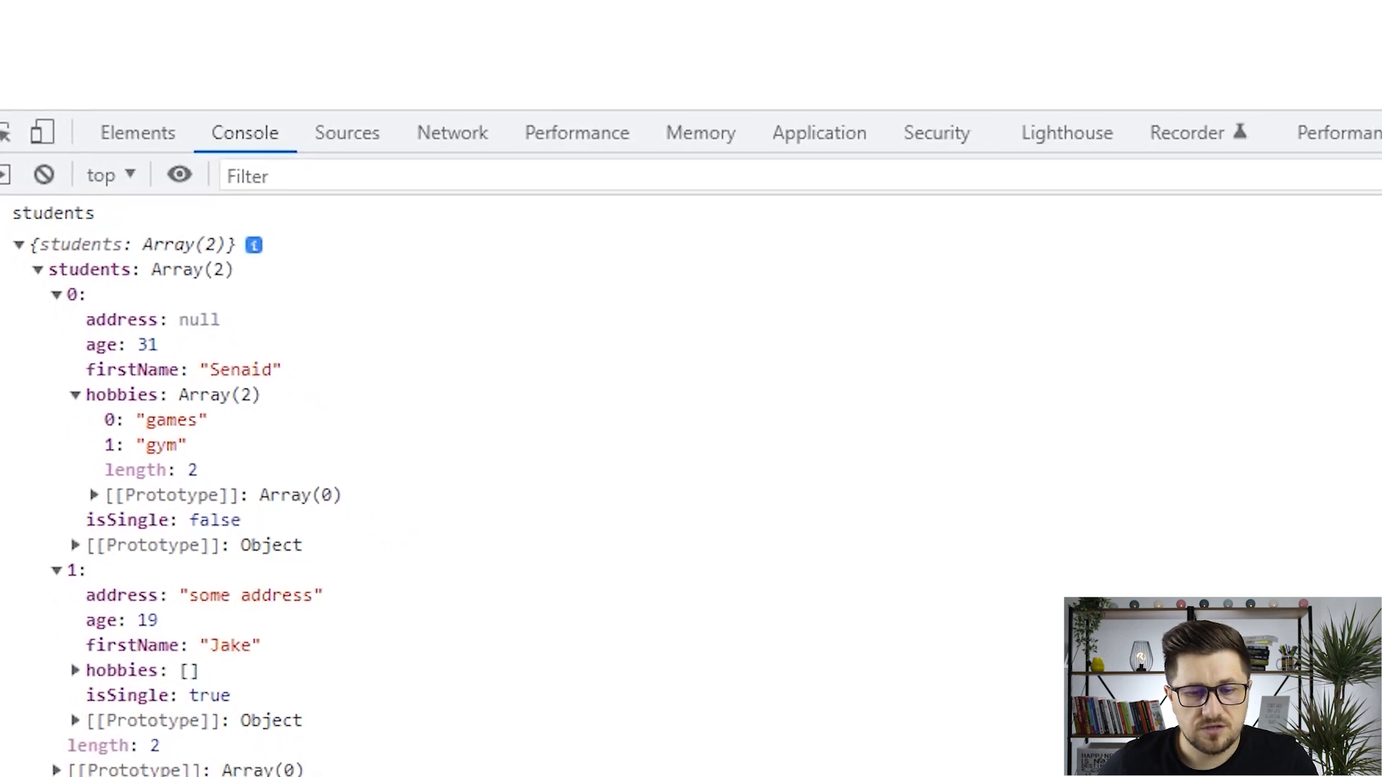
left_click(617, 763)
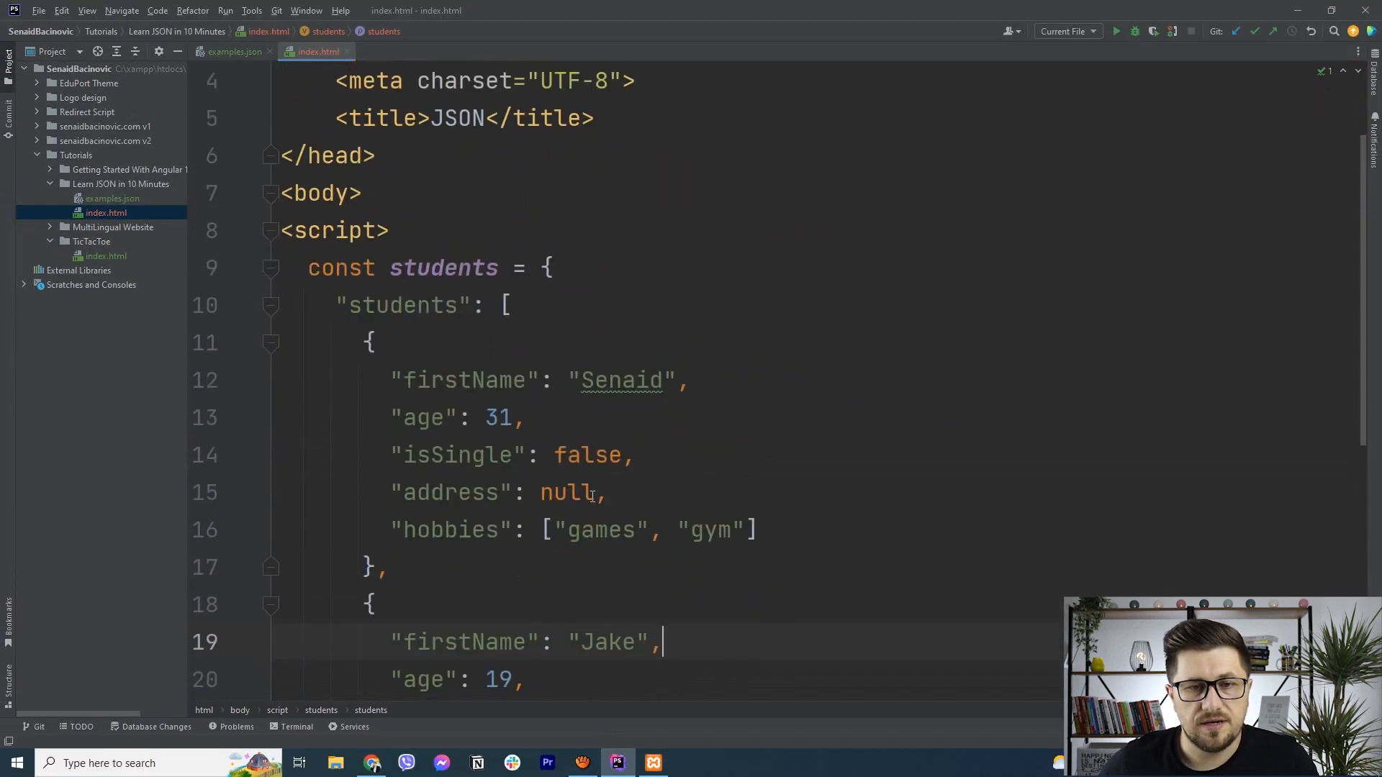
- Wrap the students JSON in backticks and end the statement with a semicolon
double_click(465, 380)
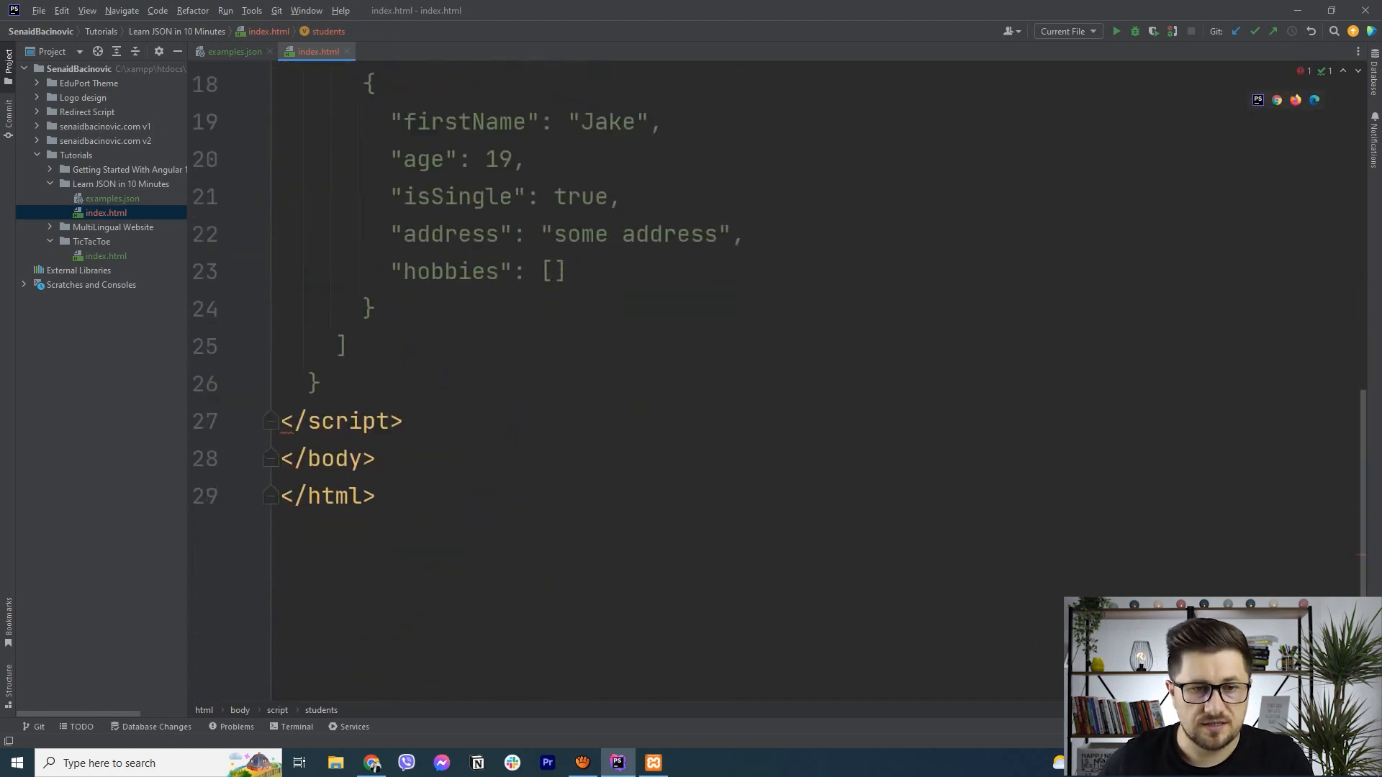
type("`")
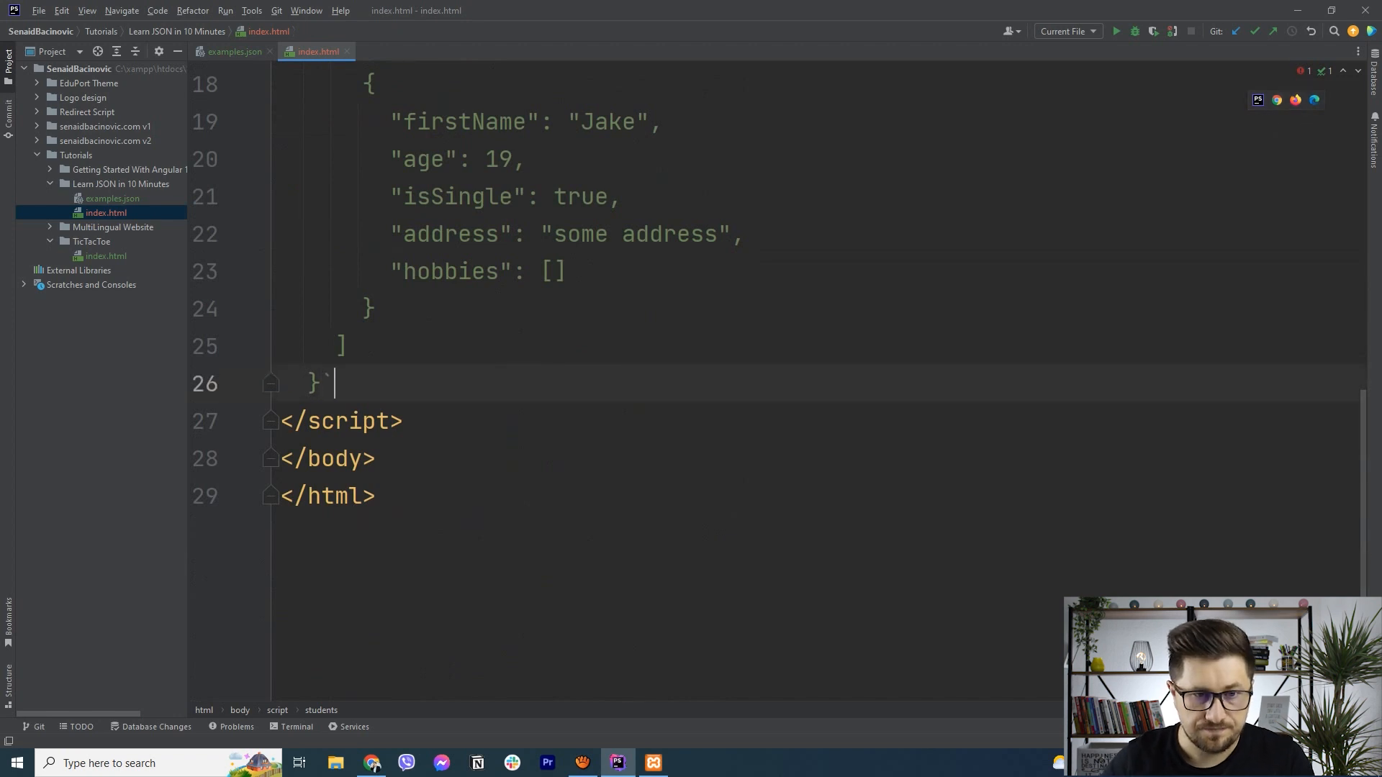
type(";")
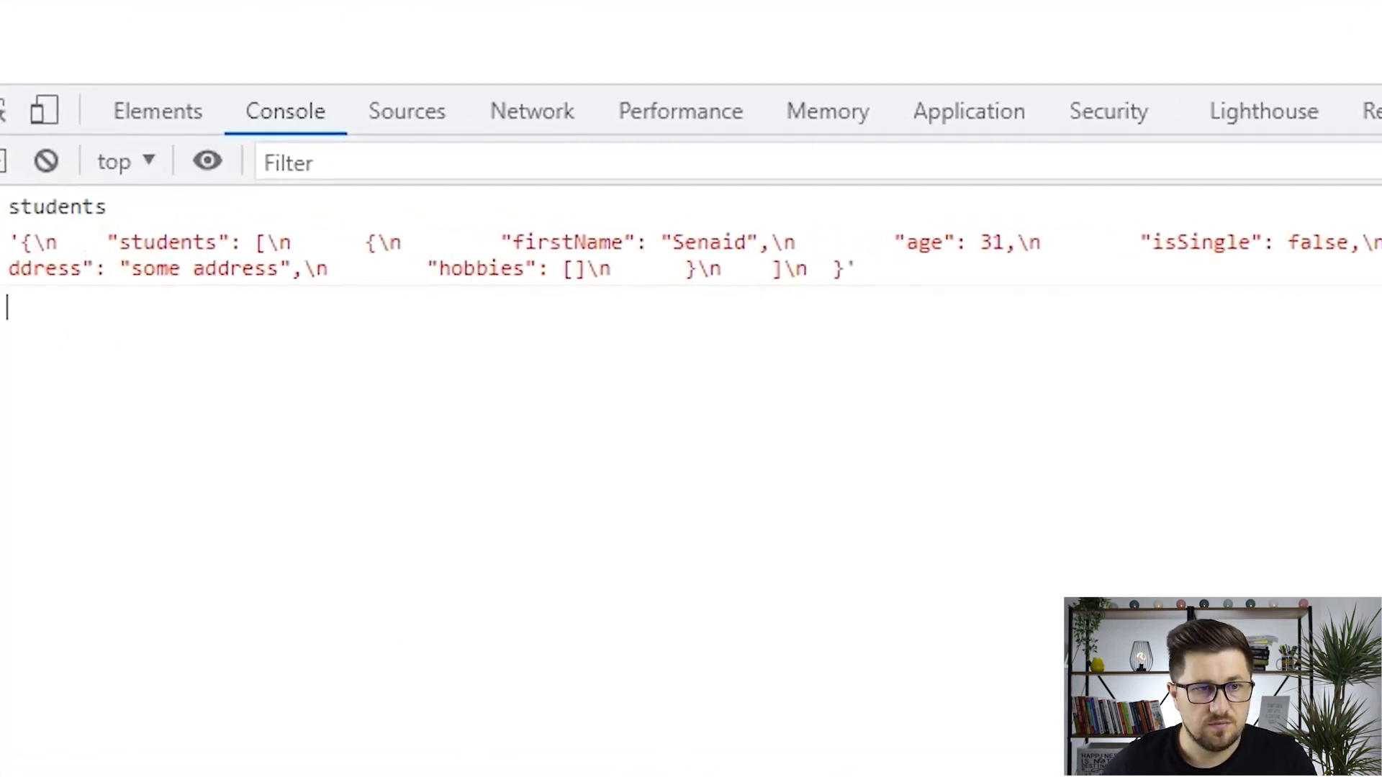
- Run JSON.parse(students) and expand the resulting object's two-student array
left_click_drag(344, 256, 847, 270)
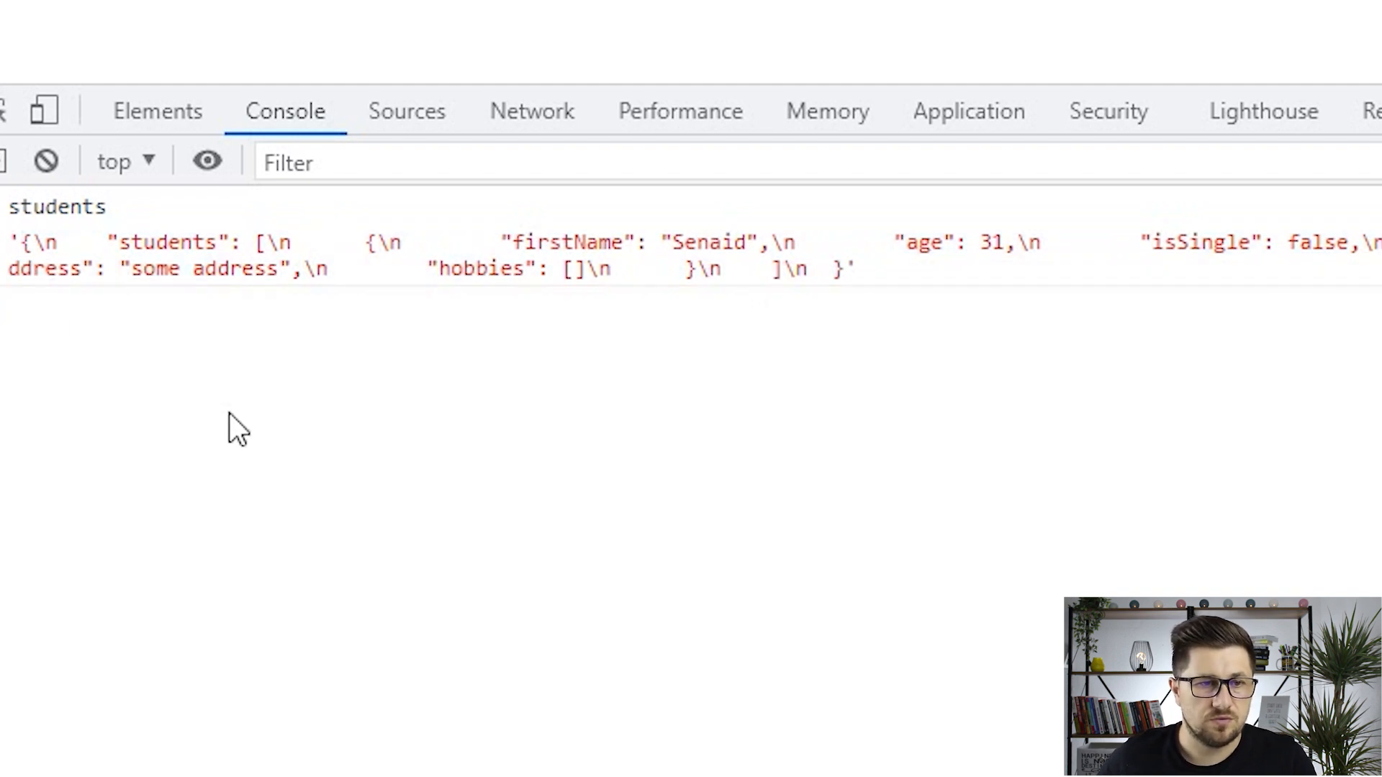
type("JSON")
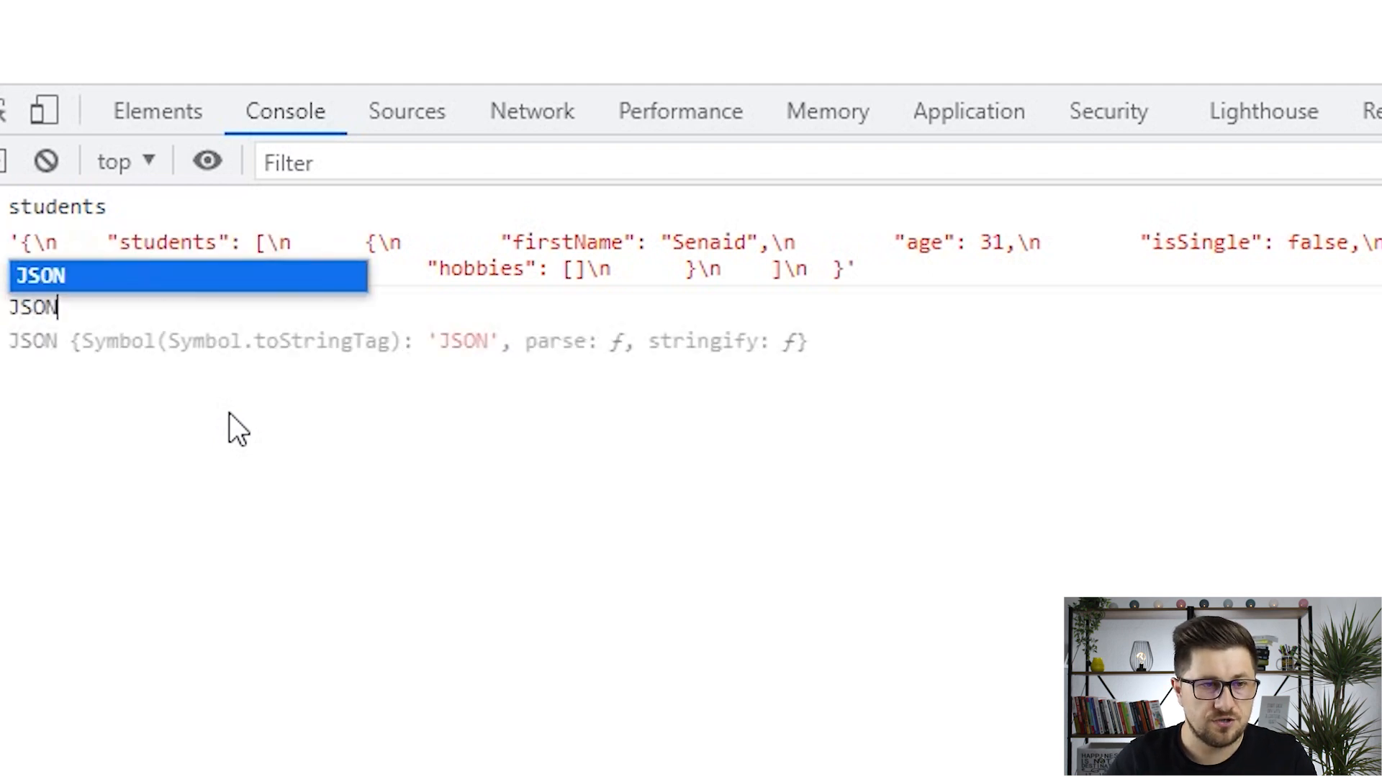
type(".parse(")
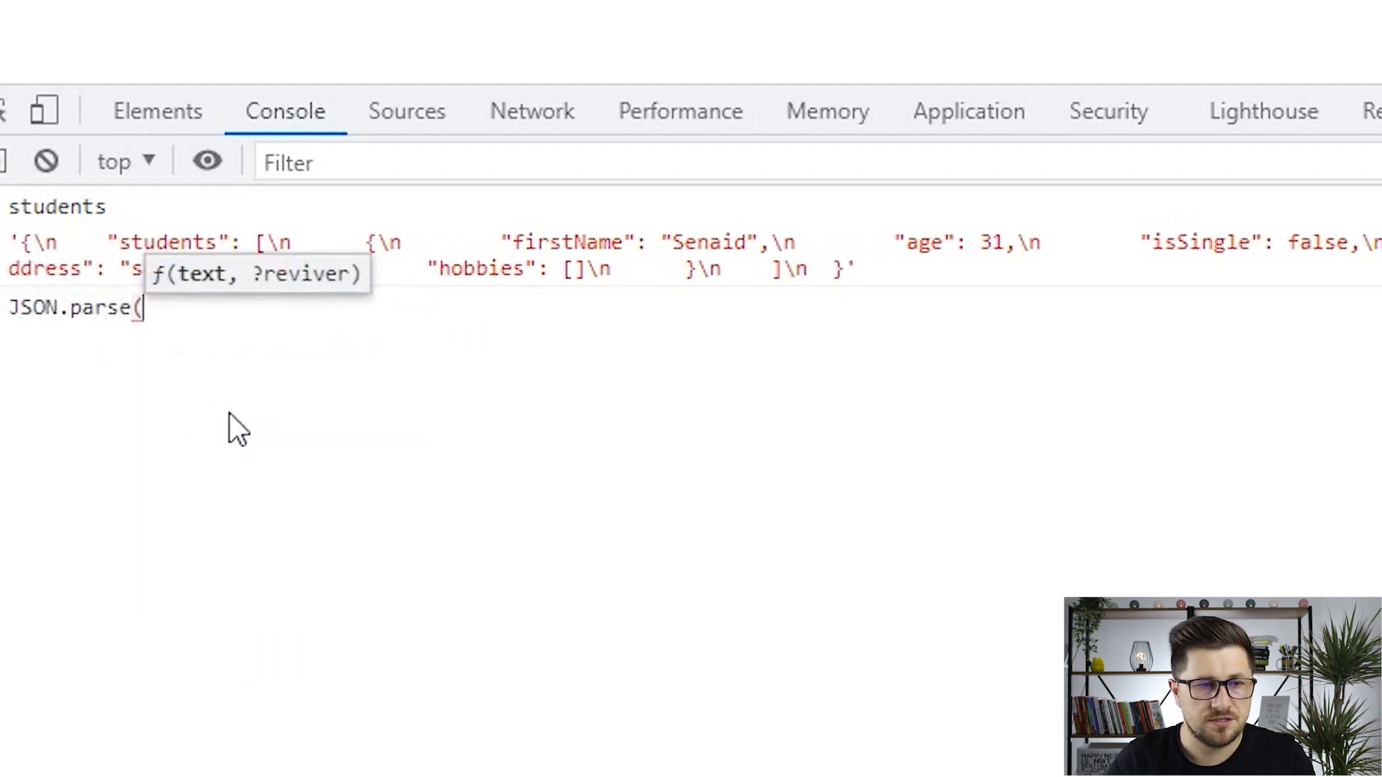
type("students)")
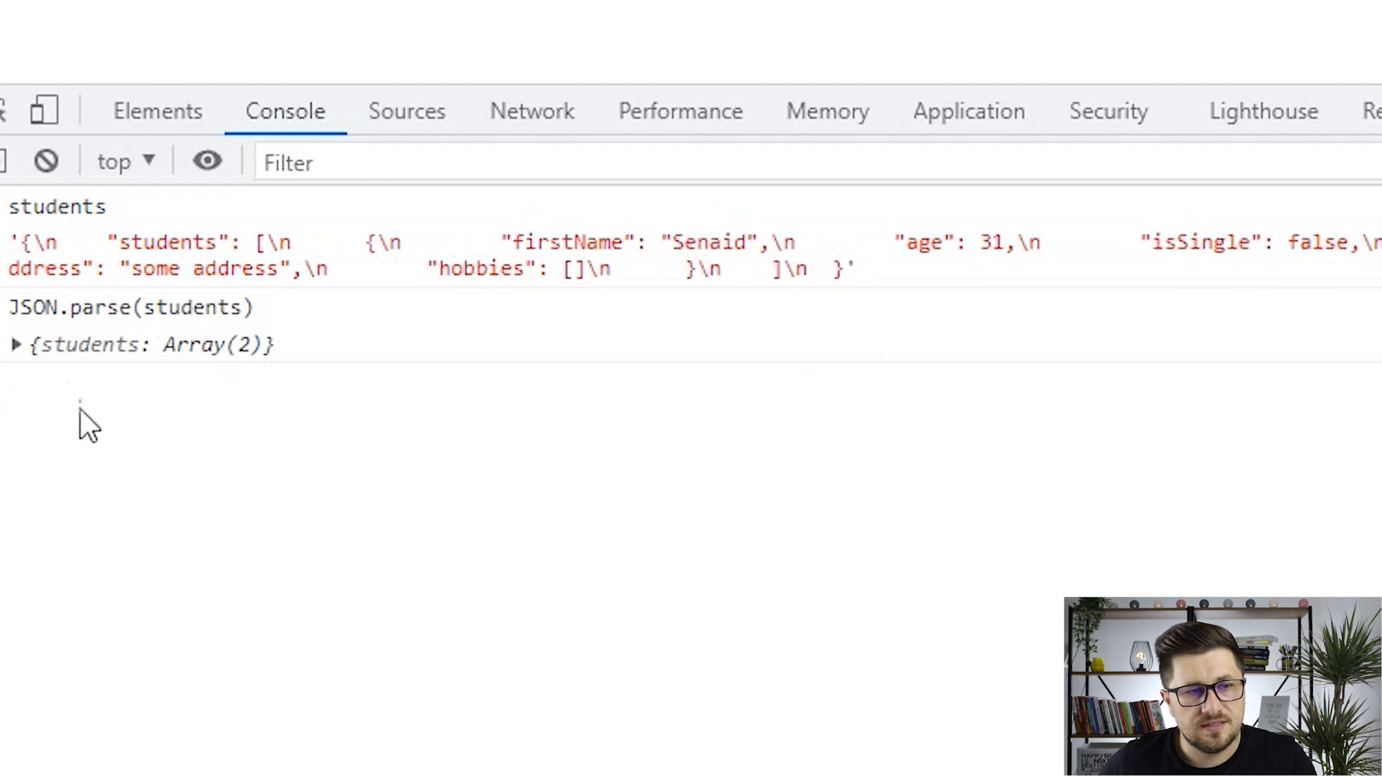
left_click(15, 344)
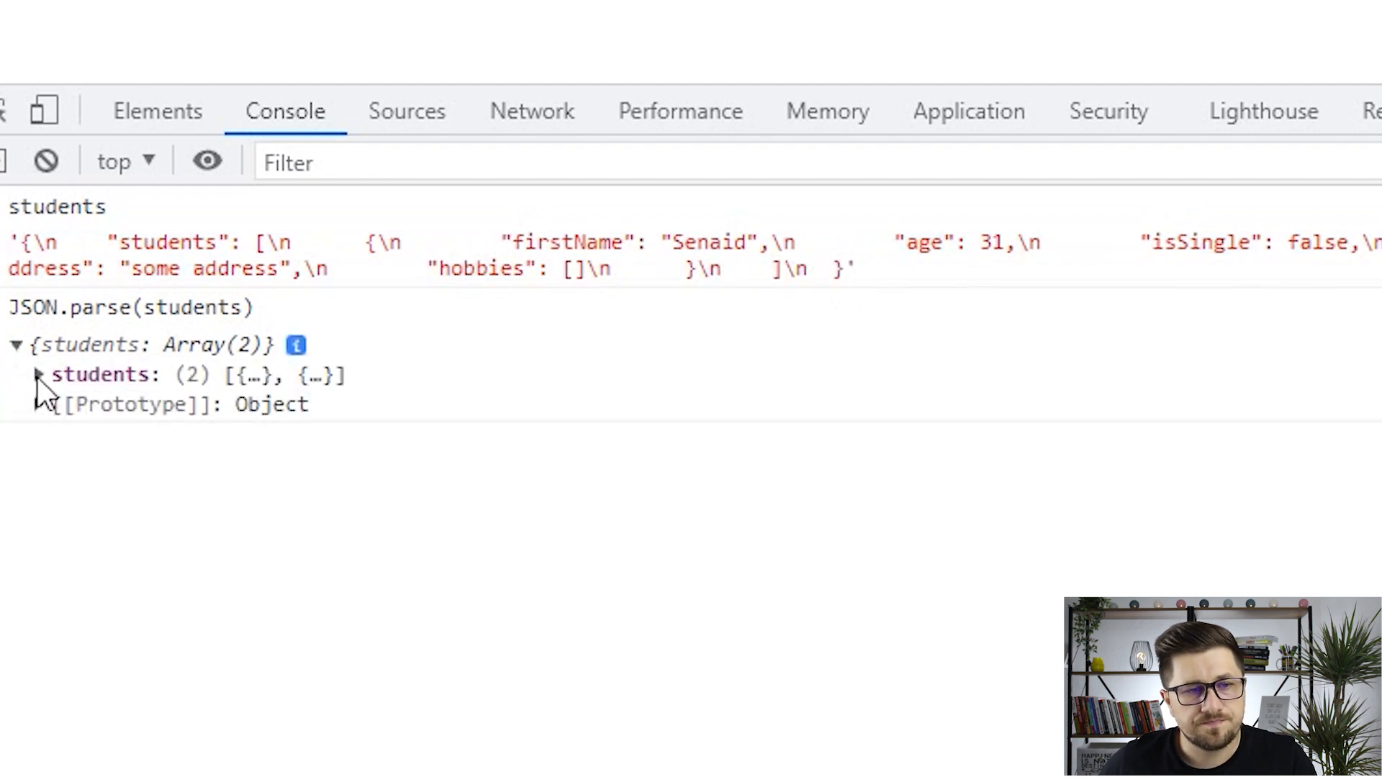
left_click(37, 374)
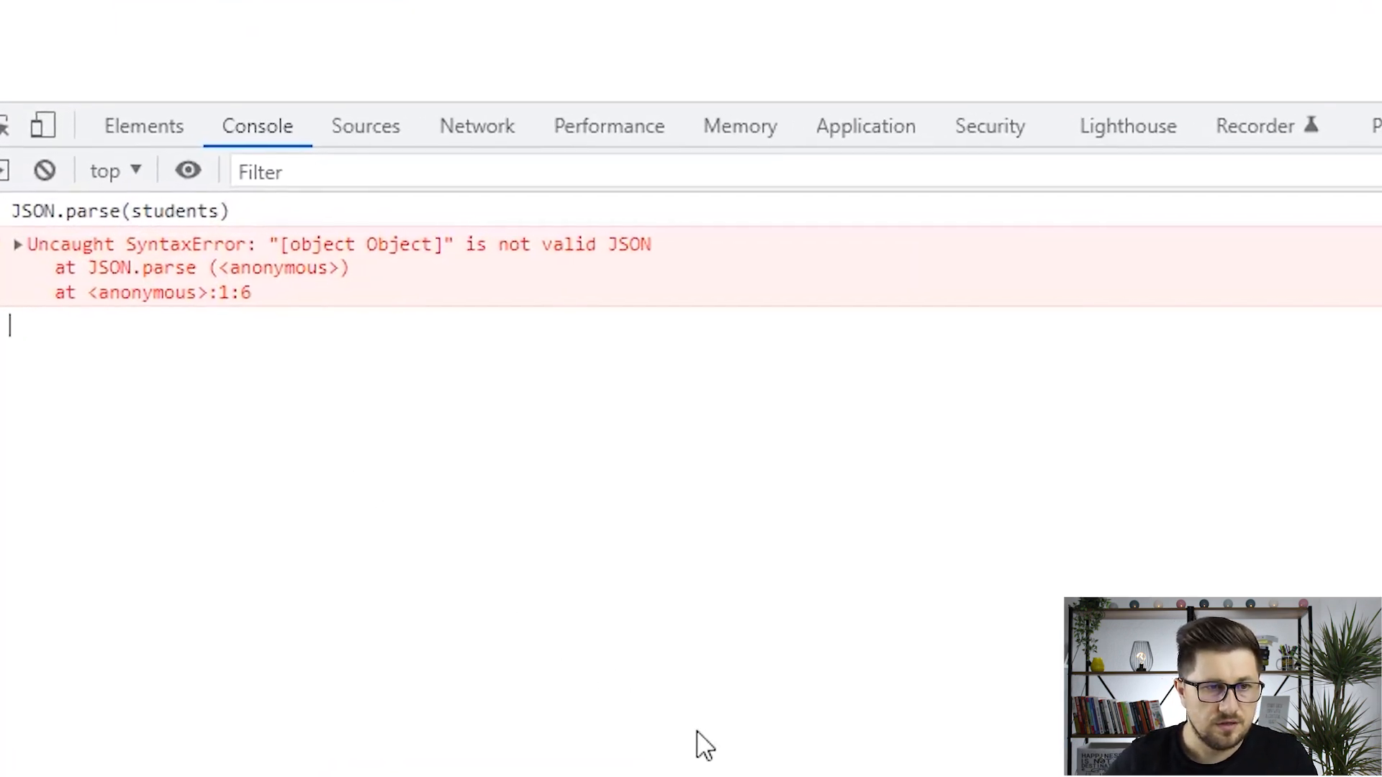
- Log and expand the students object, then convert it with JSON.stringify(students) to a one-line string
type("students")
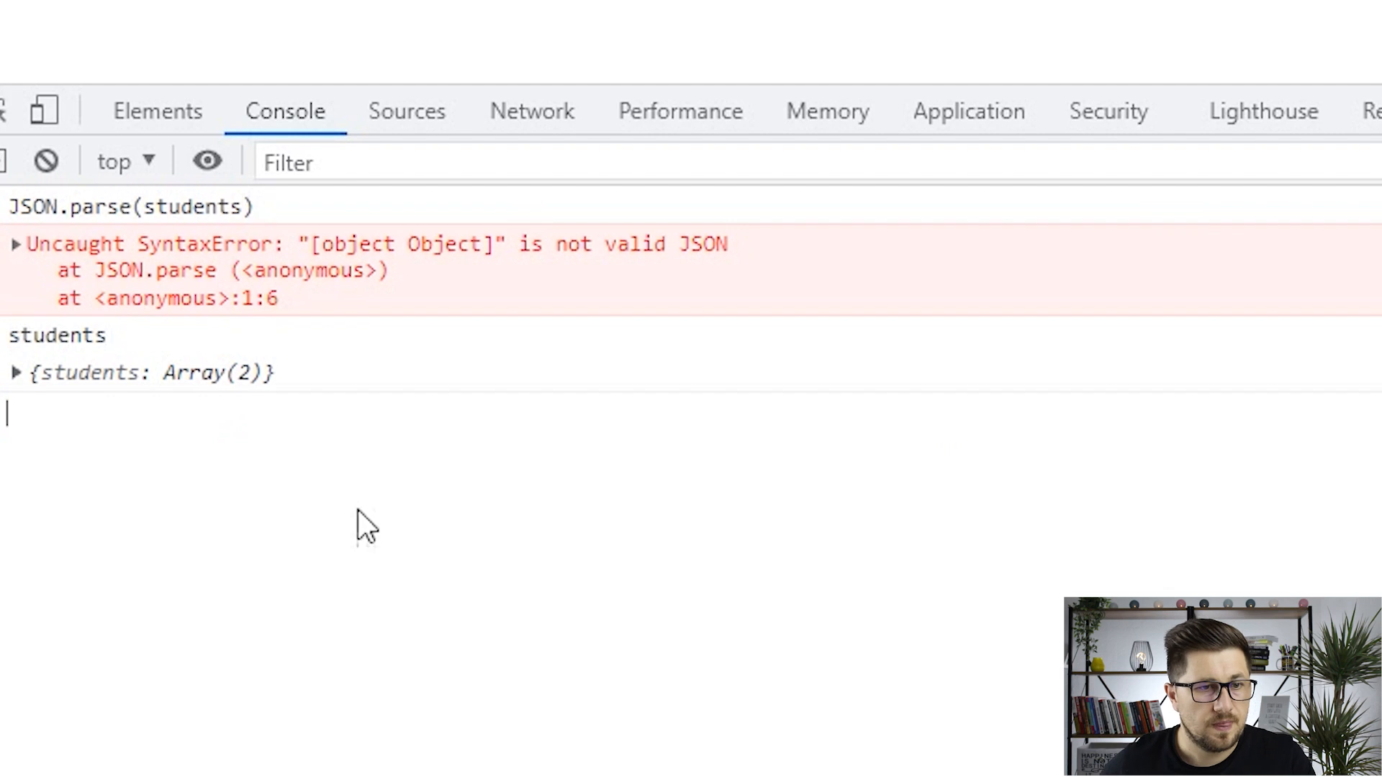
left_click(16, 371)
type("JSON.stringify(")
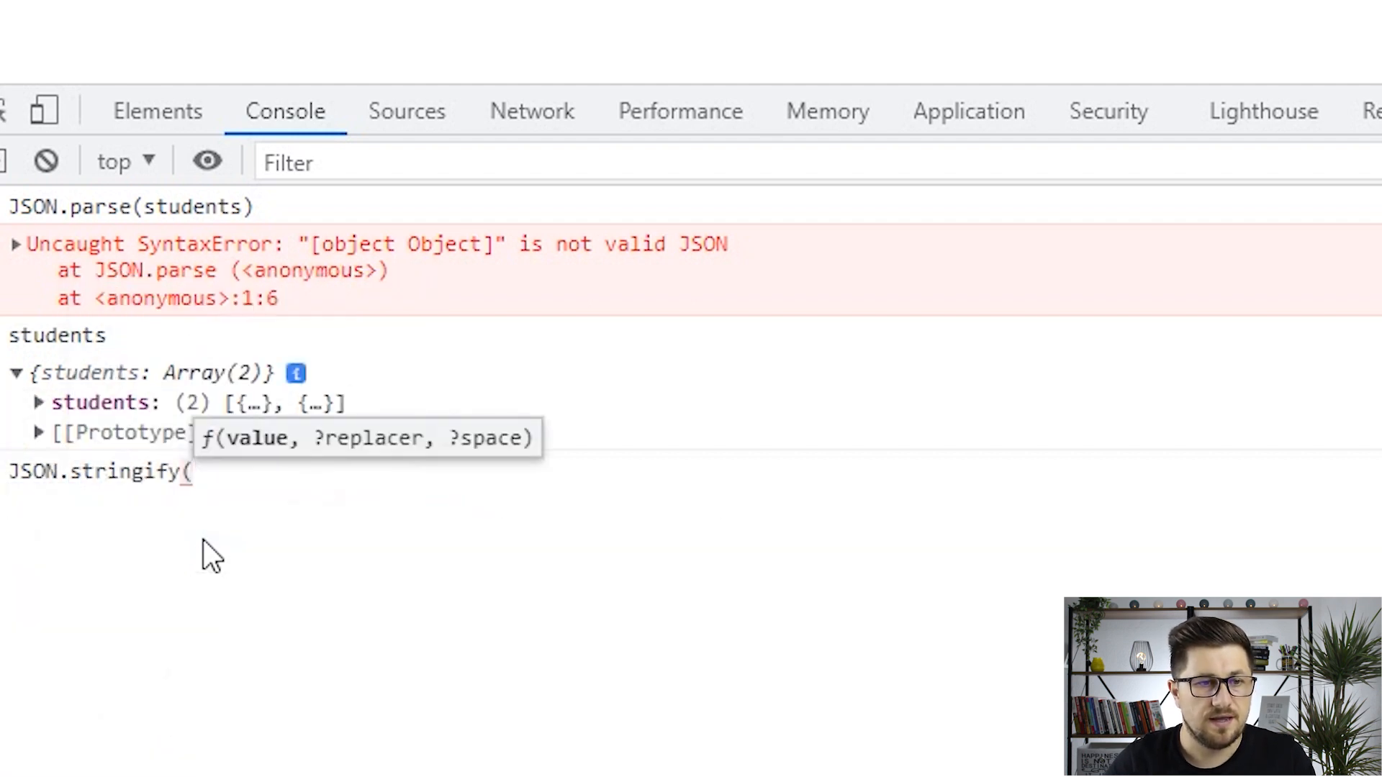
type("students)")
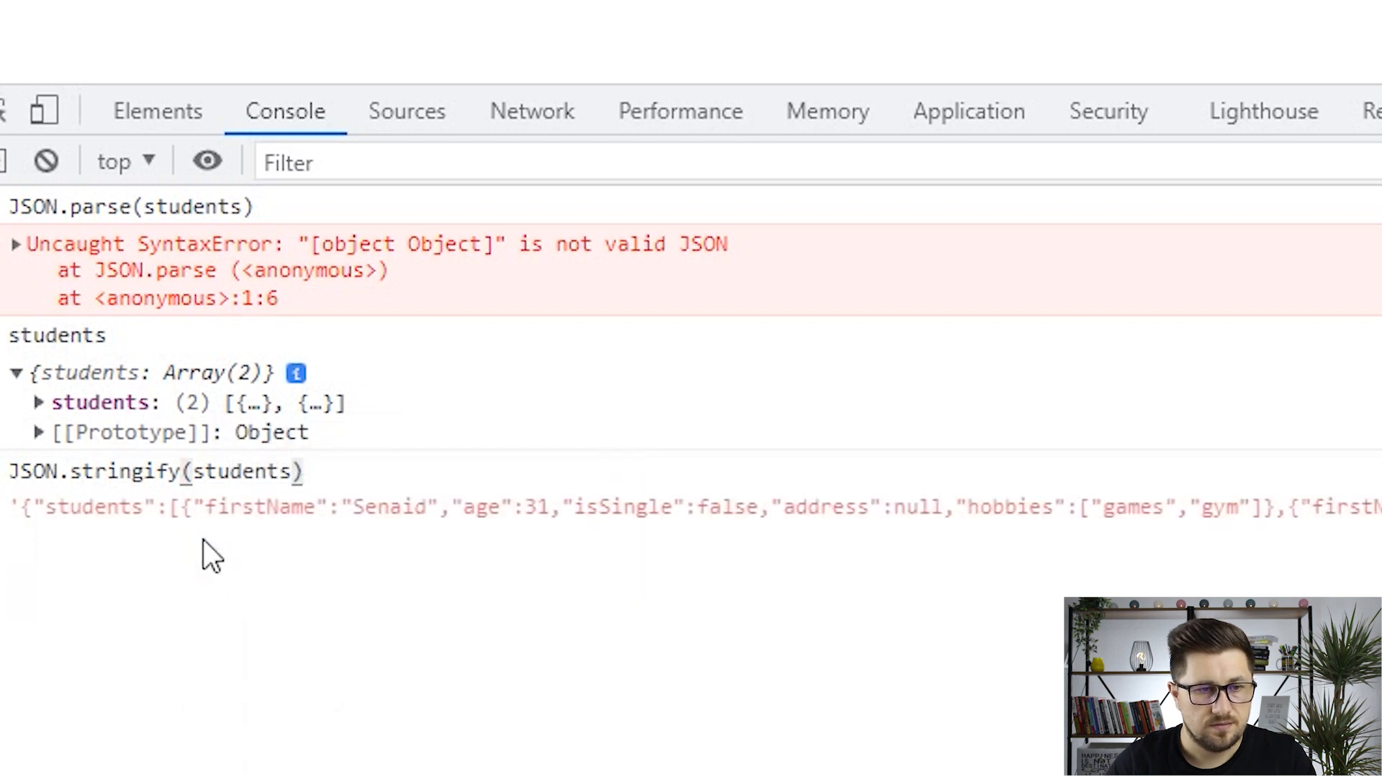